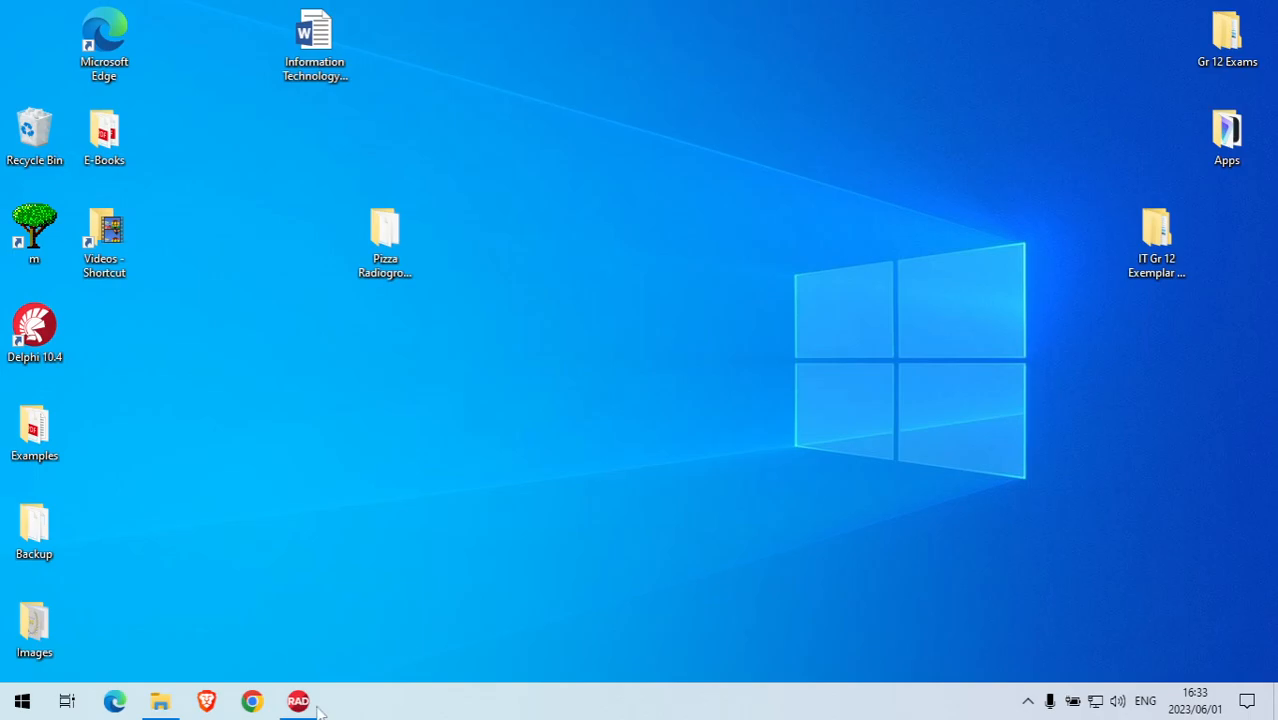
Bring the Delphi IDE with Project1's pizza form designer to the front.
left_click(298, 700)
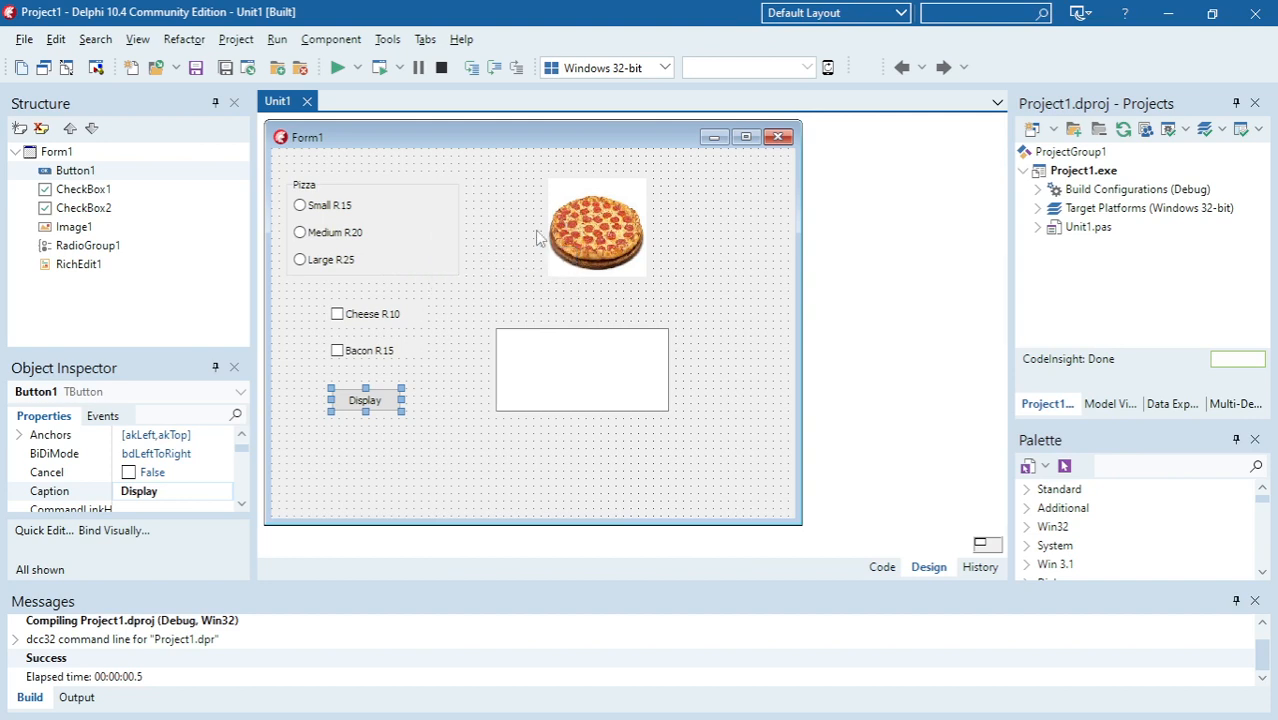
mouse_move(445, 330)
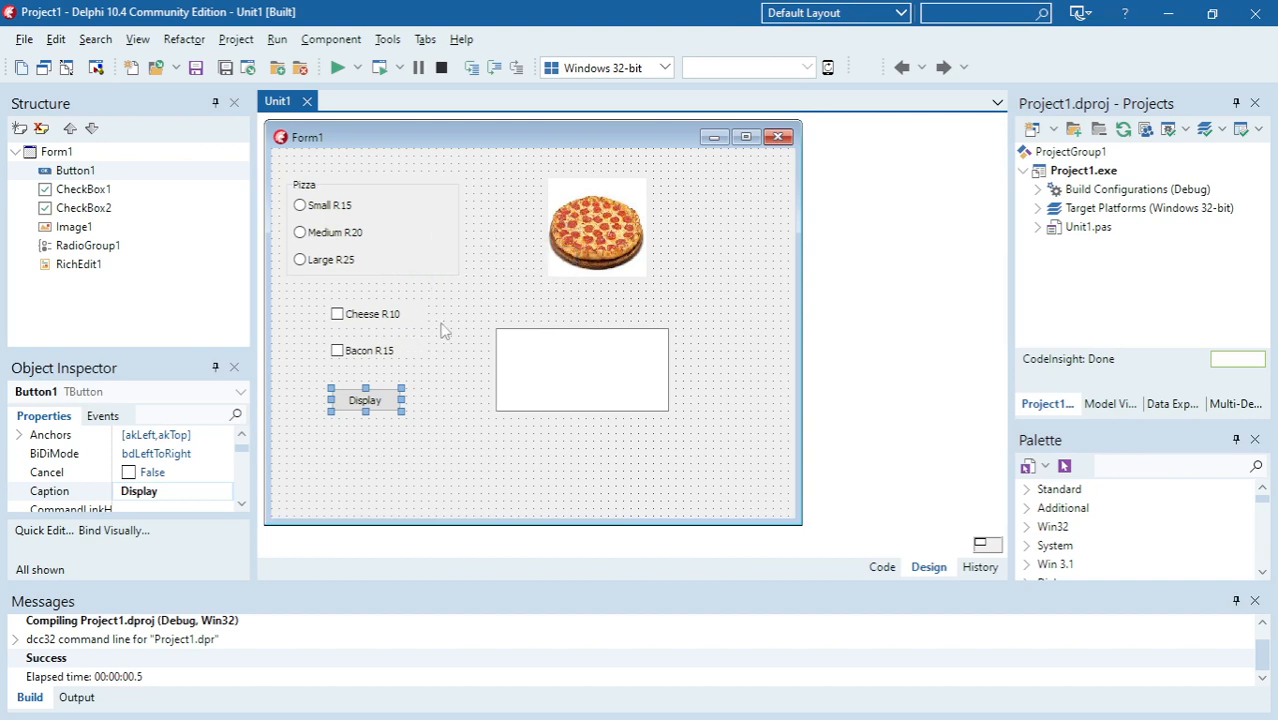
mouse_move(485, 298)
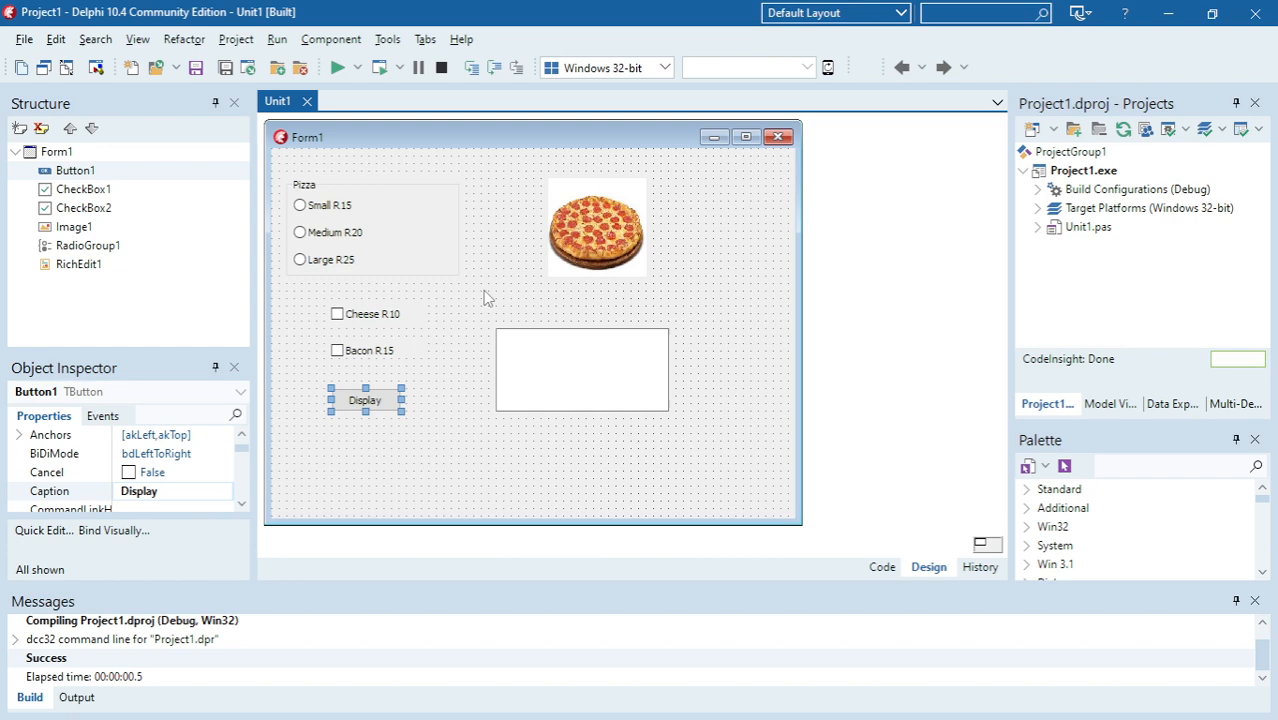
Run the form and order a Small pizza with Cheese, showing 'You owe R25,00'.
left_click(337, 67)
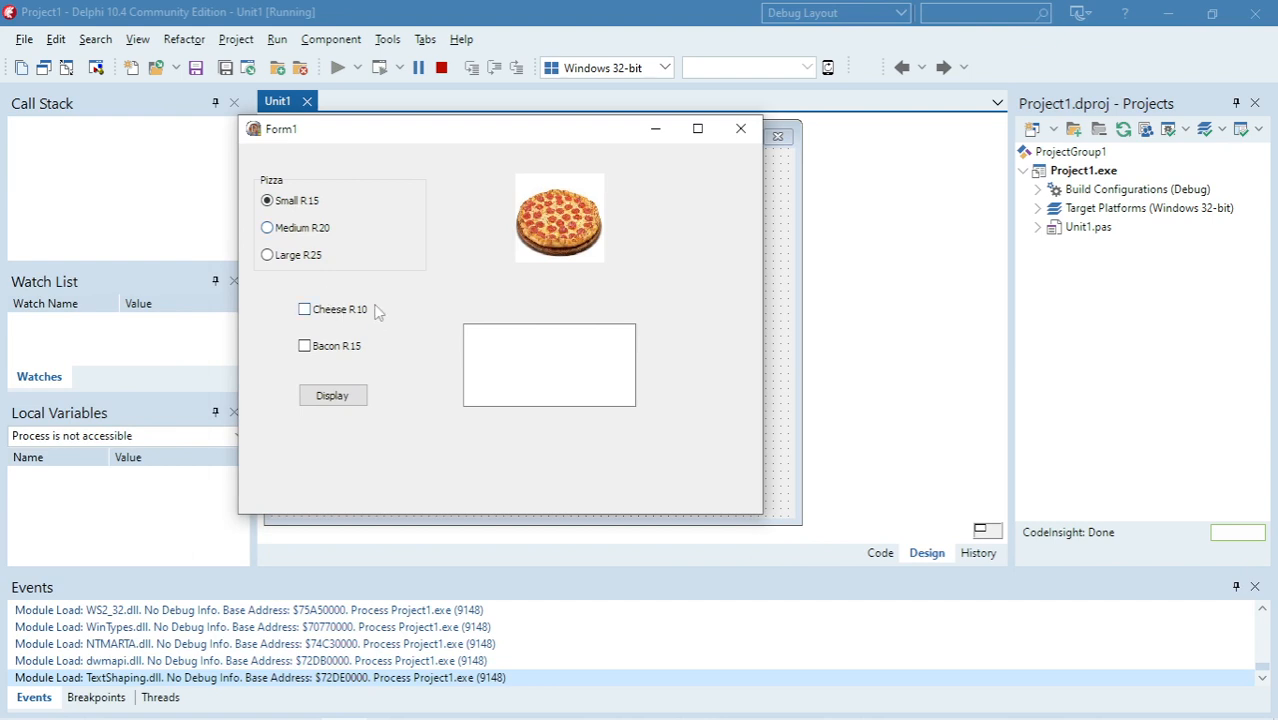
left_click(267, 200)
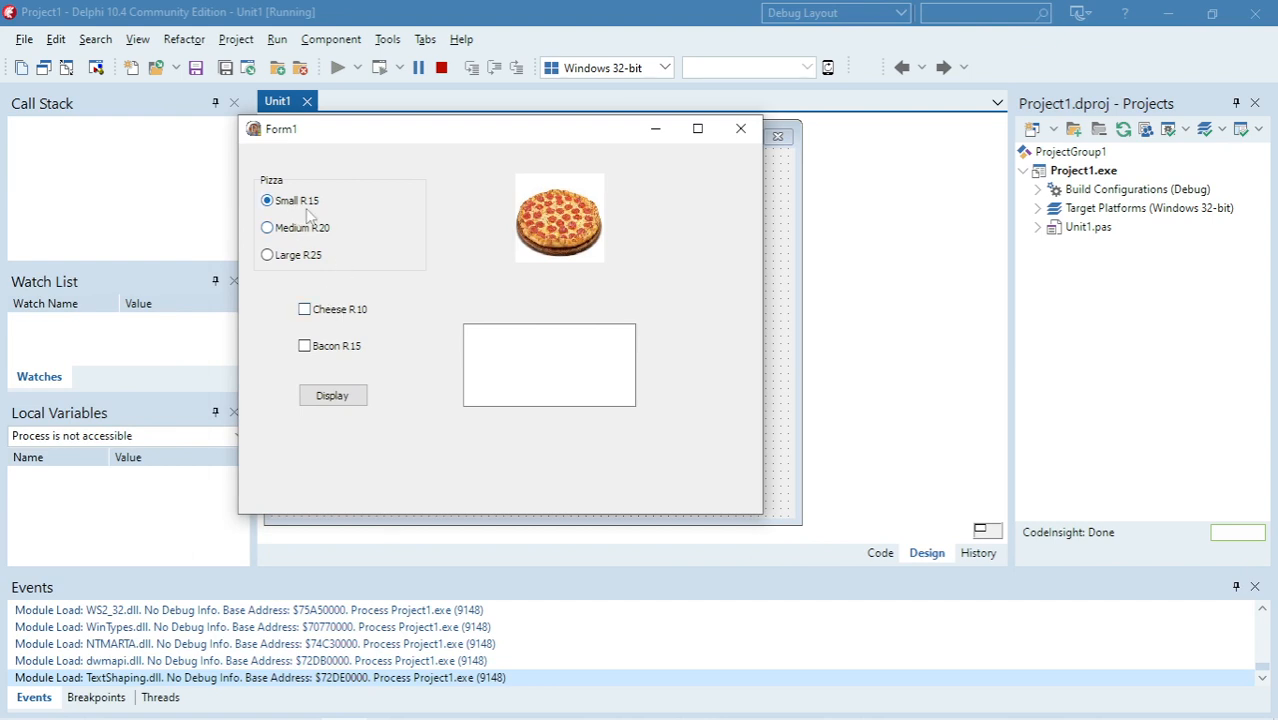
mouse_move(305, 309)
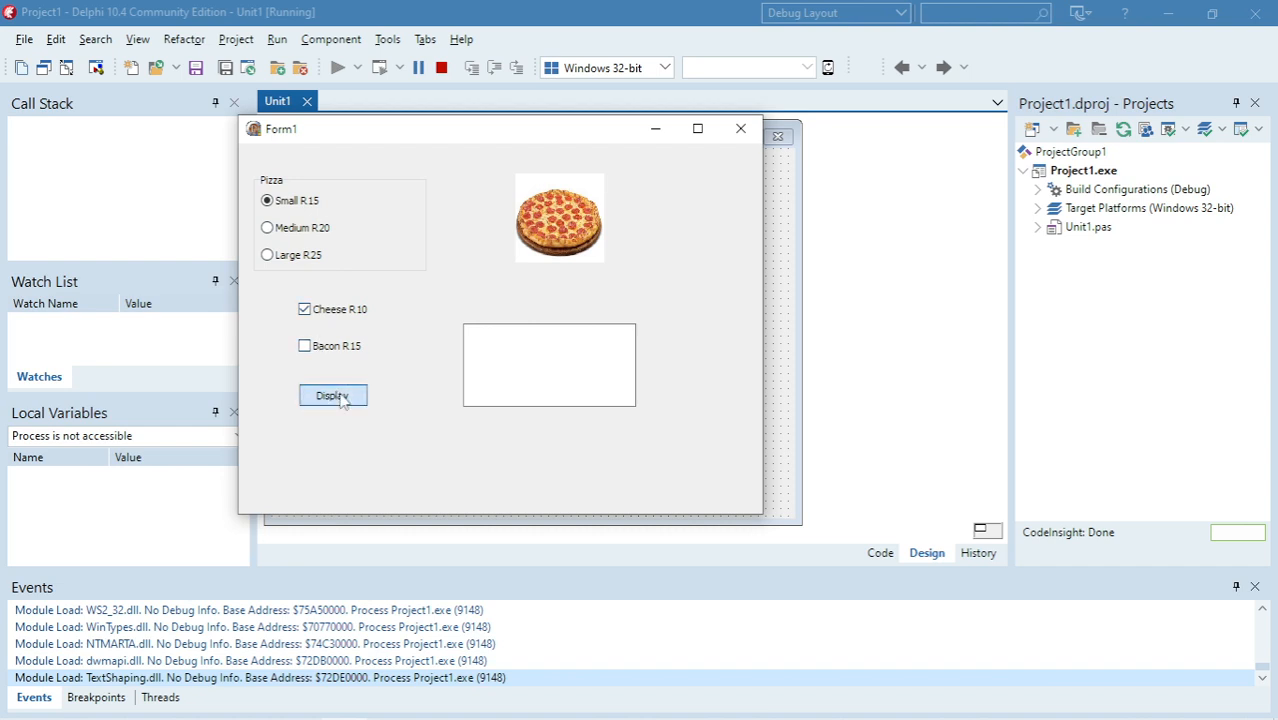
left_click(332, 395)
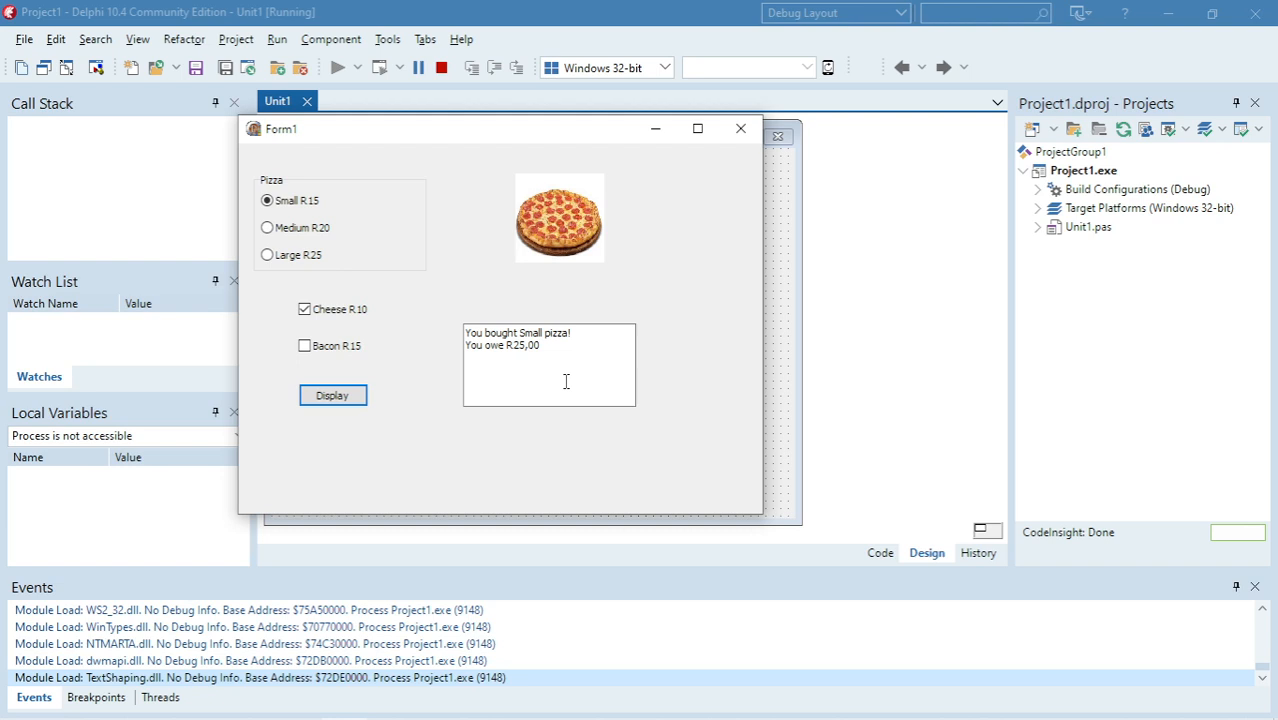
mouse_move(351, 447)
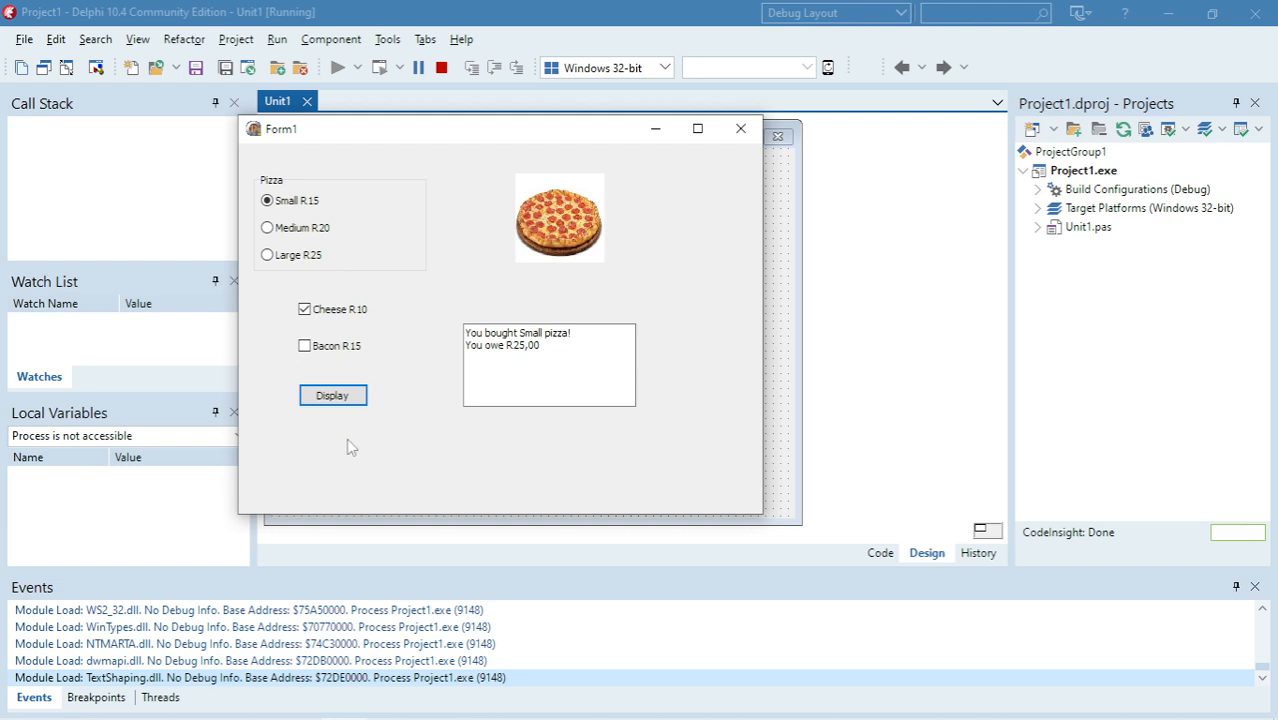
mouse_move(343, 440)
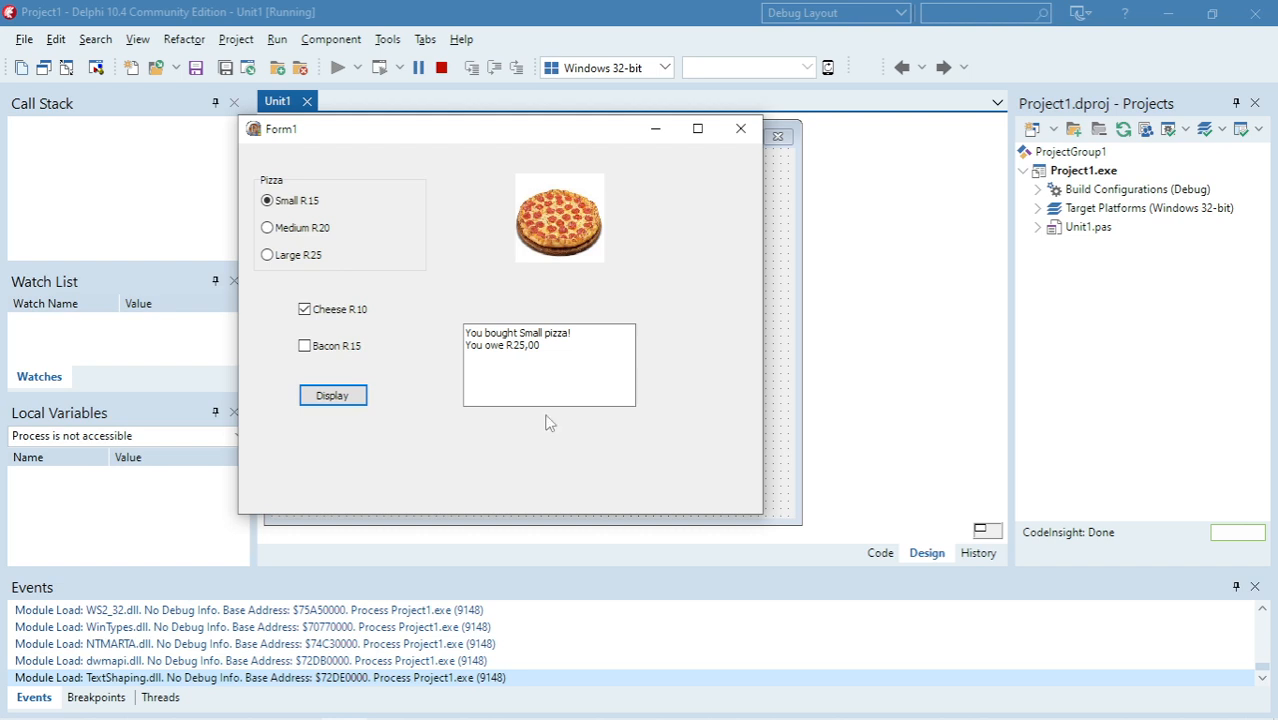
mouse_move(548, 419)
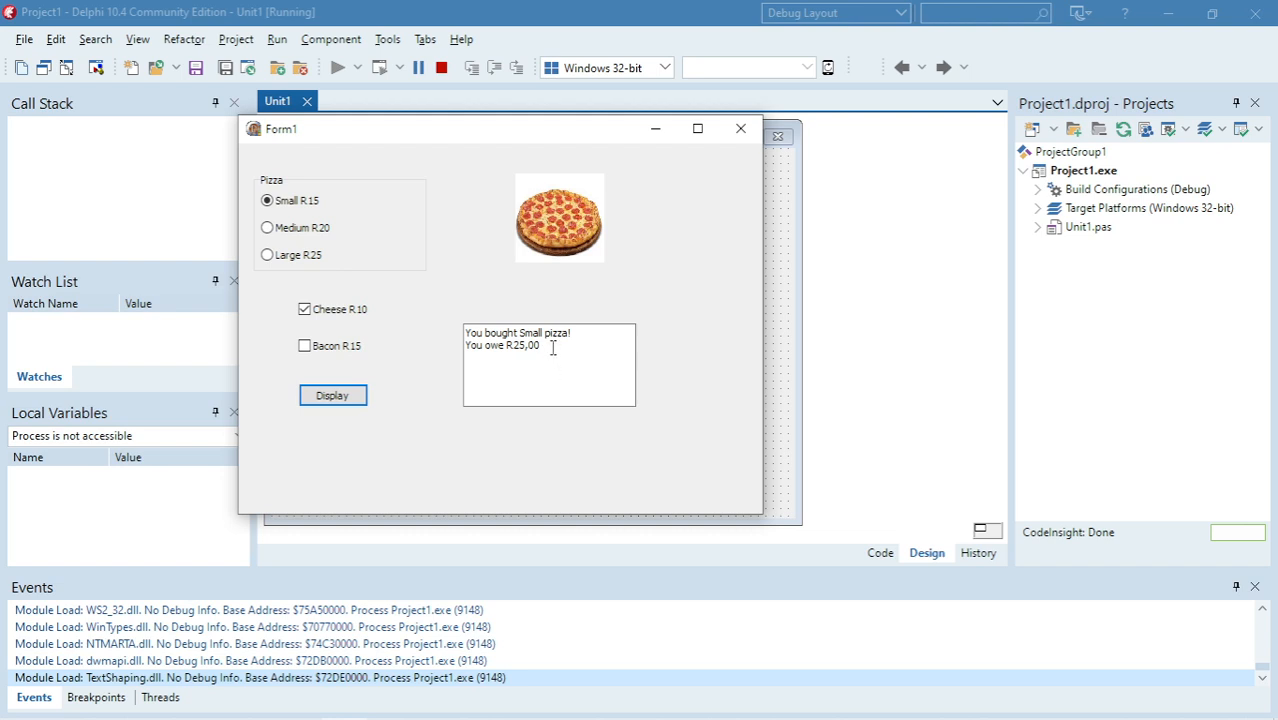
mouse_move(448, 345)
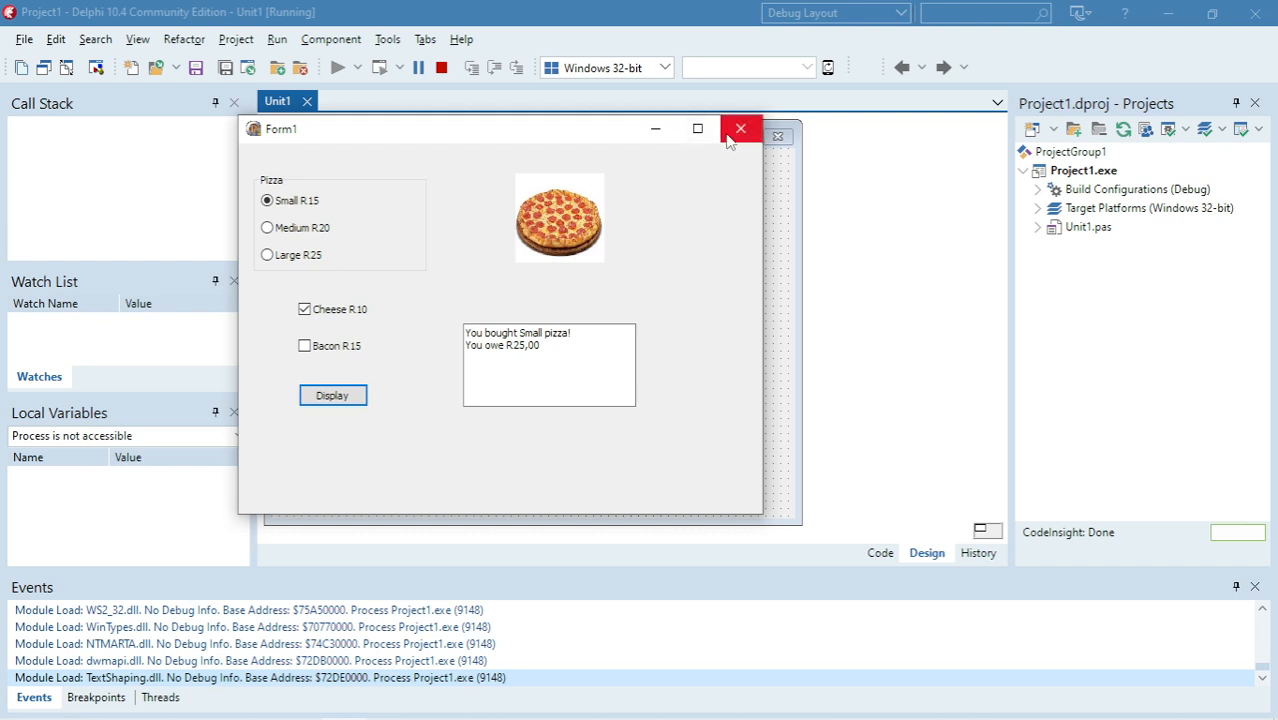
Stop the app and drop a TButton captioned Pay below Display.
left_click(740, 129)
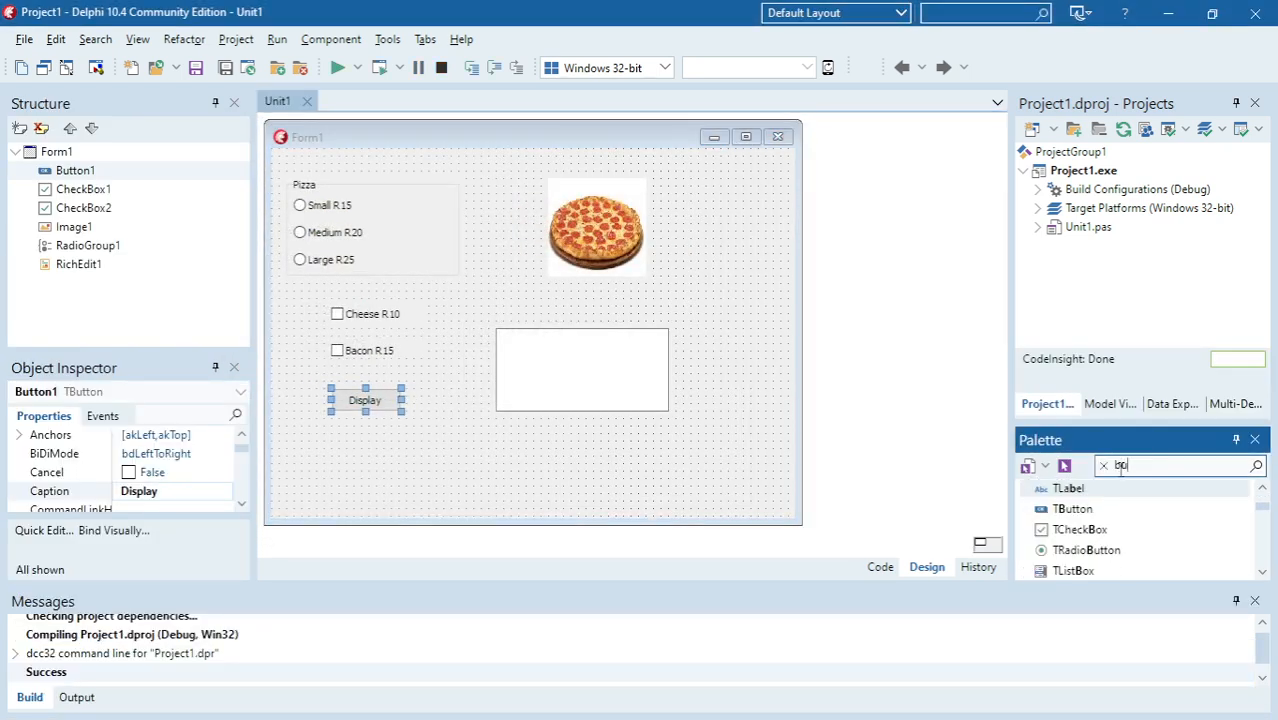
type("but")
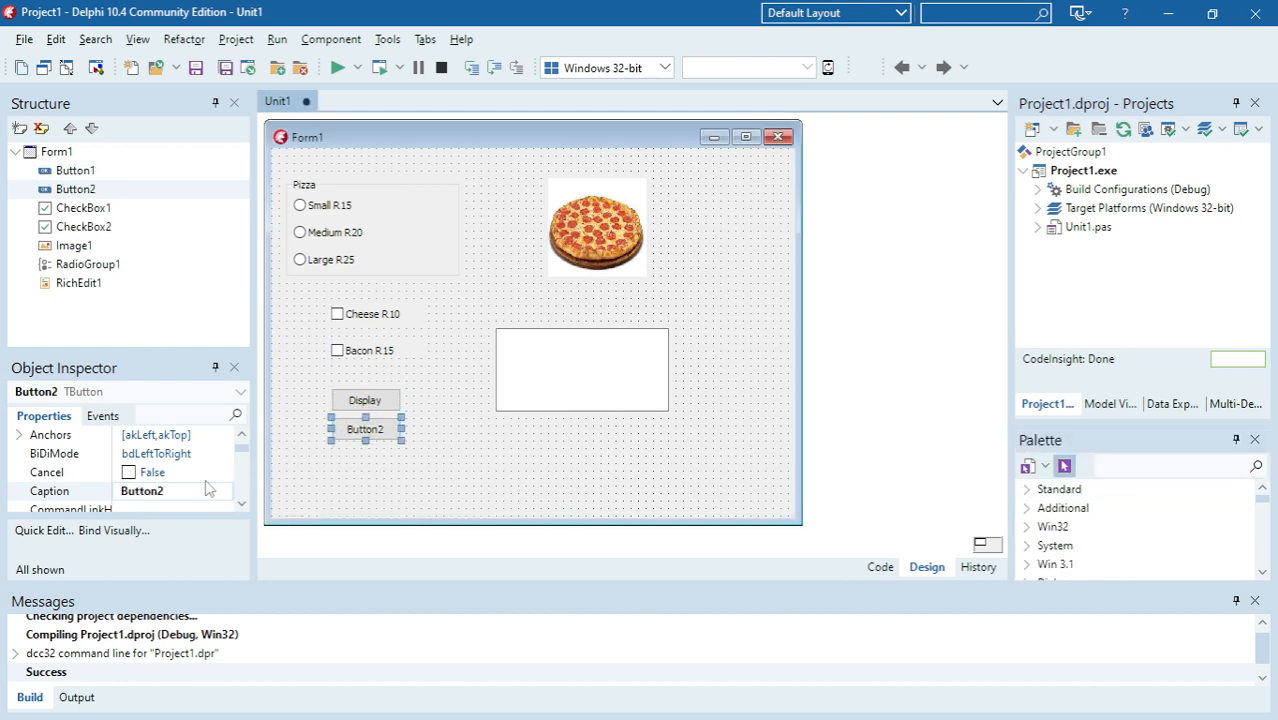
type("Pay")
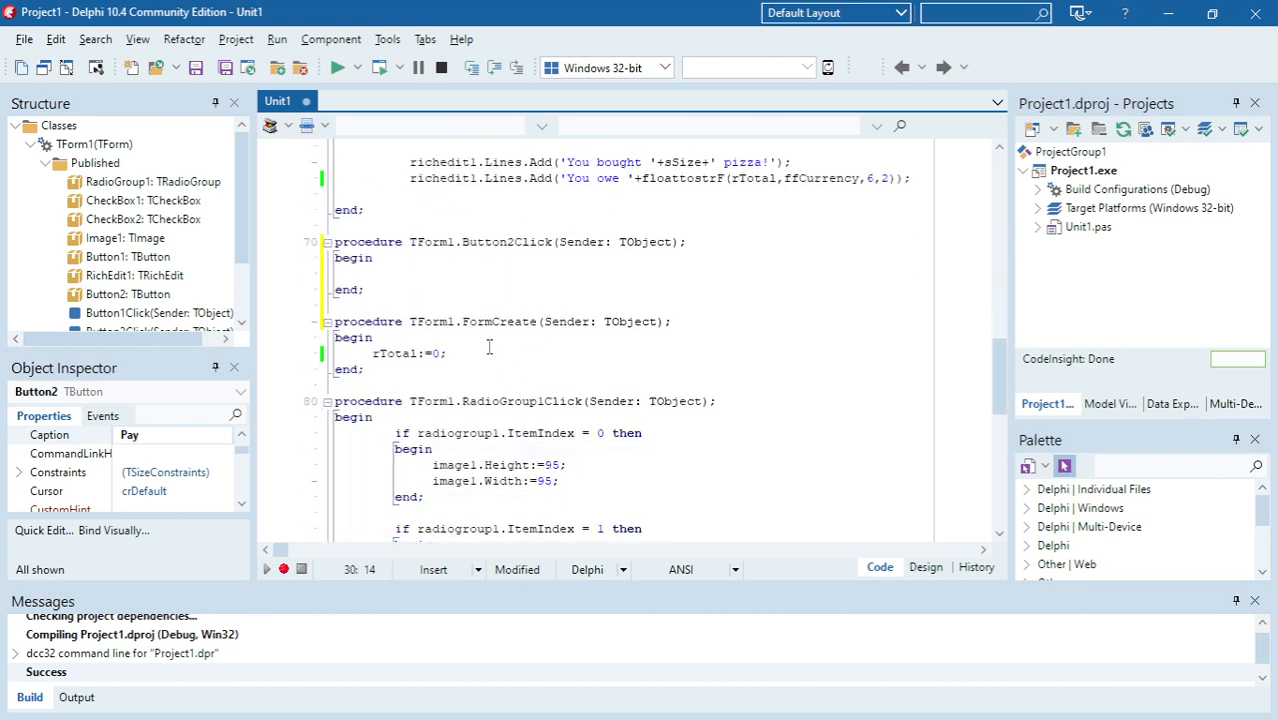
Begin rPay:=inputbox('Pizza shop' in the Button2Click handler.
type("rPay")
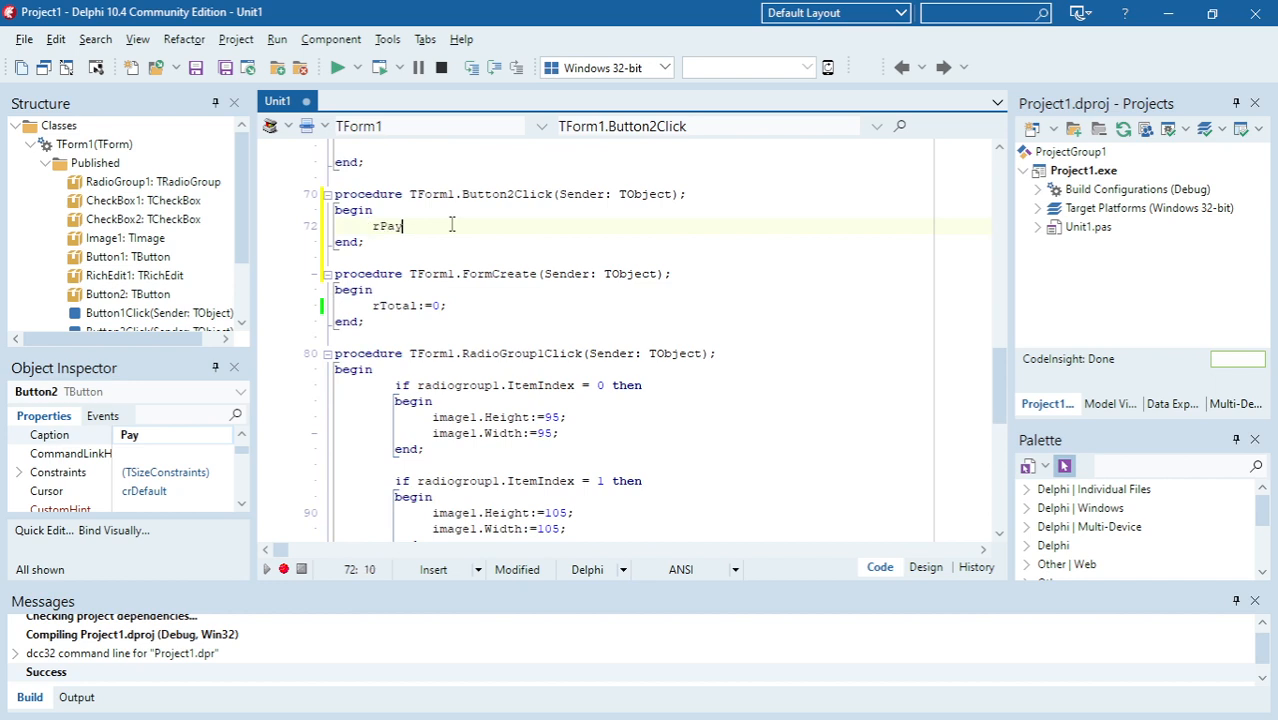
type(":=in")
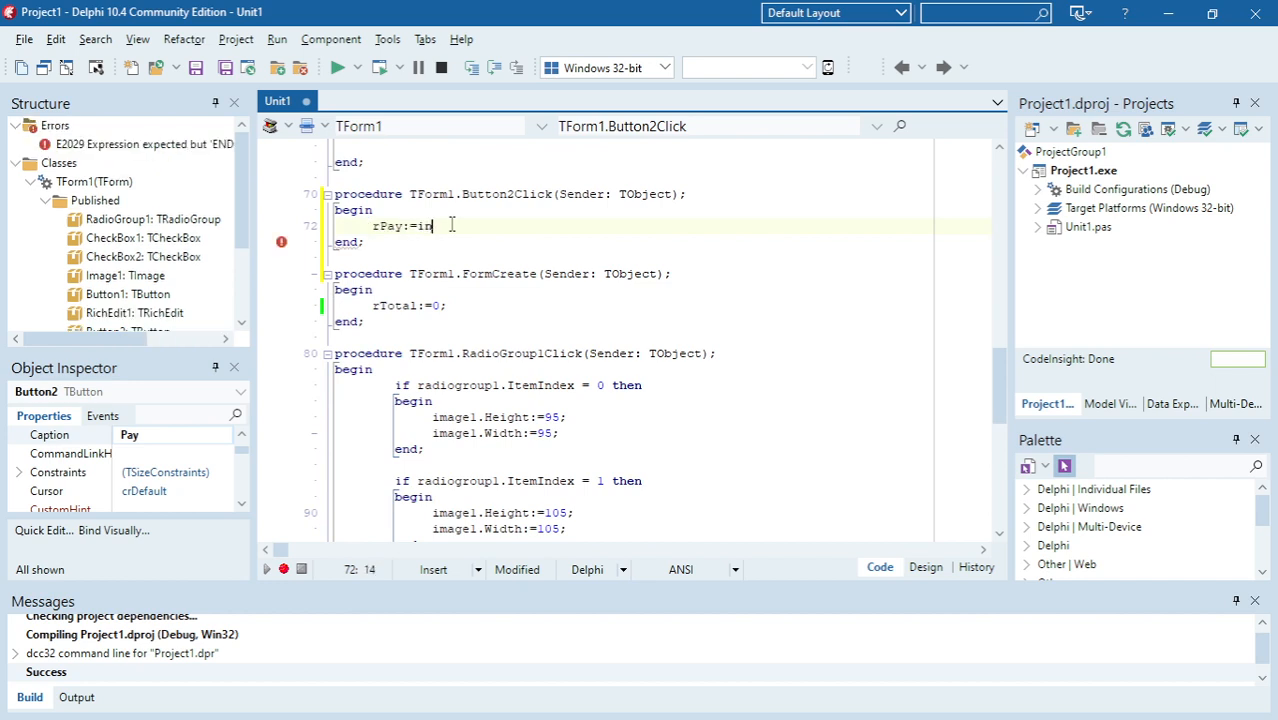
type("putbox('")
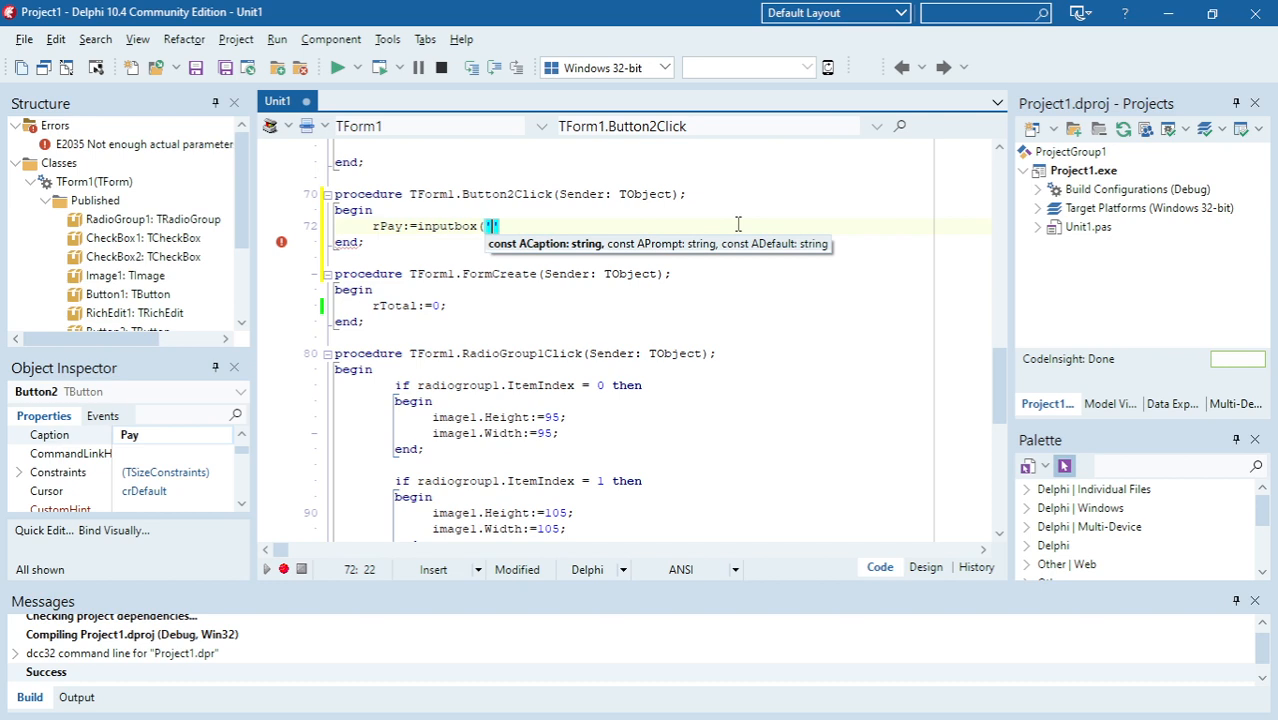
type("Pii")
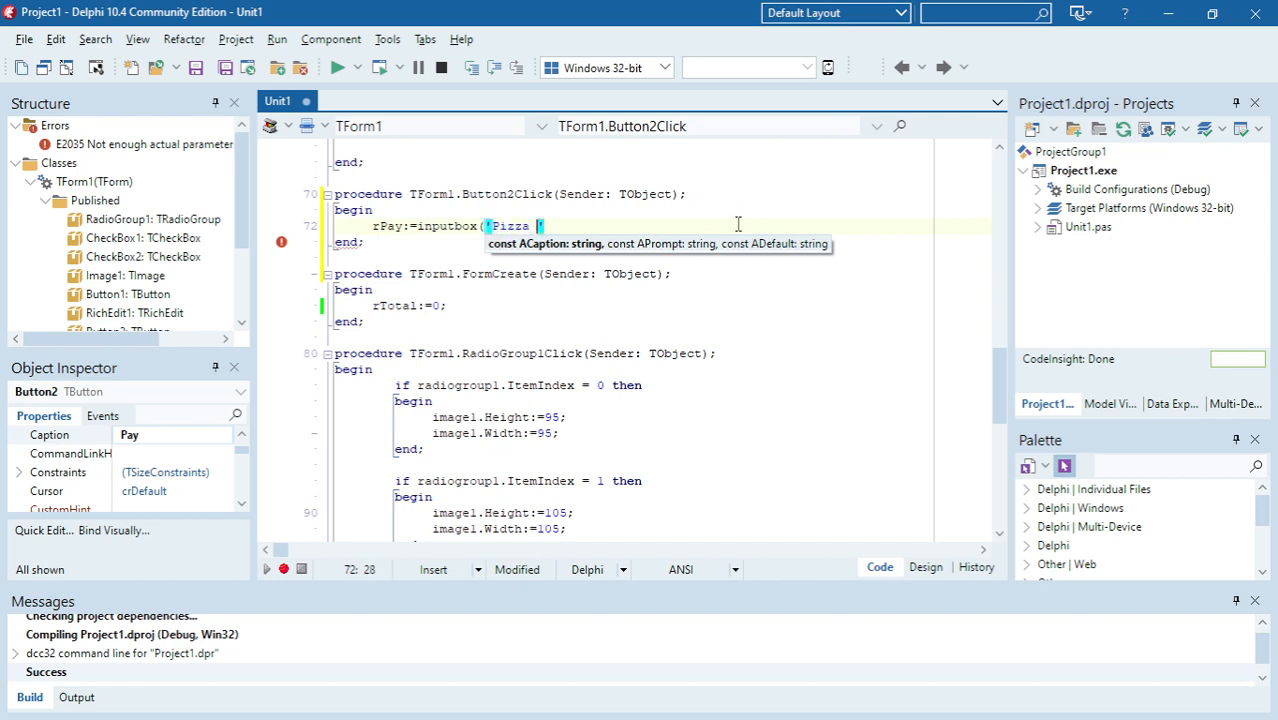
type("shopt")
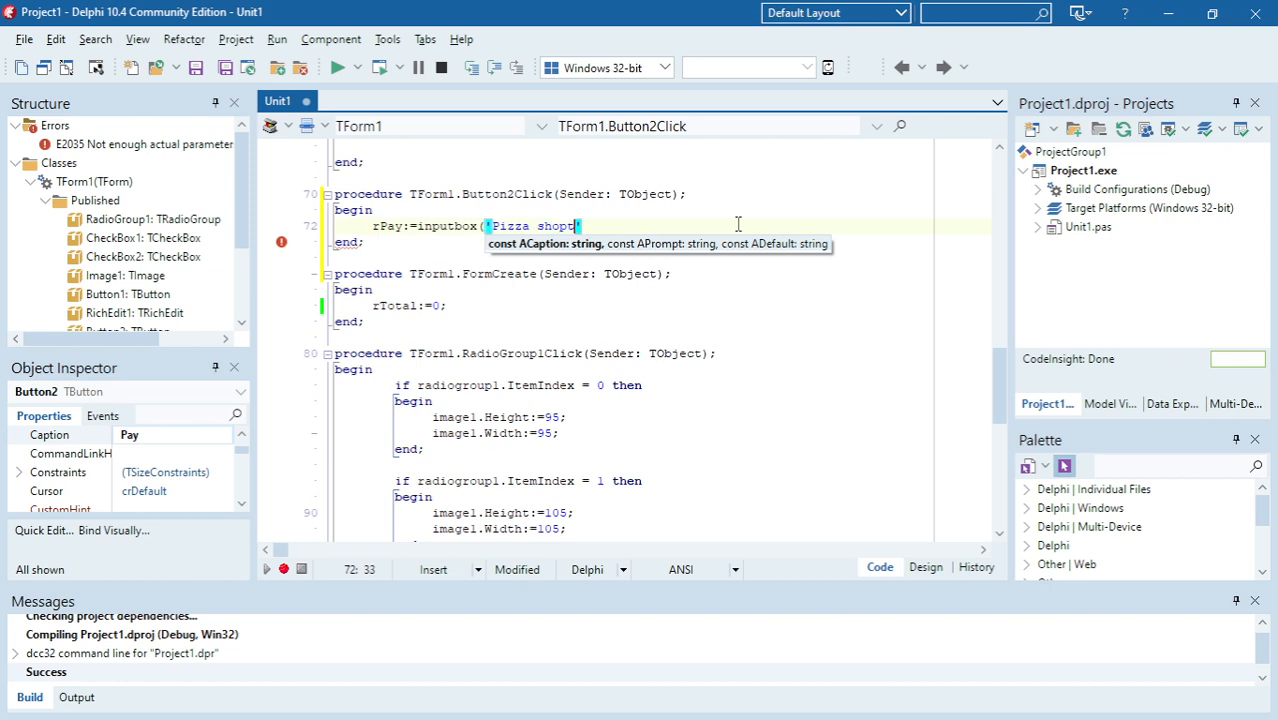
key("Backspace")
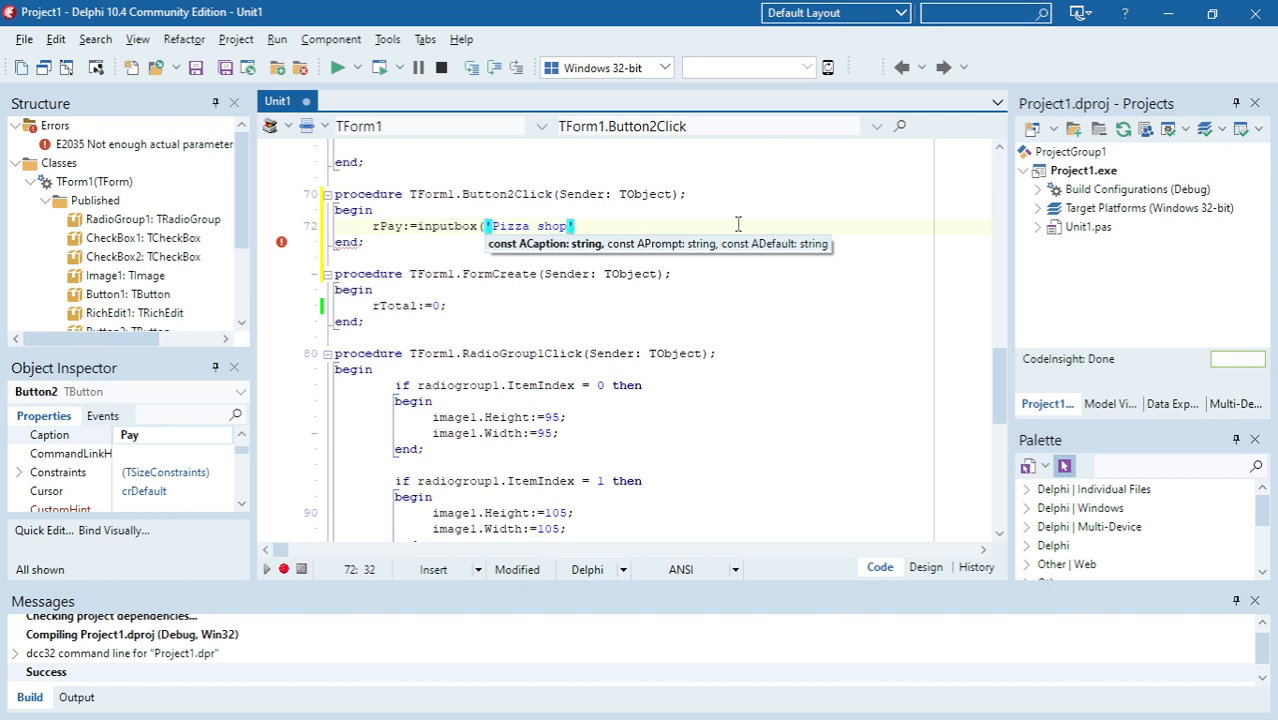
Complete the input box call with the 'Enter amount' prompt and '0' default.
type(",")
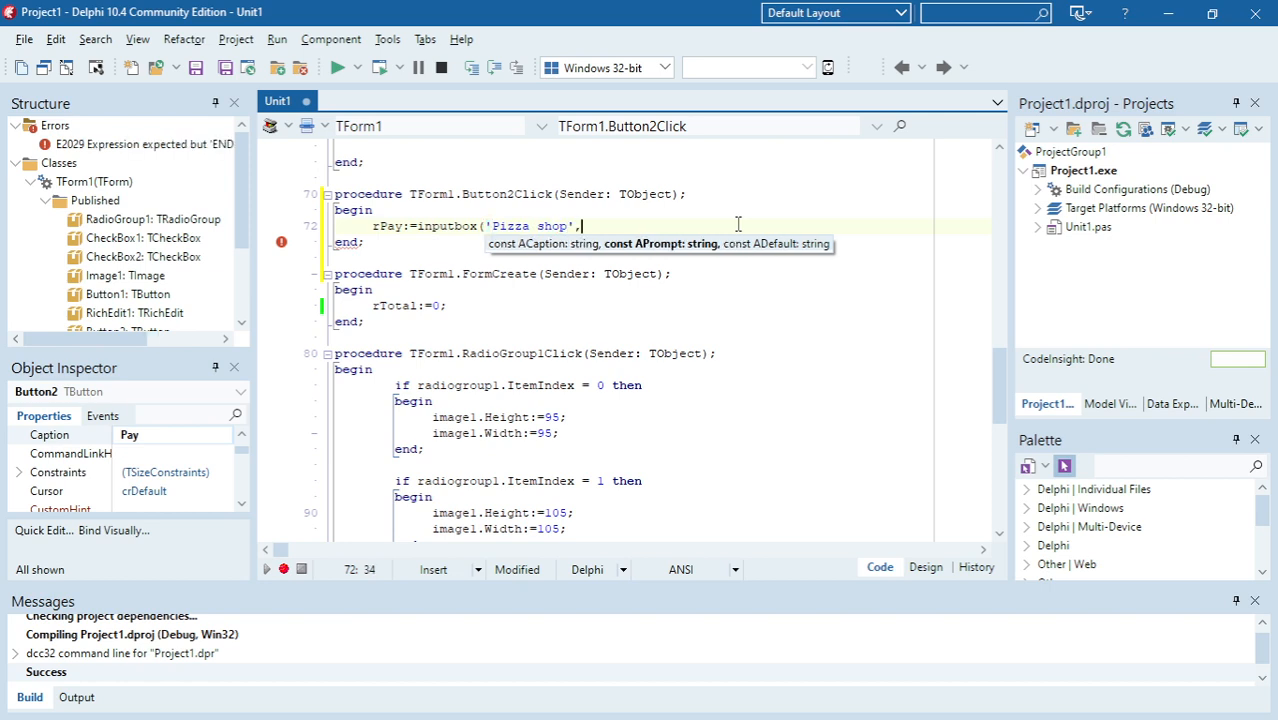
type("B")
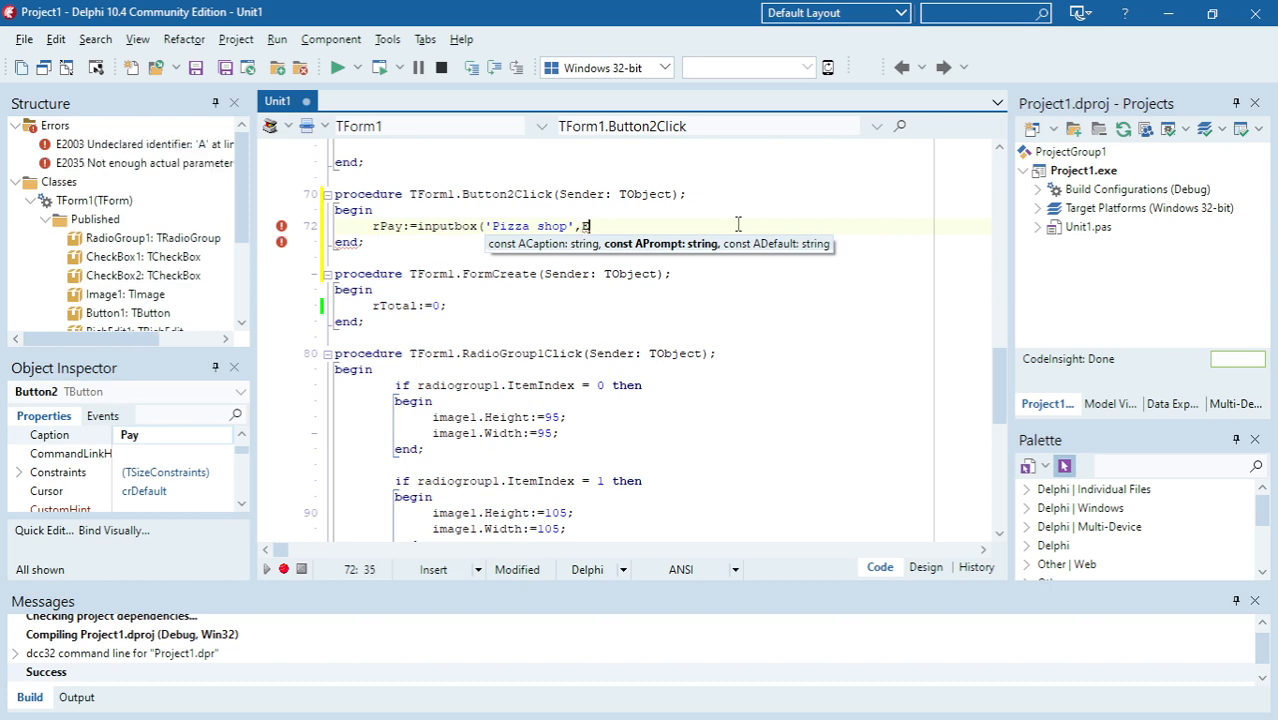
type("nter")
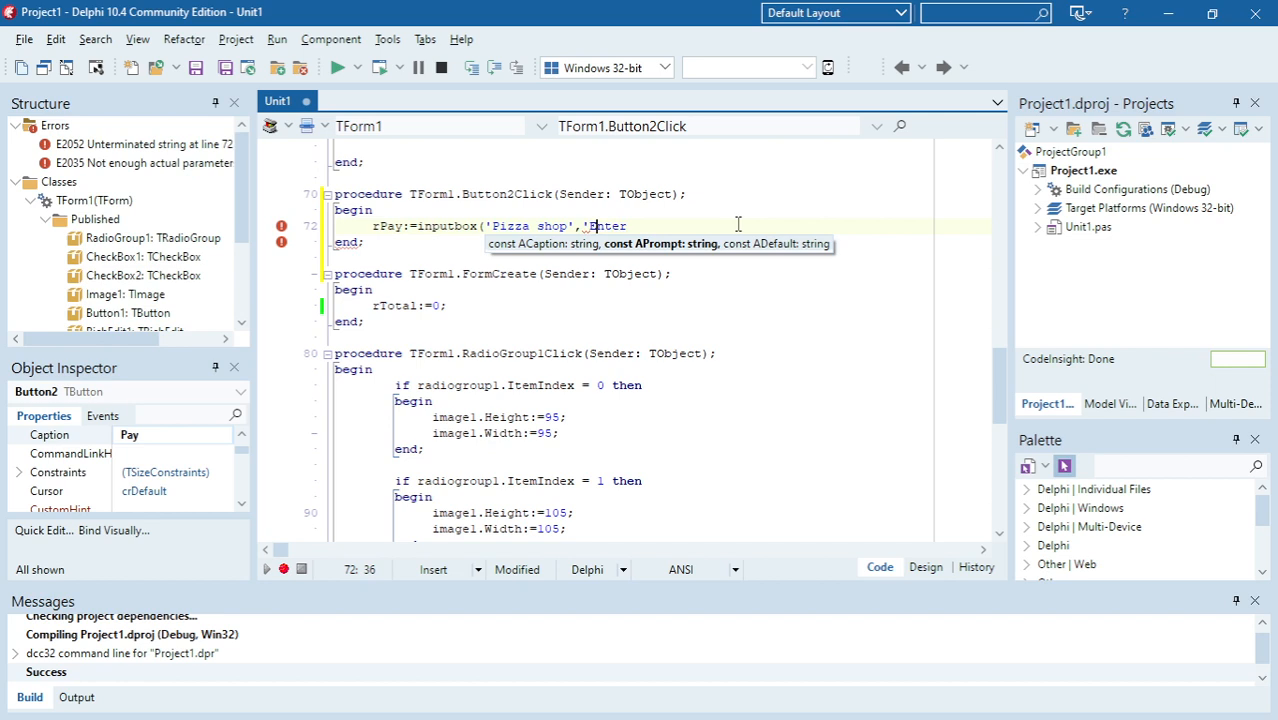
type("amount")
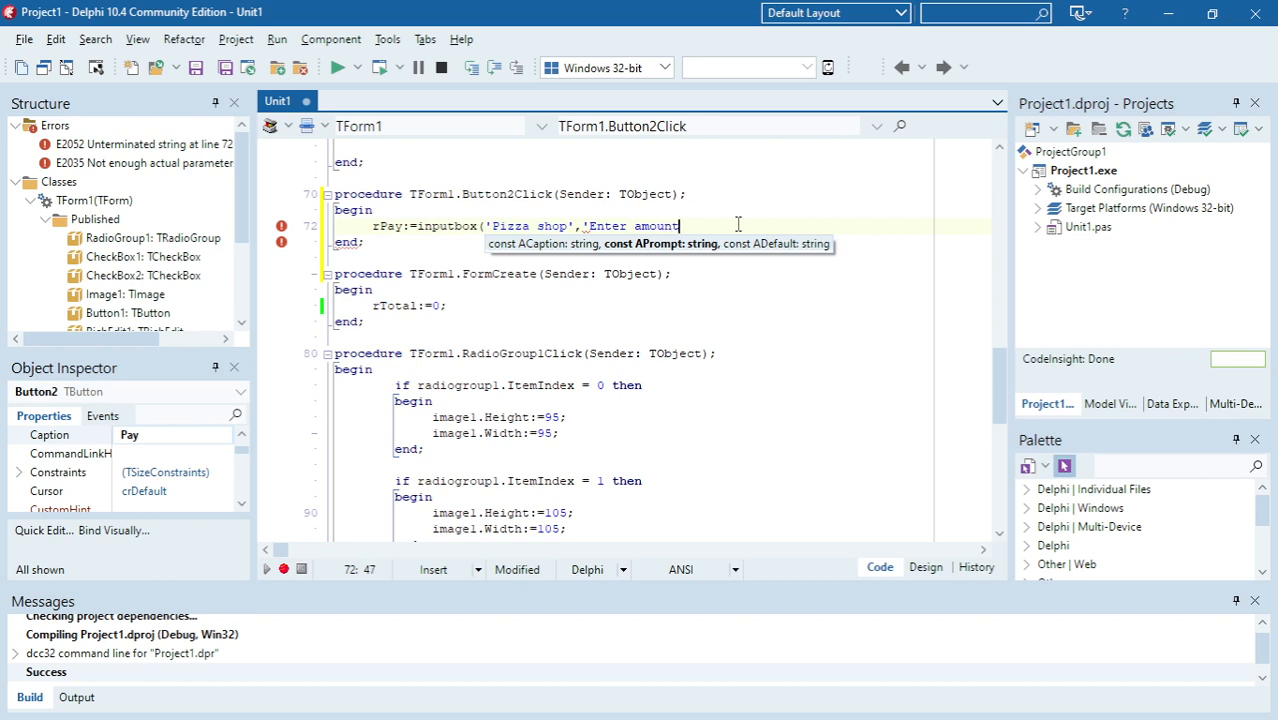
type("'")
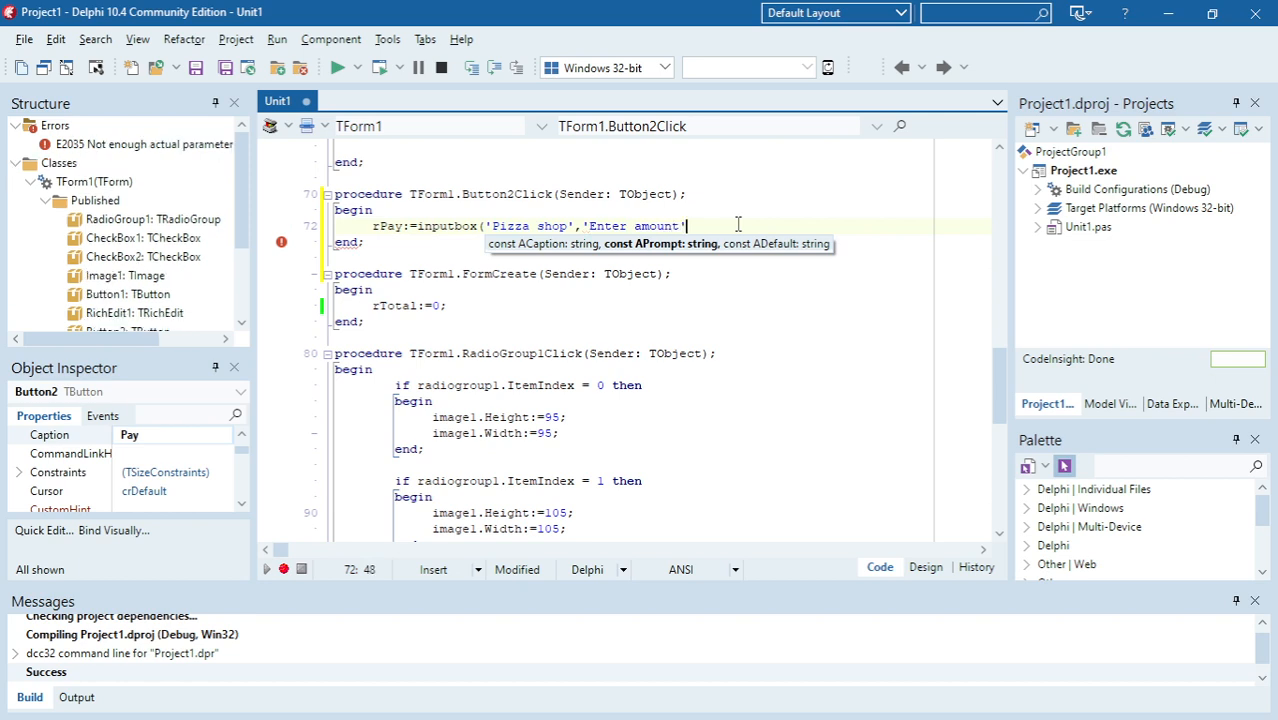
type(",''")
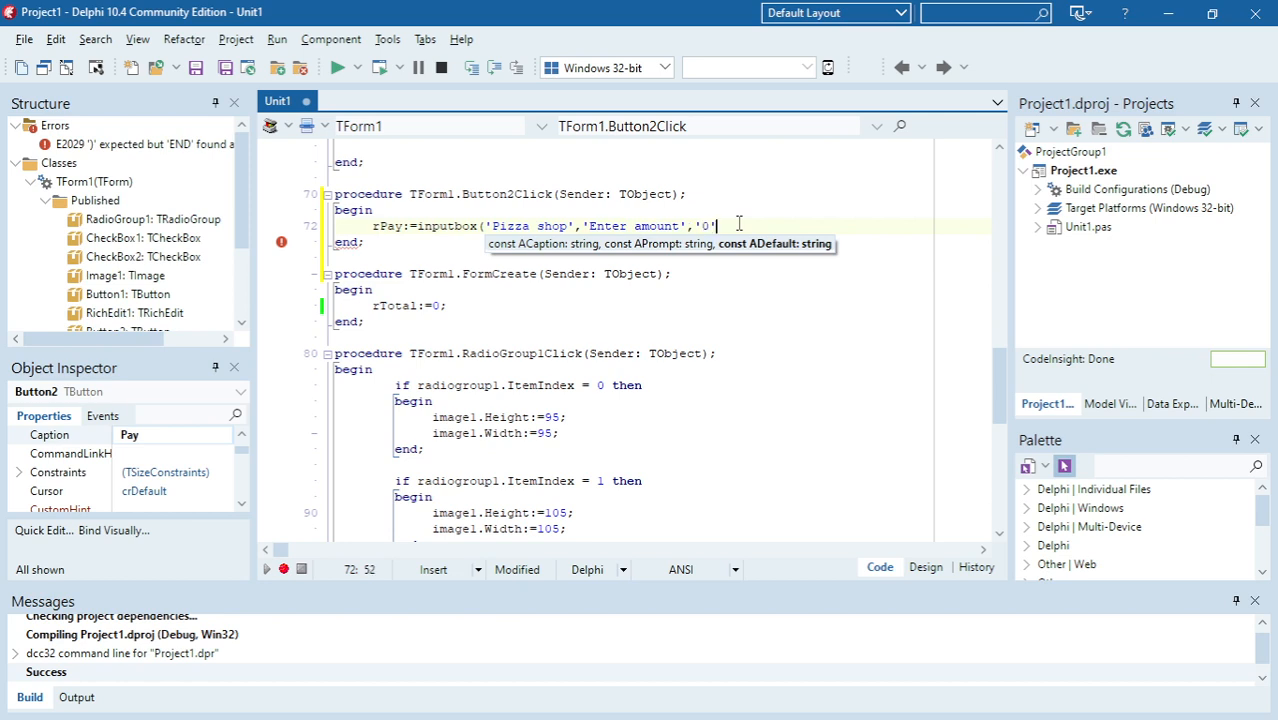
type(");")
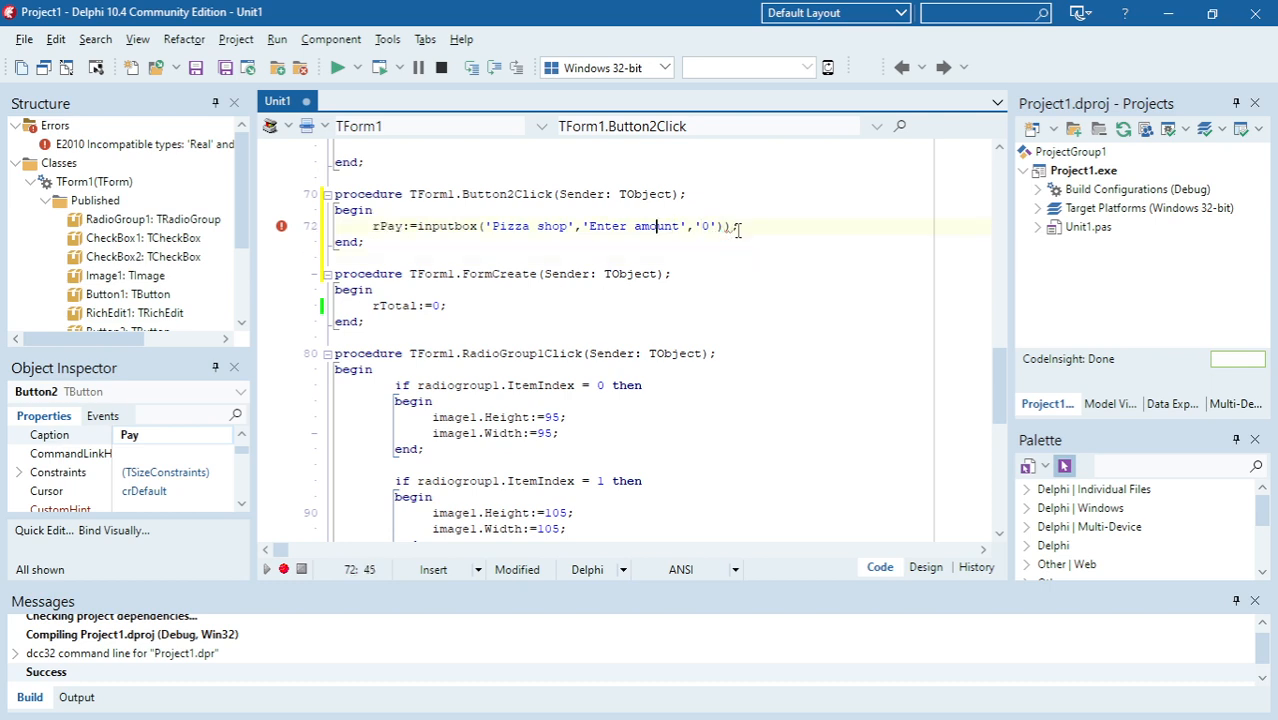
Wrap the inputbox call in StrToFloat and add rPay:=rPay-rTotal below it.
left_click(415, 226)
type("s(")
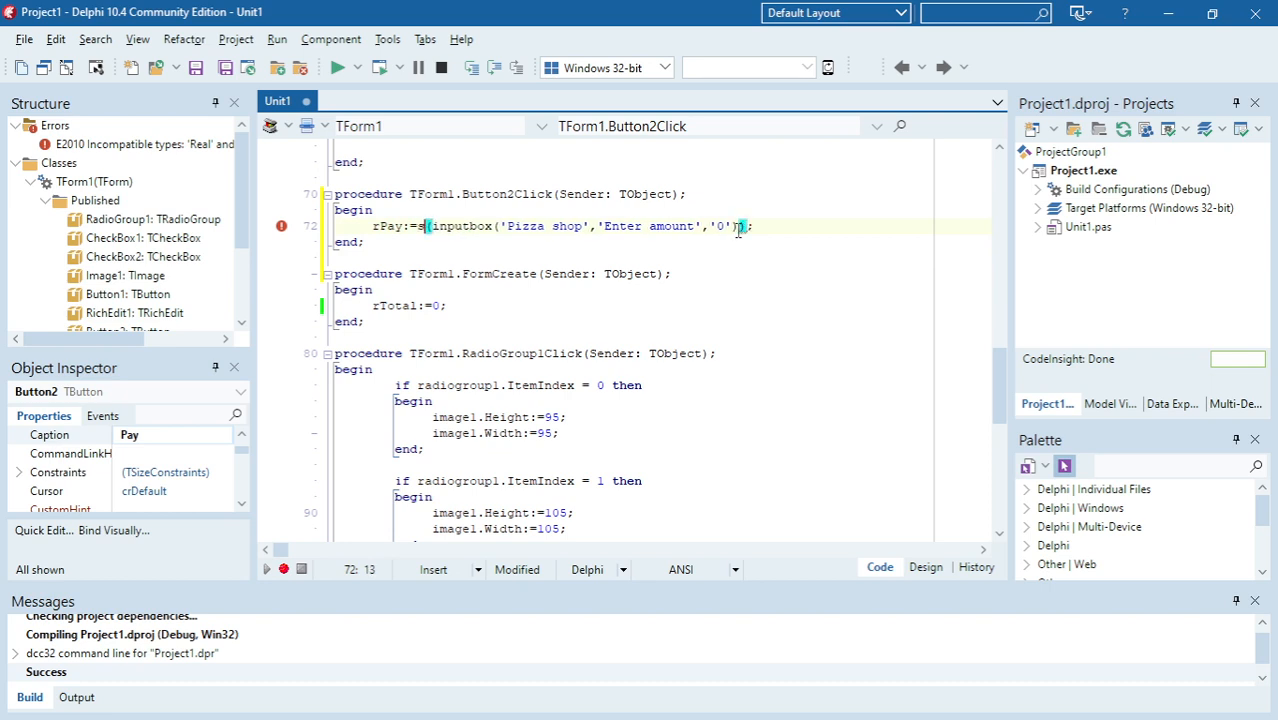
type("trToFloat")
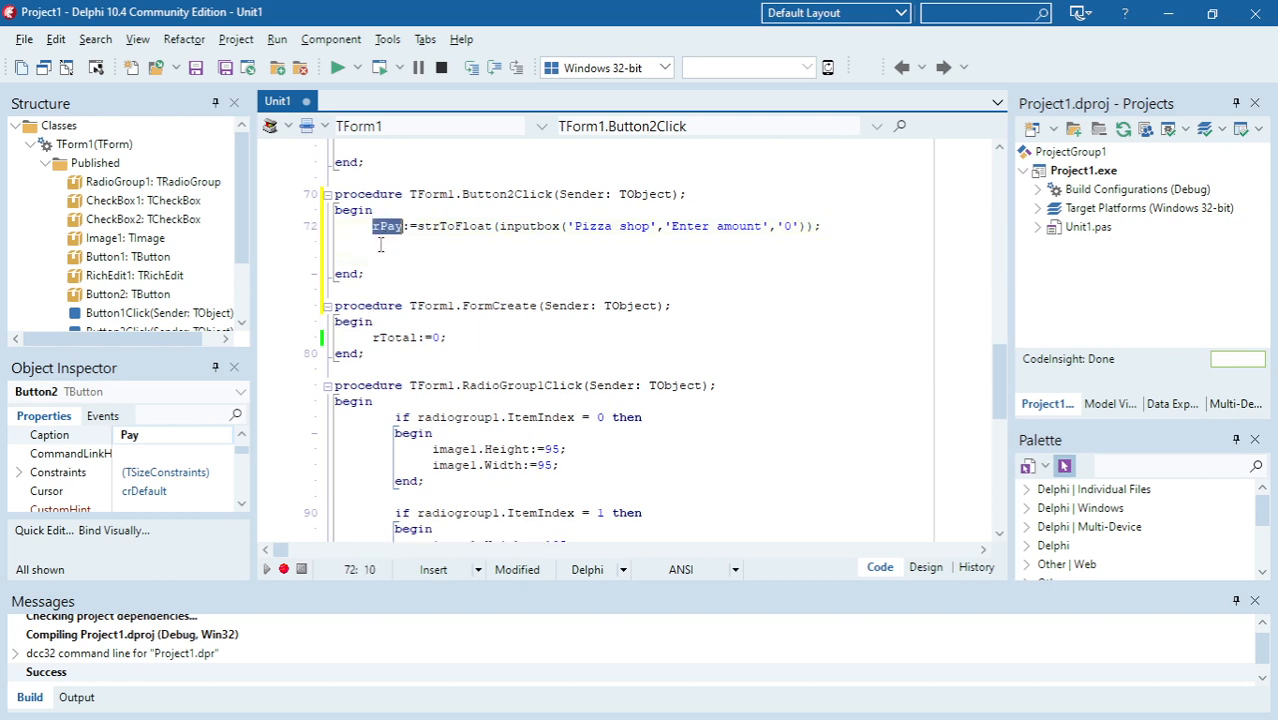
type("rPay:=")
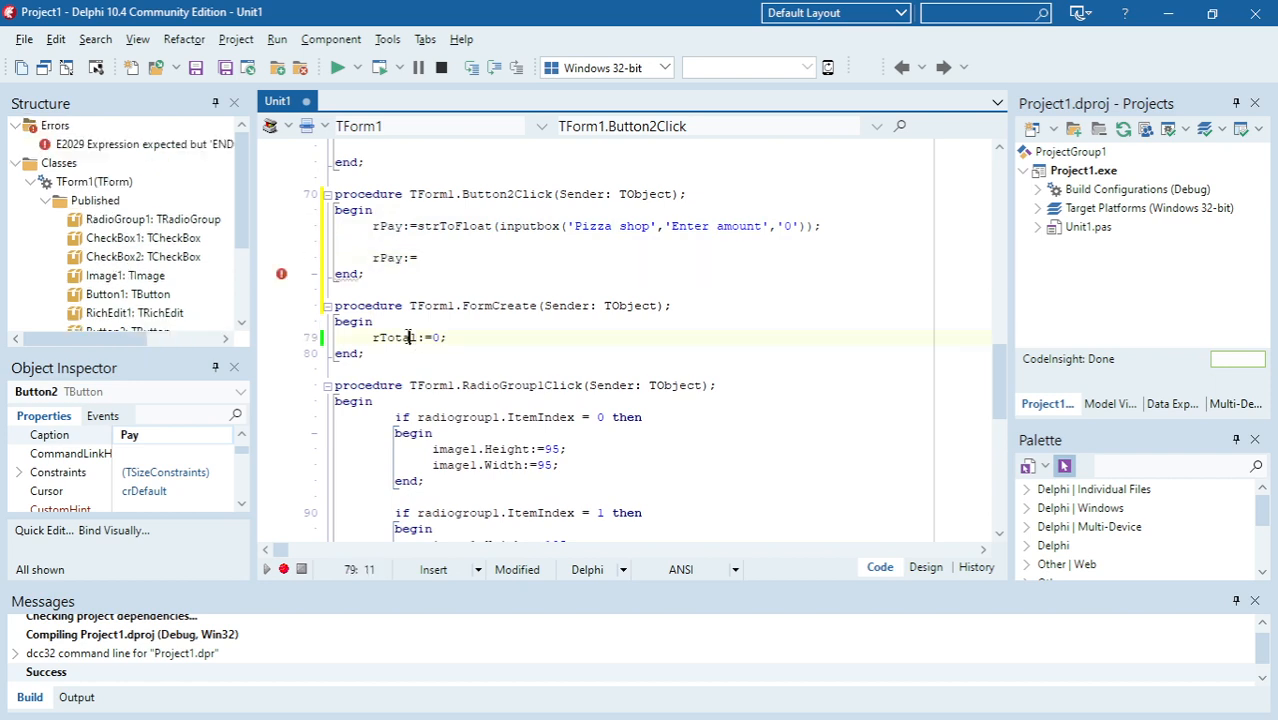
left_click(403, 257)
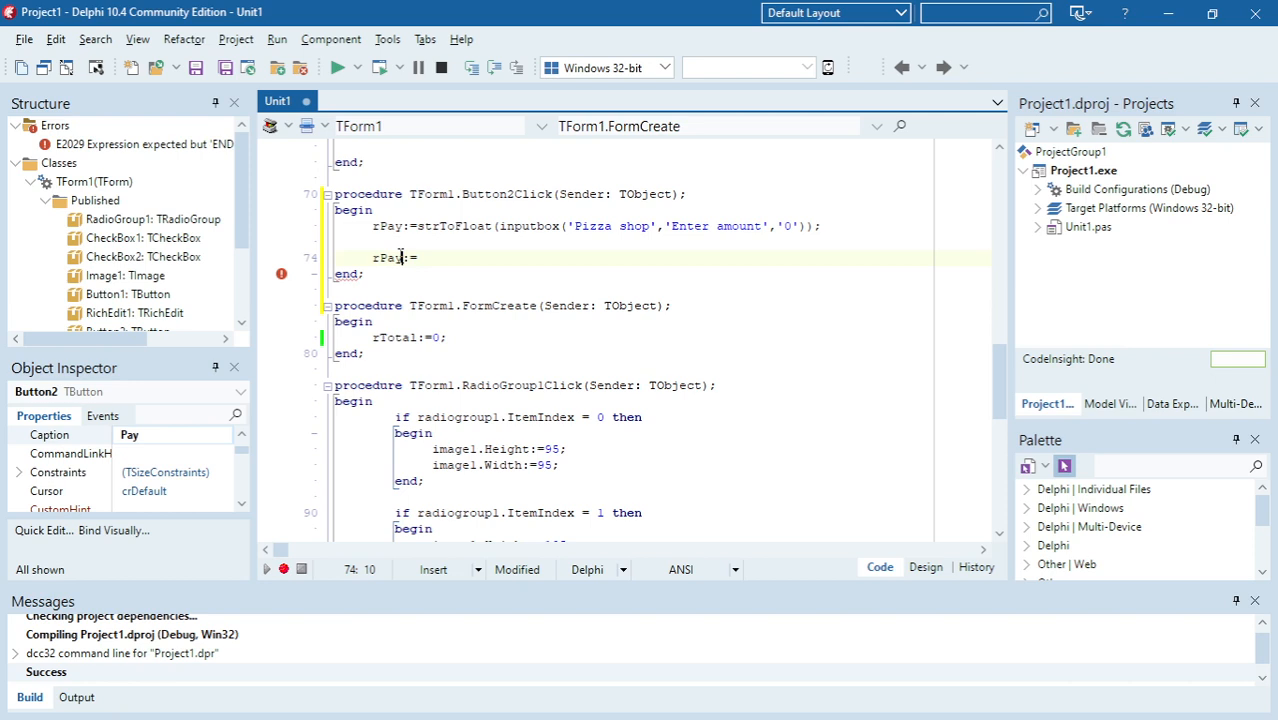
type("rPay")
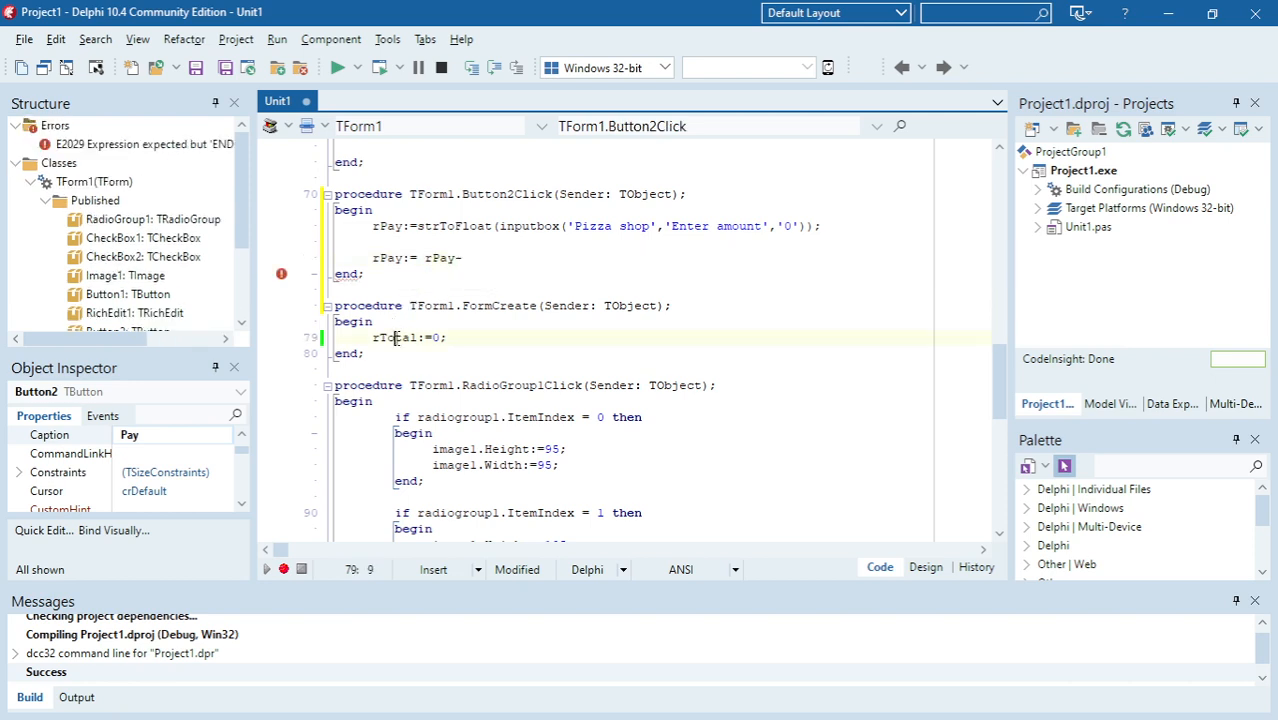
type("-rTotal;")
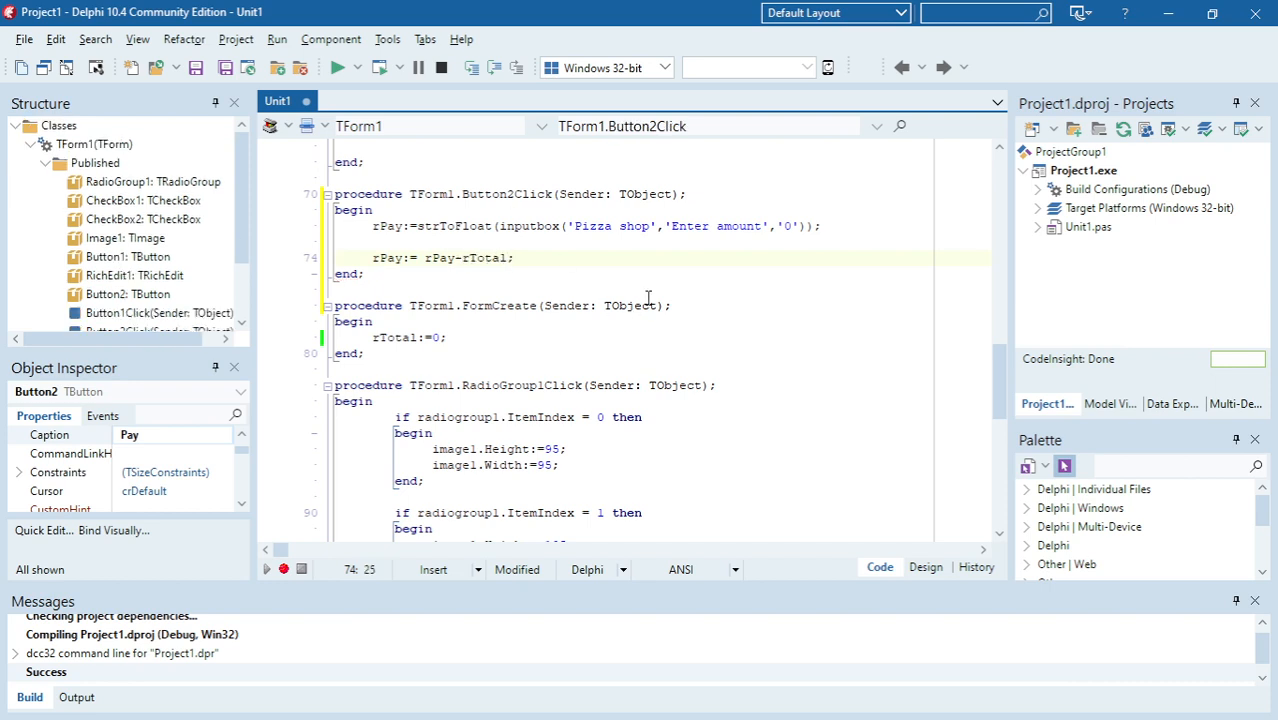
Rename the assigned variable to rChange and start a richedit1.Lines.Add line.
scroll("down", 3)
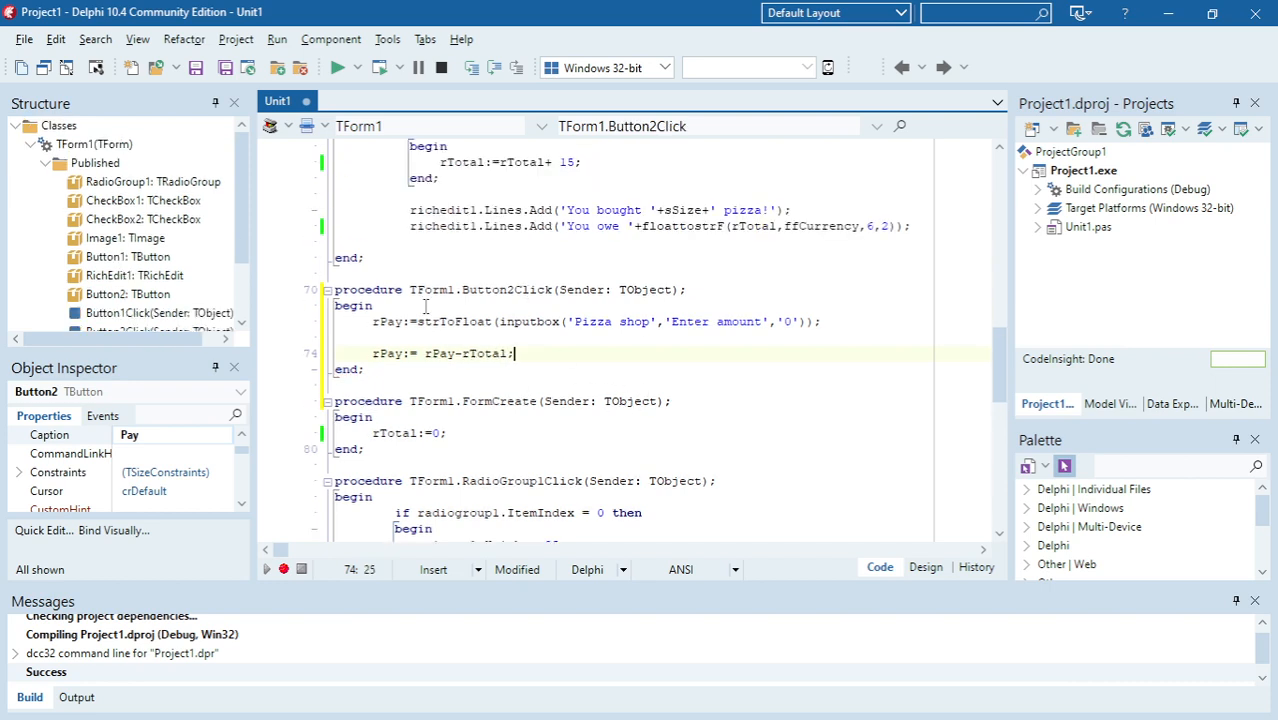
double_click(386, 353)
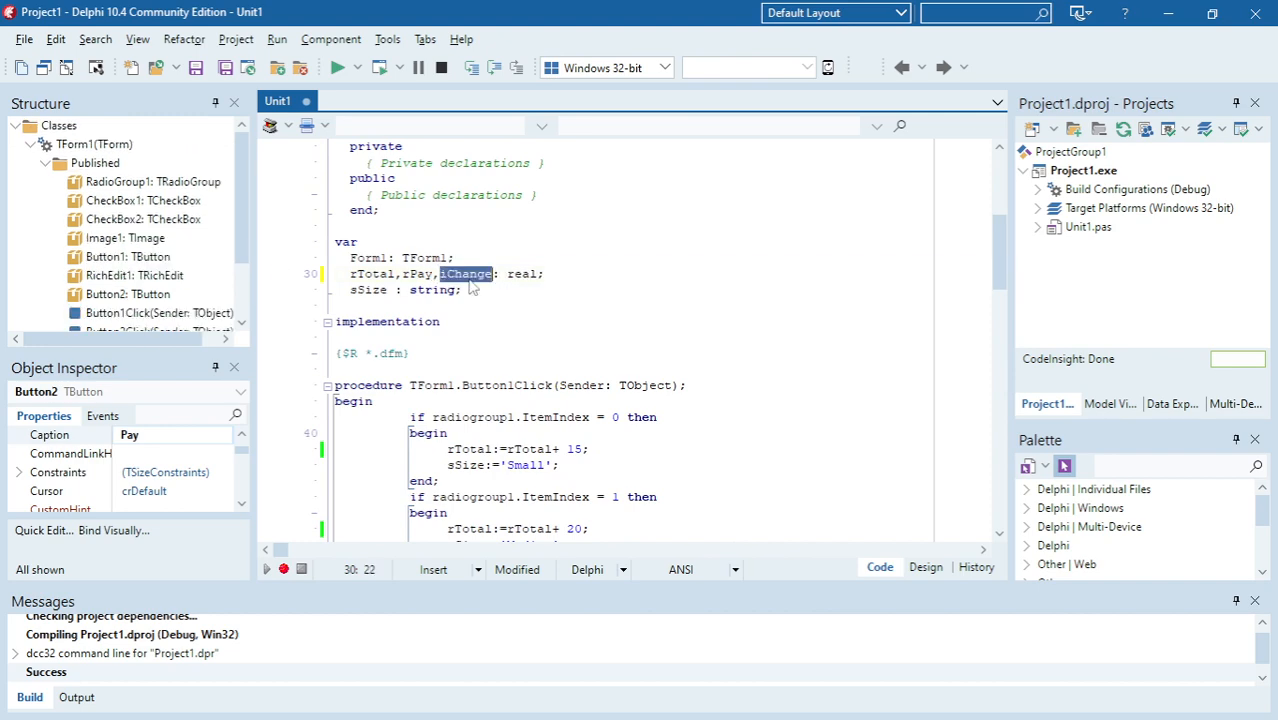
scroll("down", 3)
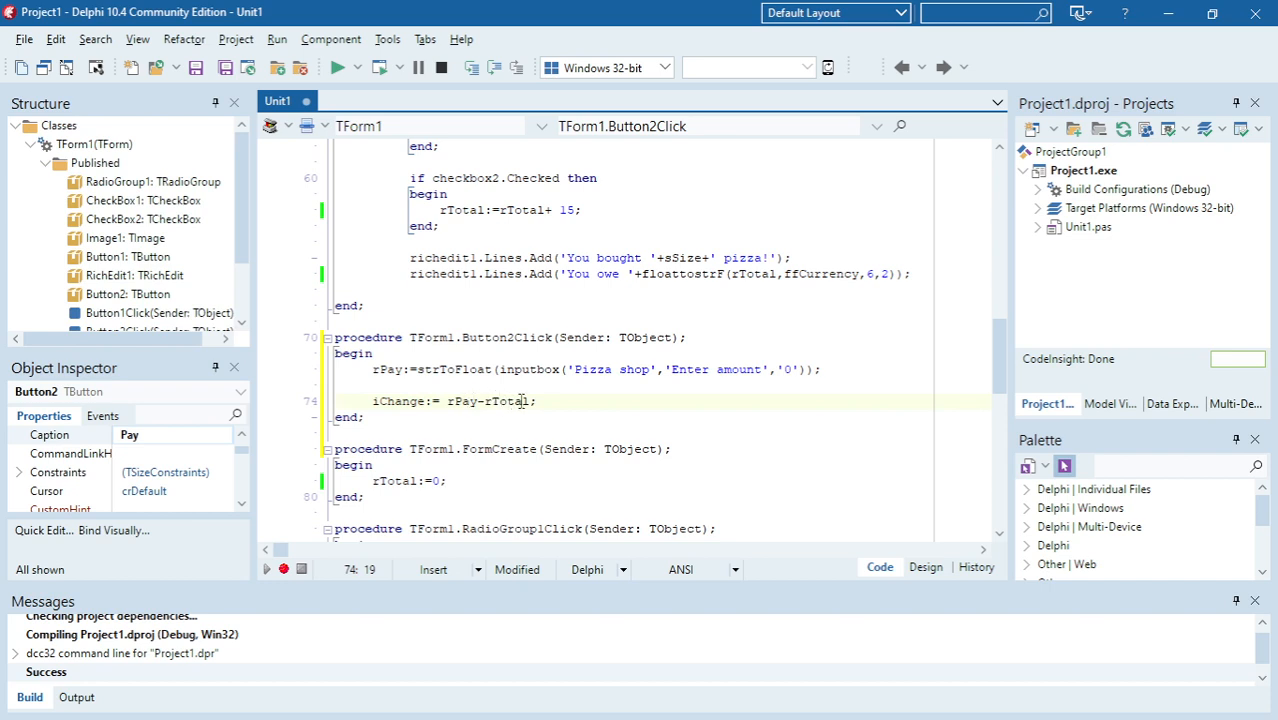
mouse_move(510, 404)
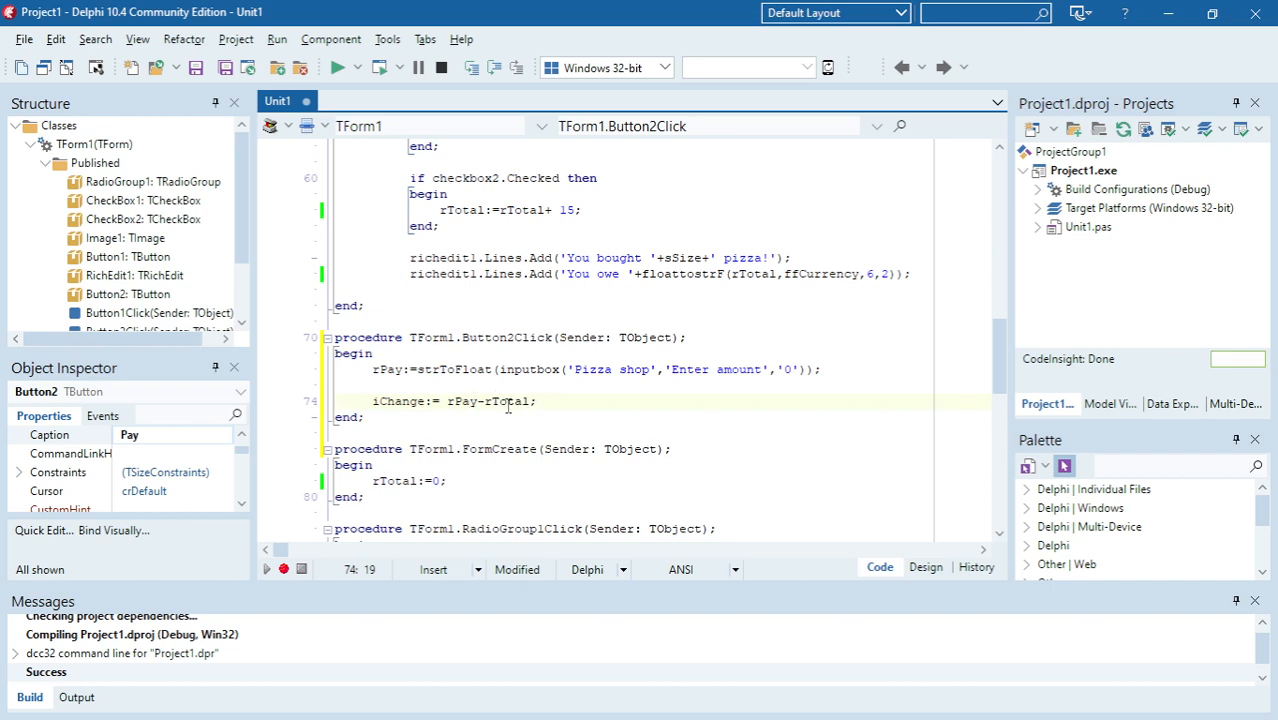
mouse_move(475, 401)
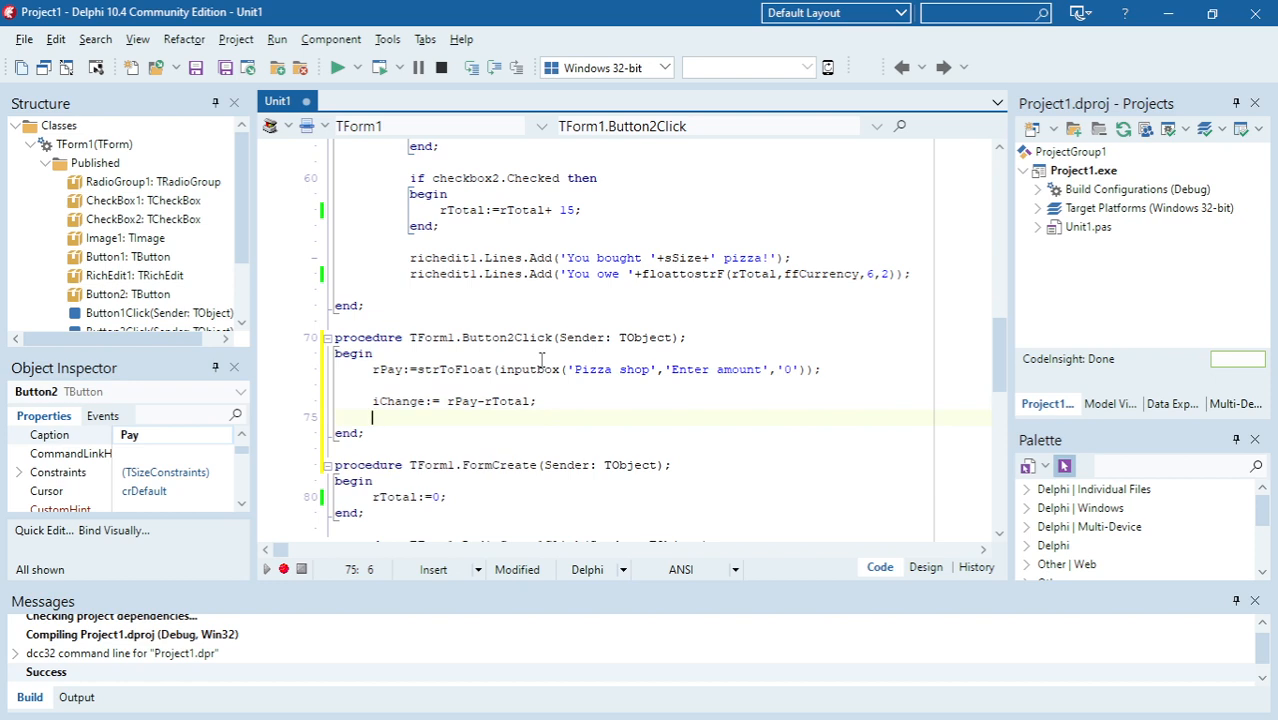
type("richedit1")
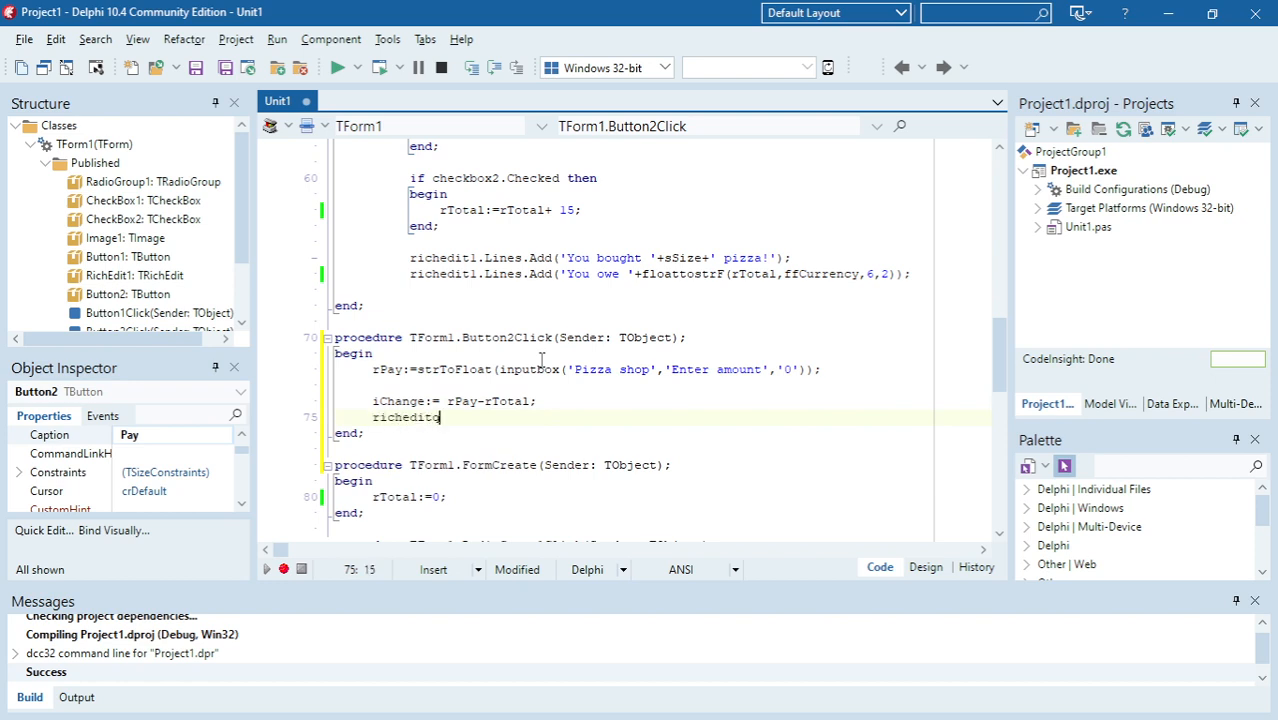
key("Backspace")
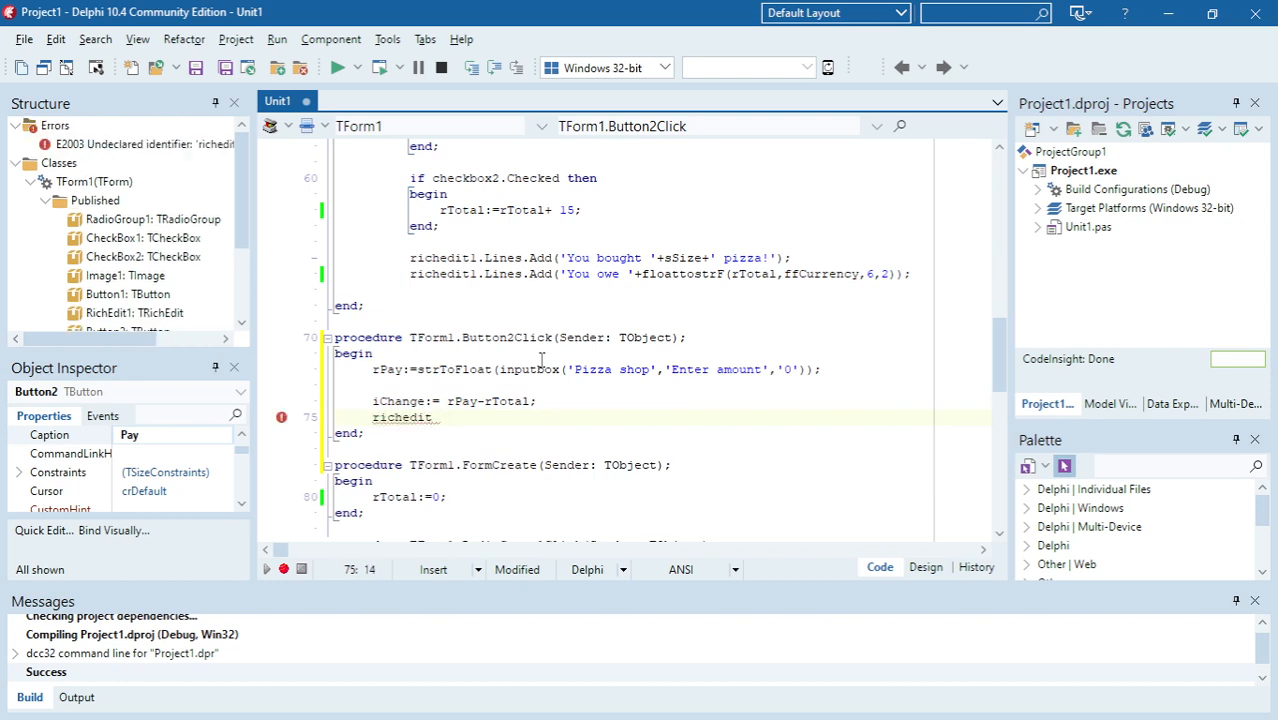
type(".l")
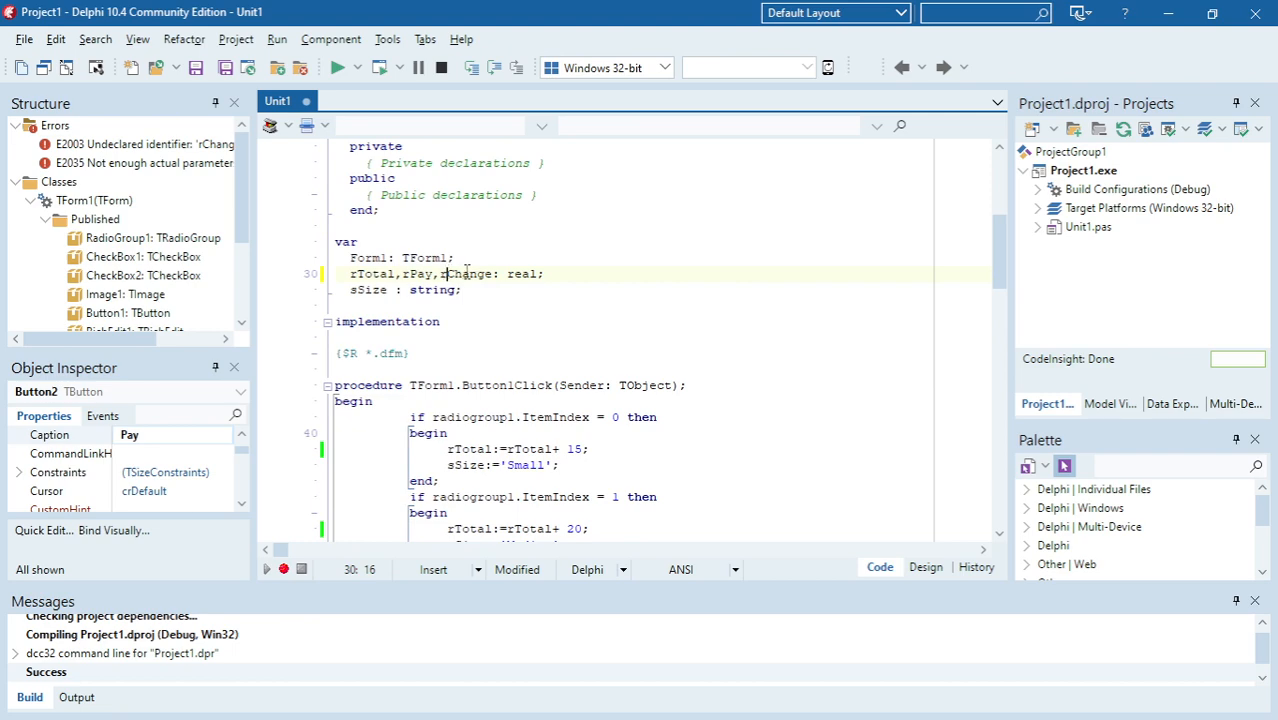
Add rChange to the rich edit using floatToStrF(rChange, ffCurrency, 6, 2).
scroll("down", 3)
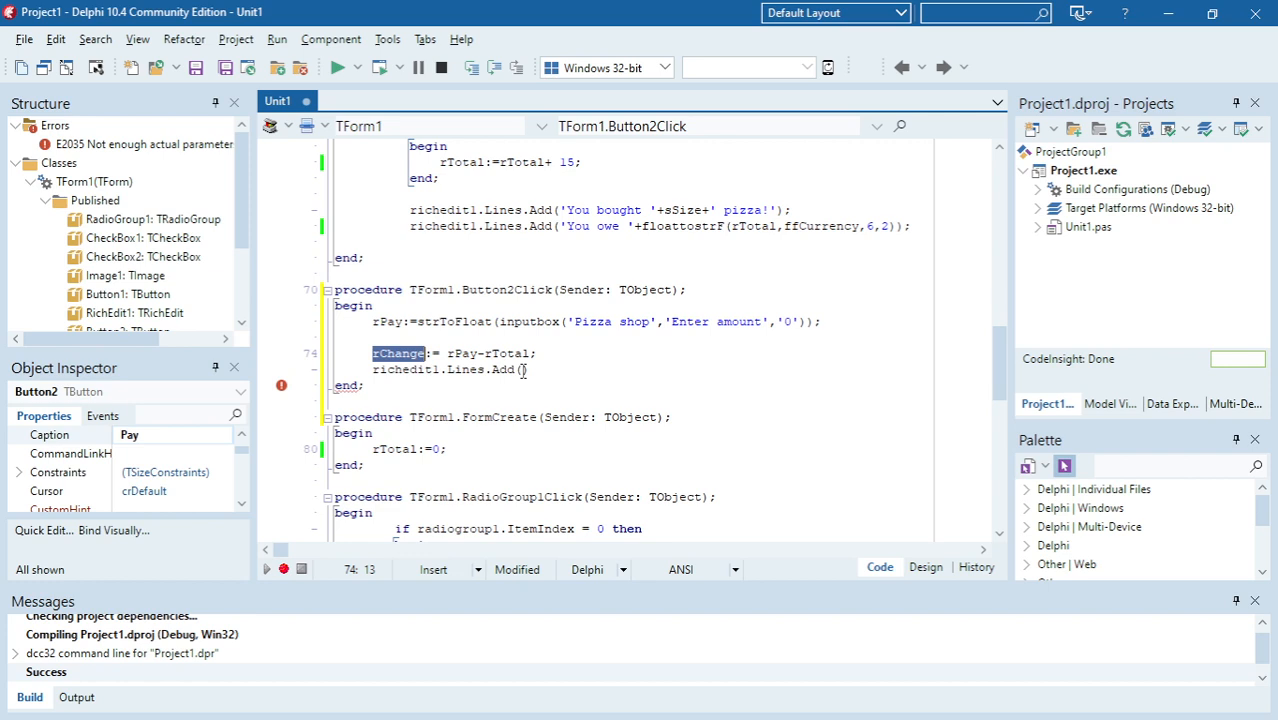
type("rChange")
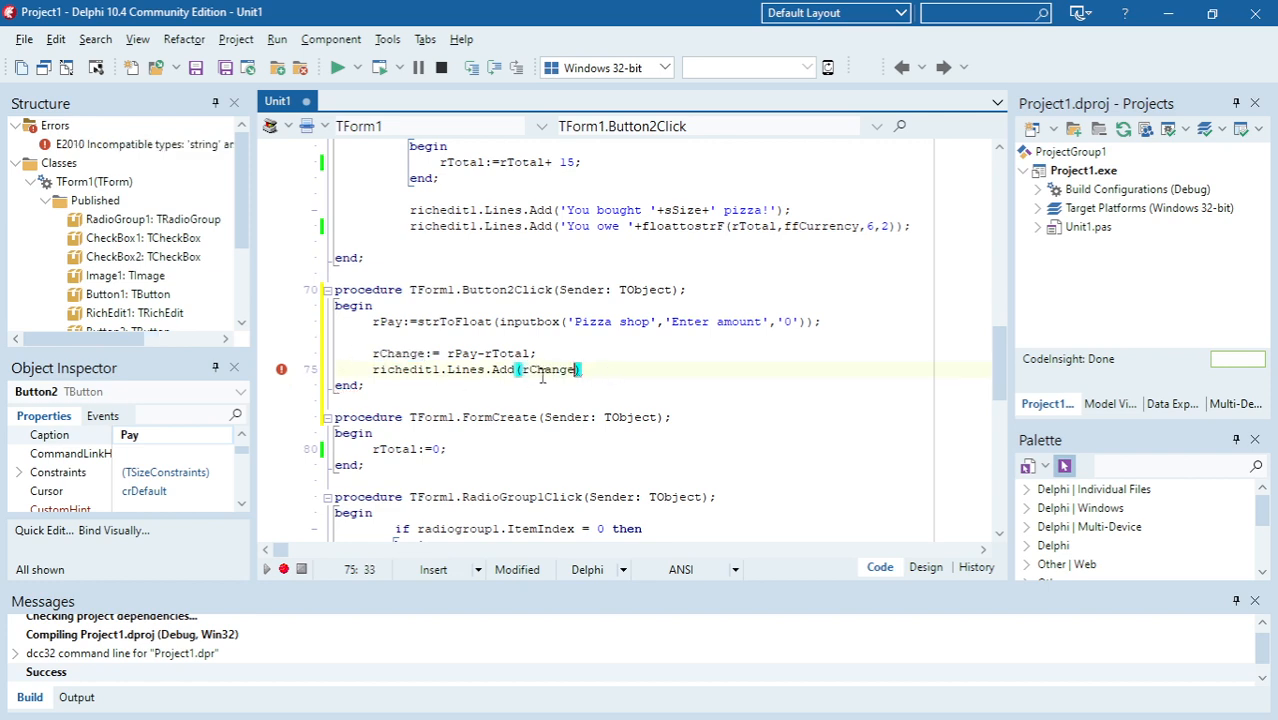
double_click(547, 369)
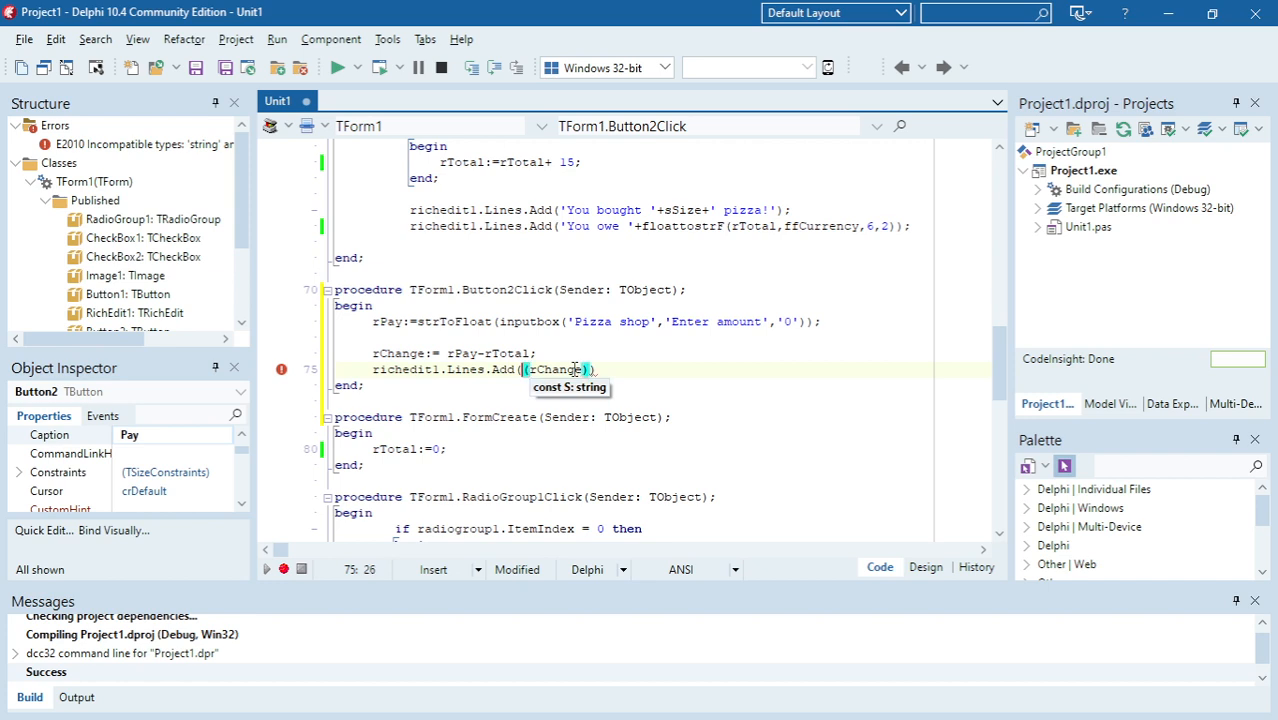
type("float(")
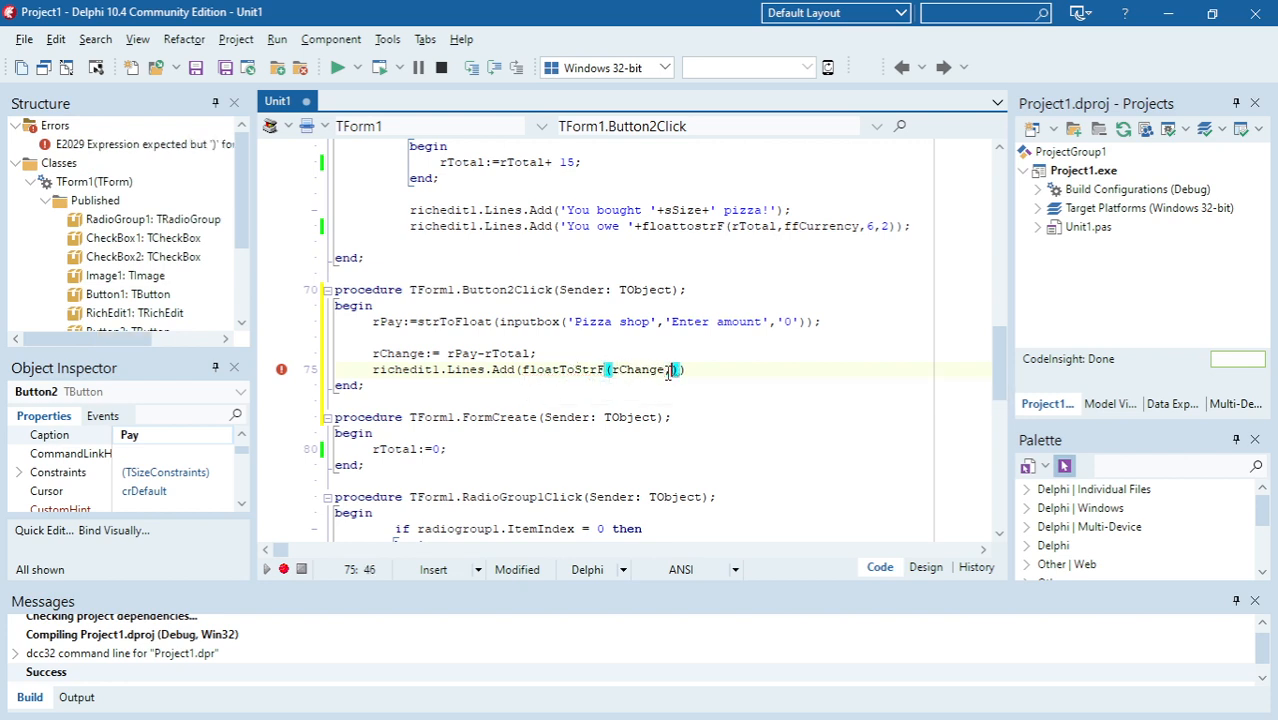
type("ff")
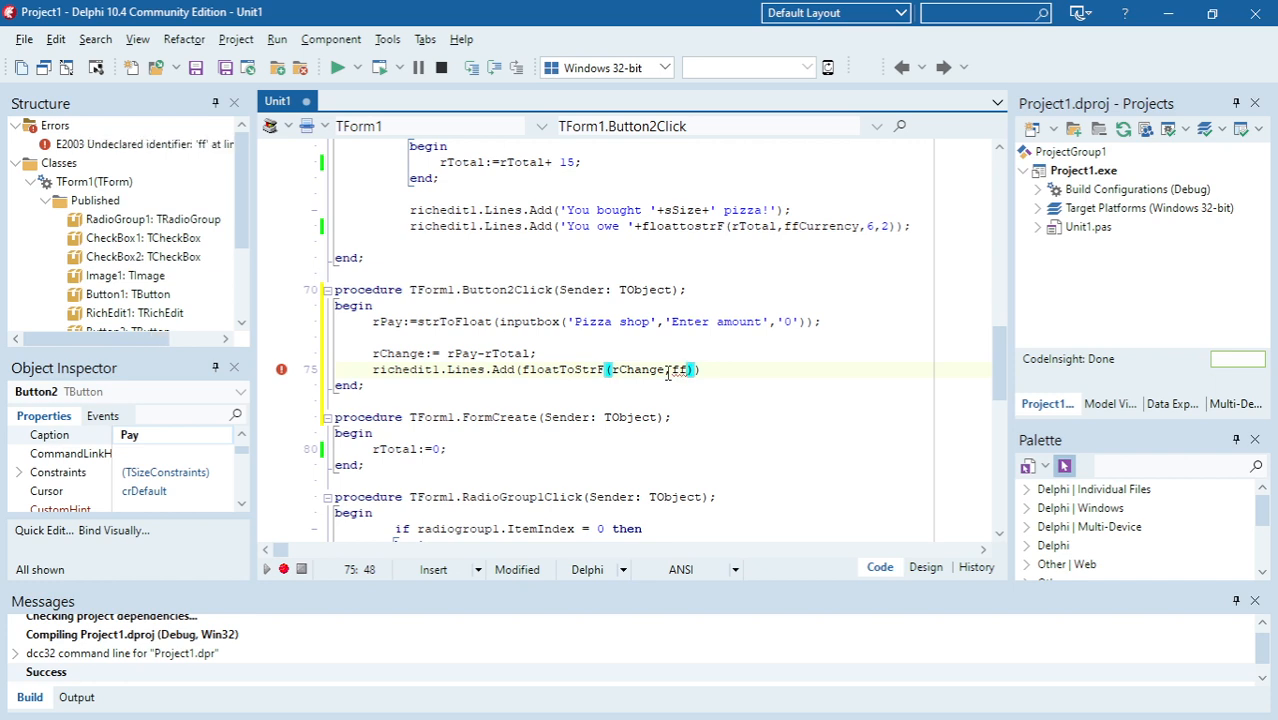
type("Curr")
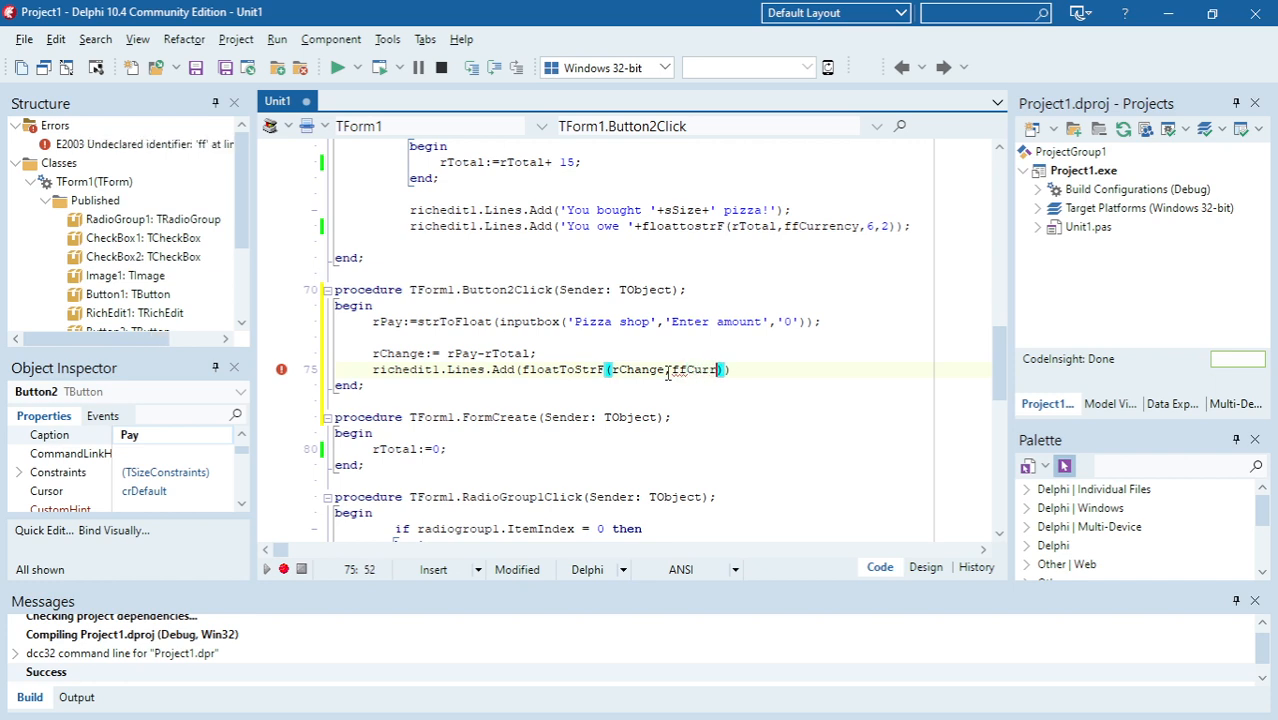
type("ency,6")
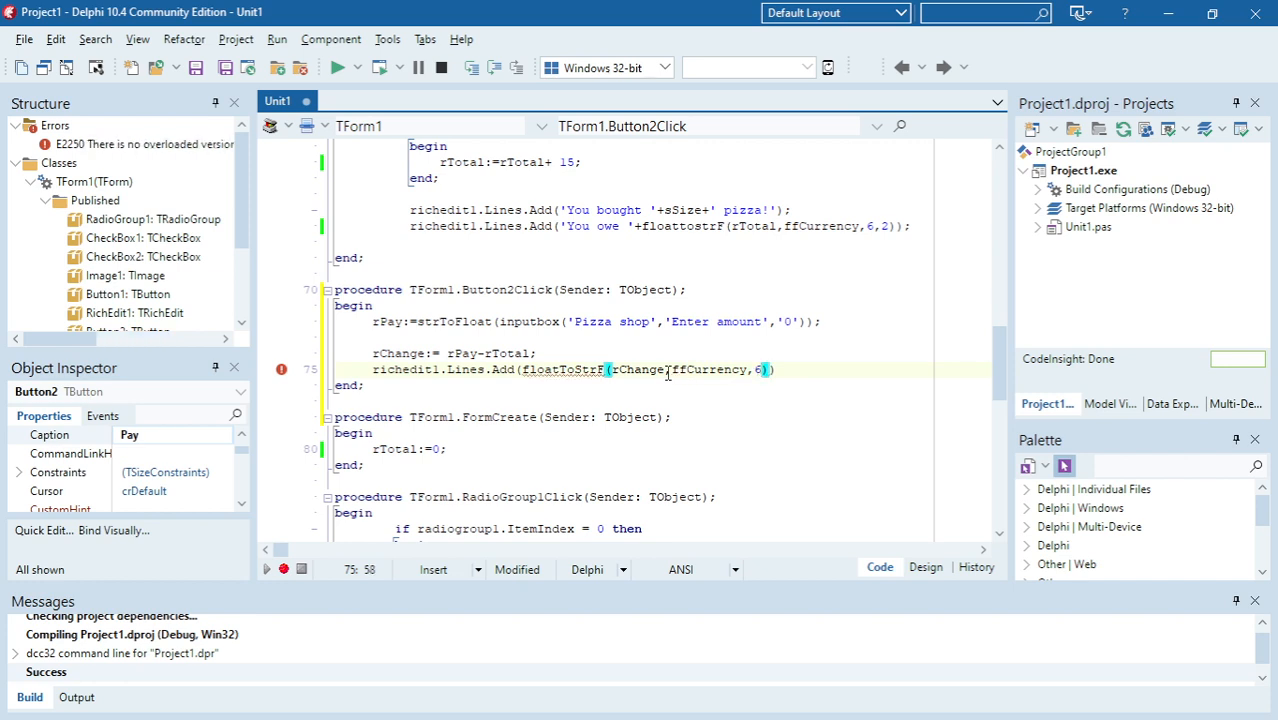
type("2")
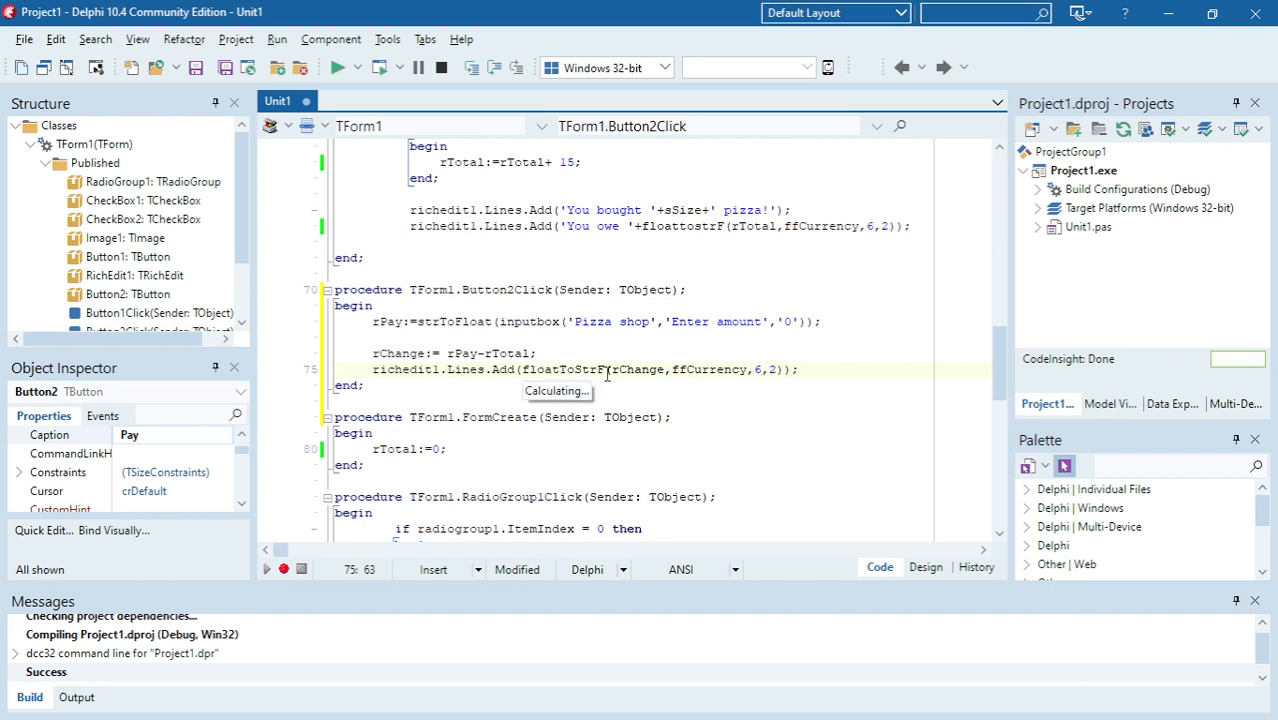
double_click(638, 370)
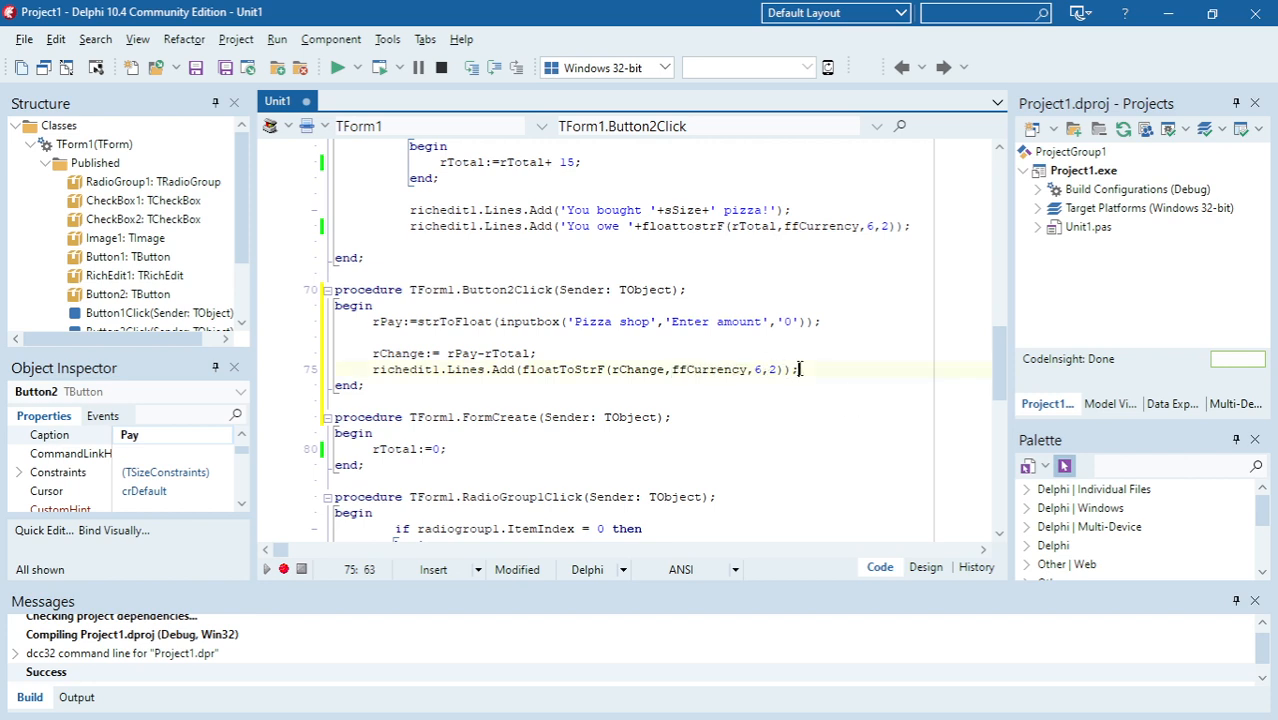
Run the form, order a small pizza and pay 30, getting R5,00 change.
left_click(340, 67)
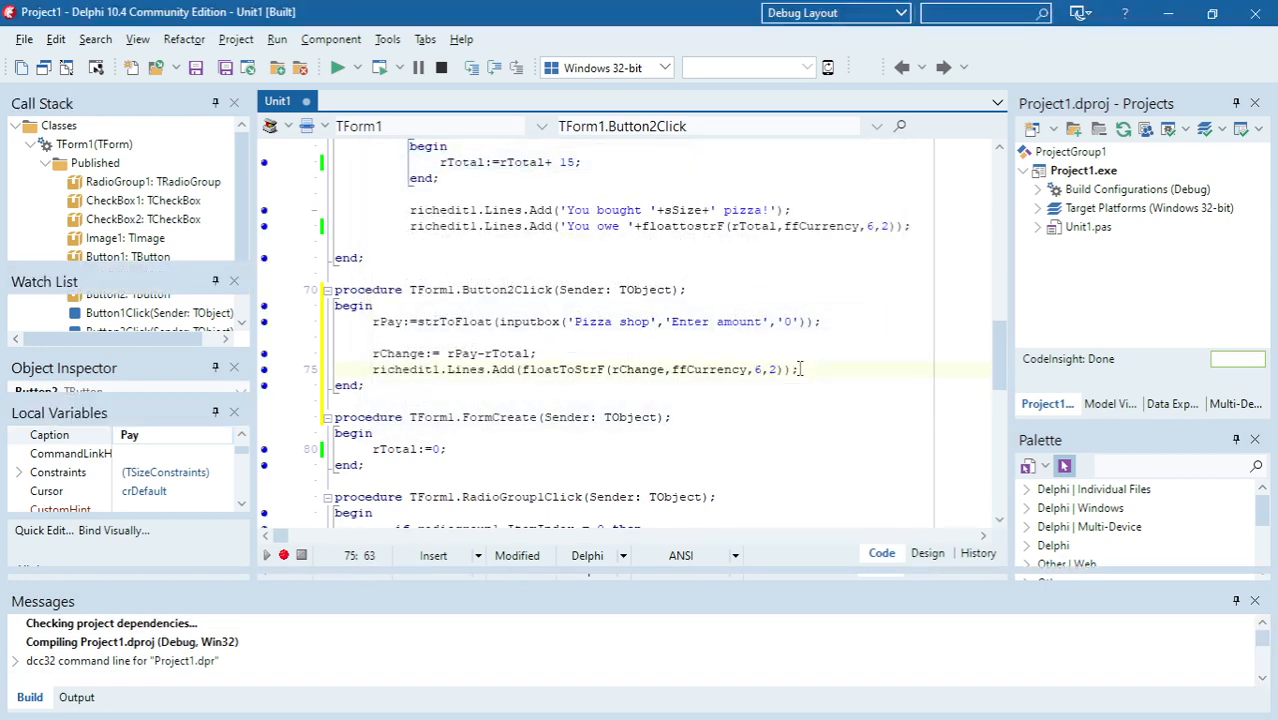
left_click(338, 67)
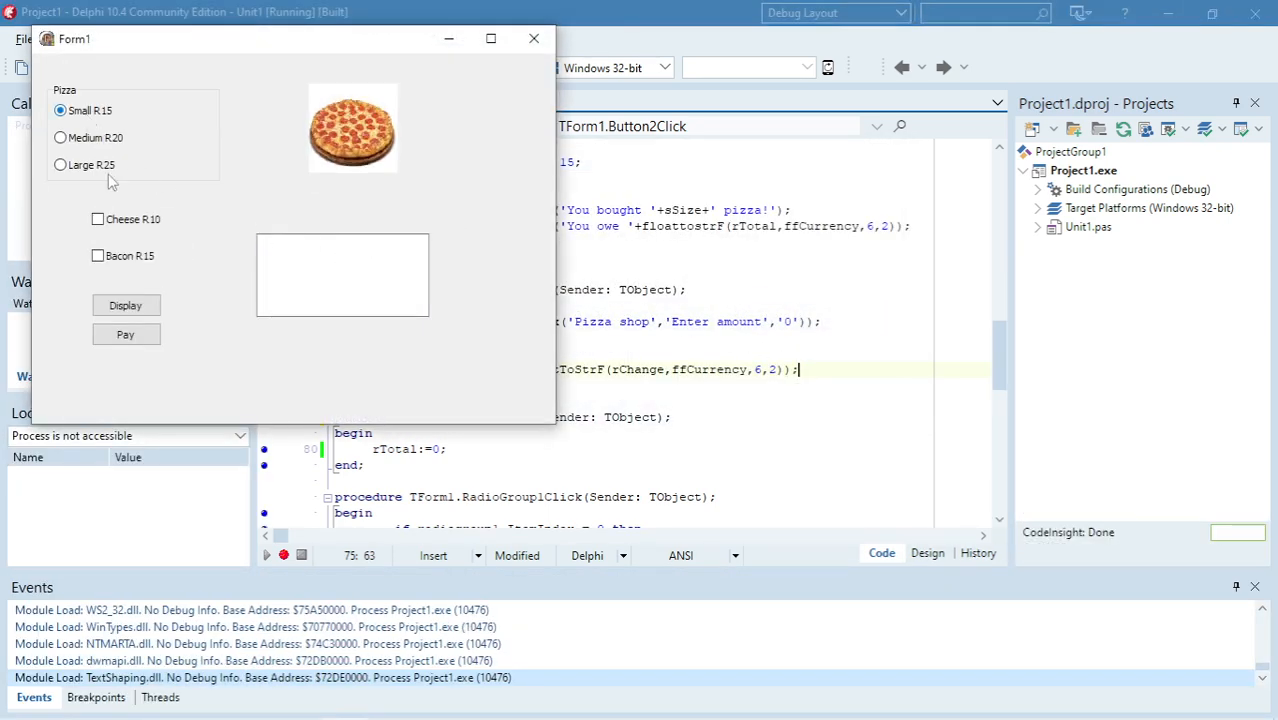
left_click(125, 305)
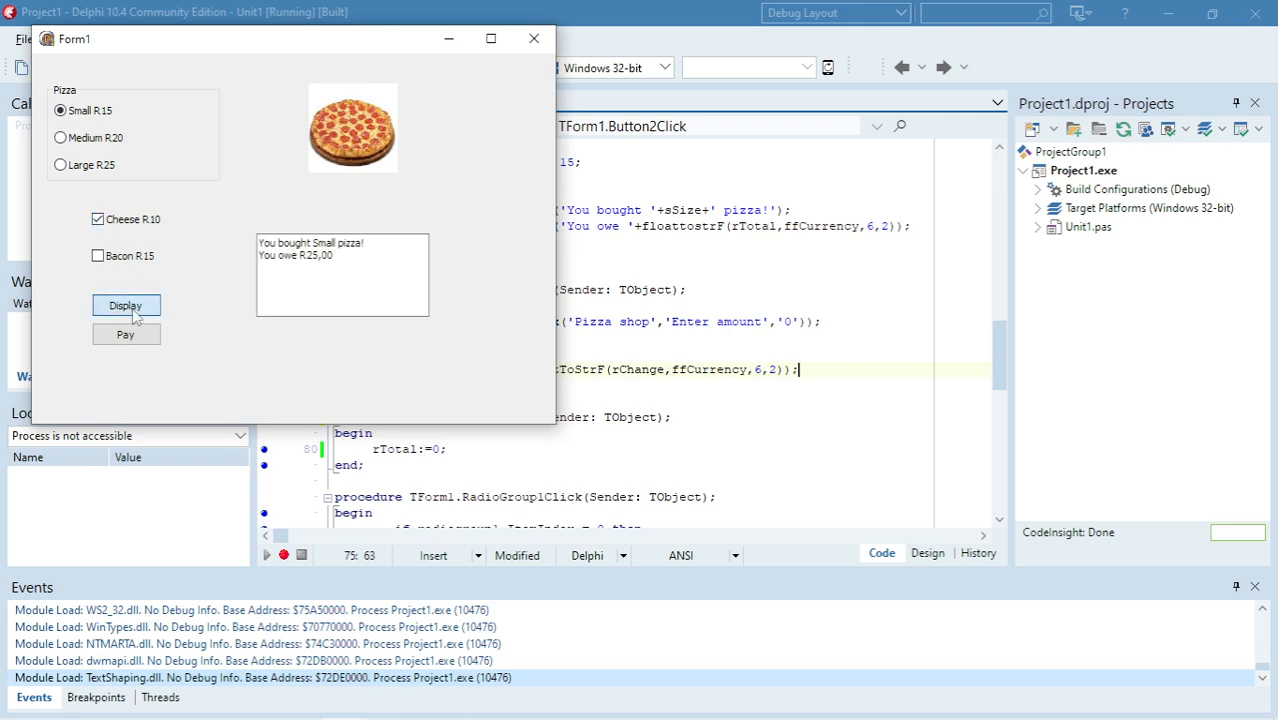
left_click(126, 334)
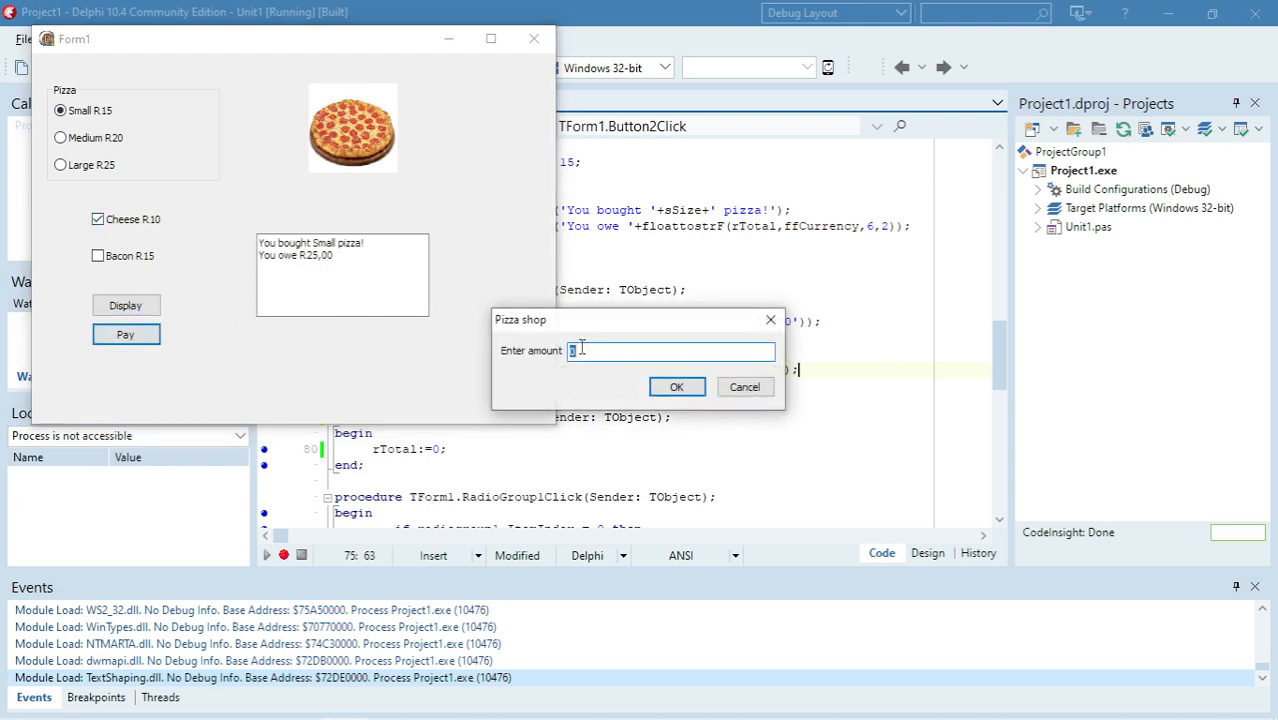
type("30")
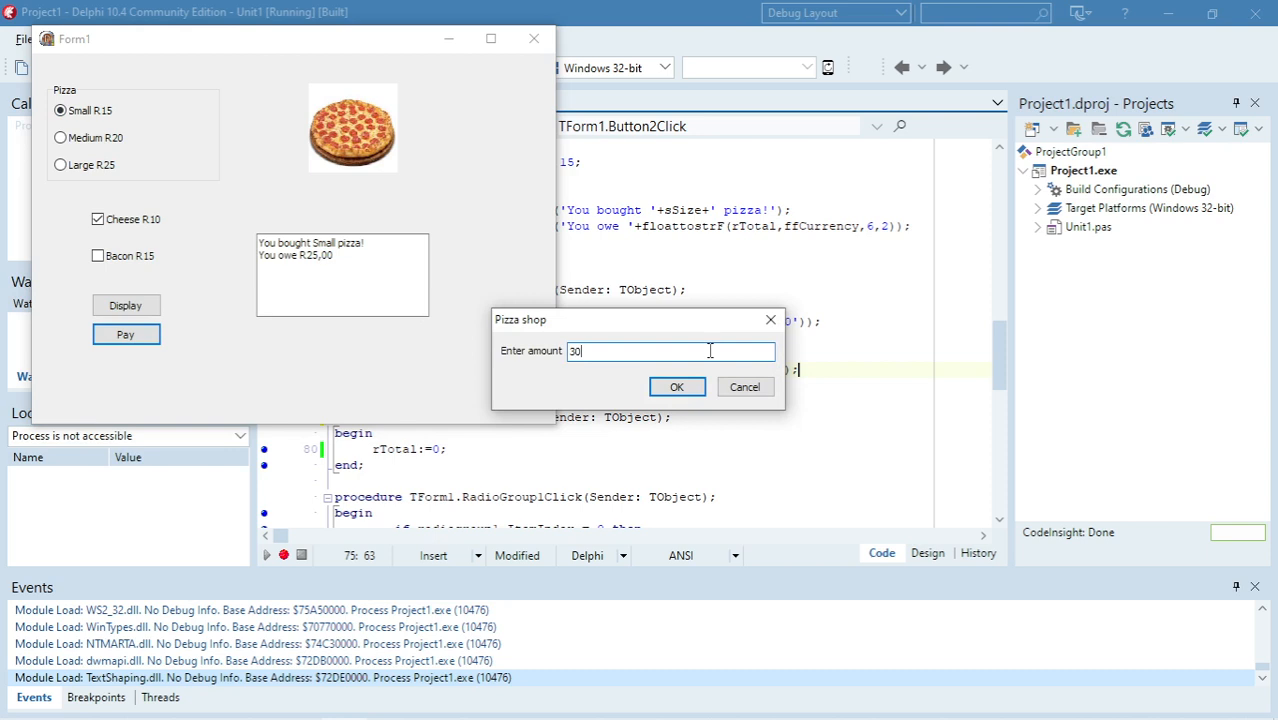
left_click(677, 387)
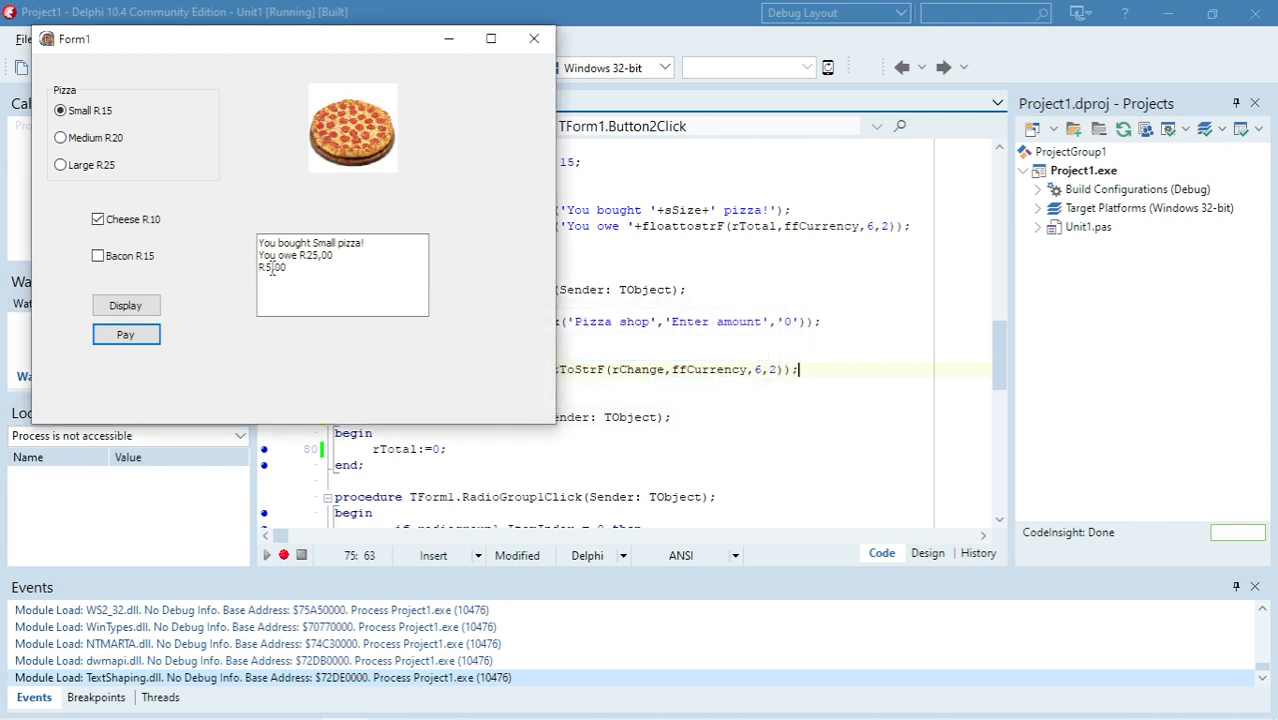
Pay 20 for the order to see -R5,00 change, then close the form.
left_click(126, 305)
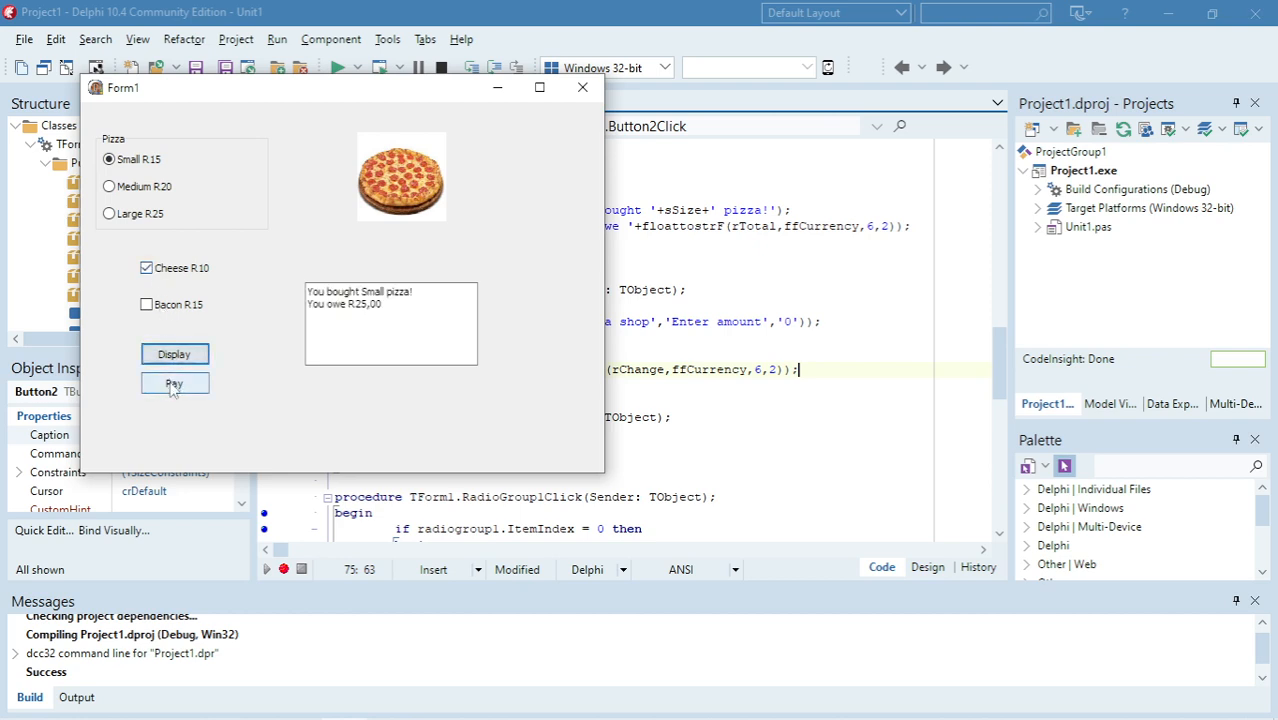
left_click(174, 383)
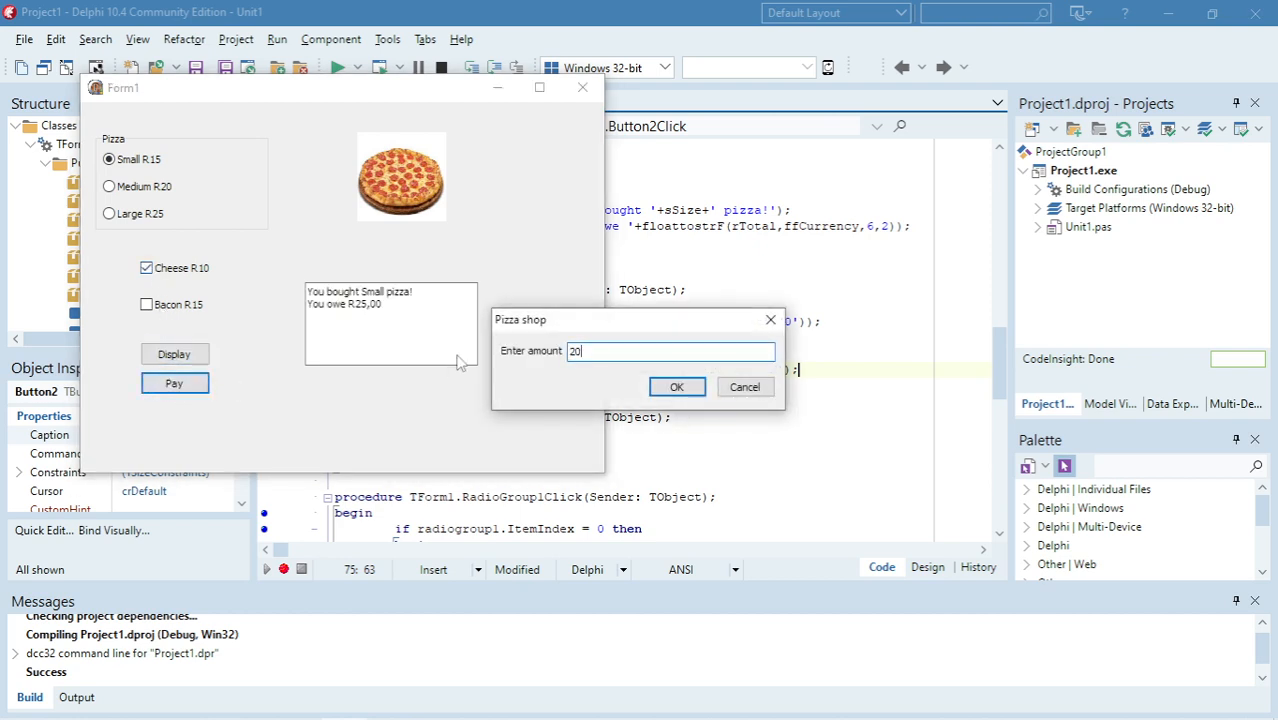
left_click(676, 387)
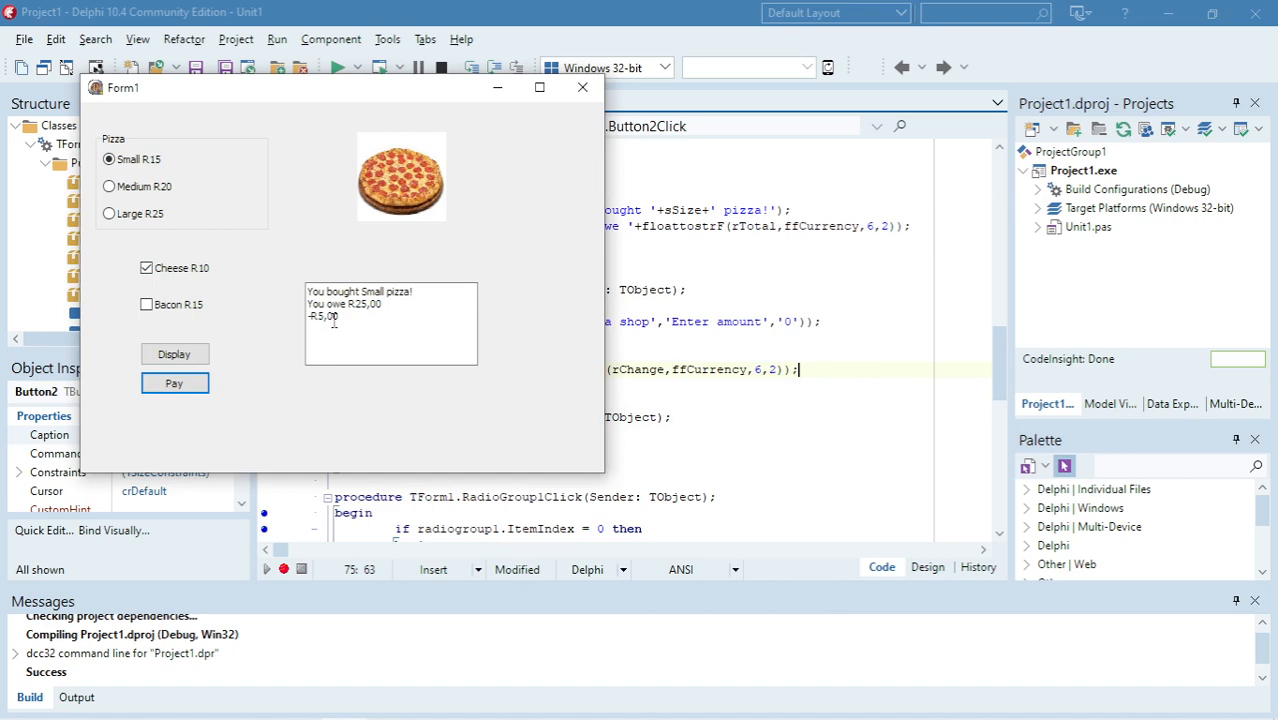
left_click(582, 87)
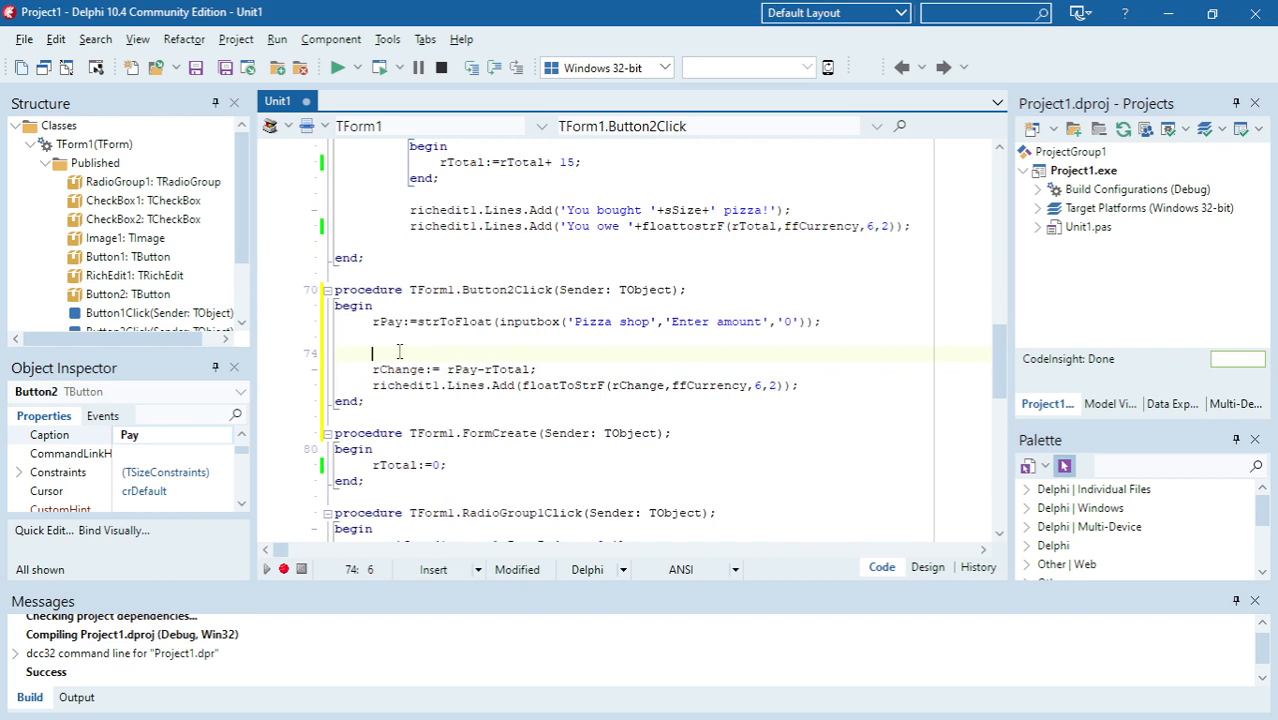
Add 'if rTotal > rPay then' showing the message 'You need more money!'.
type("if true then")
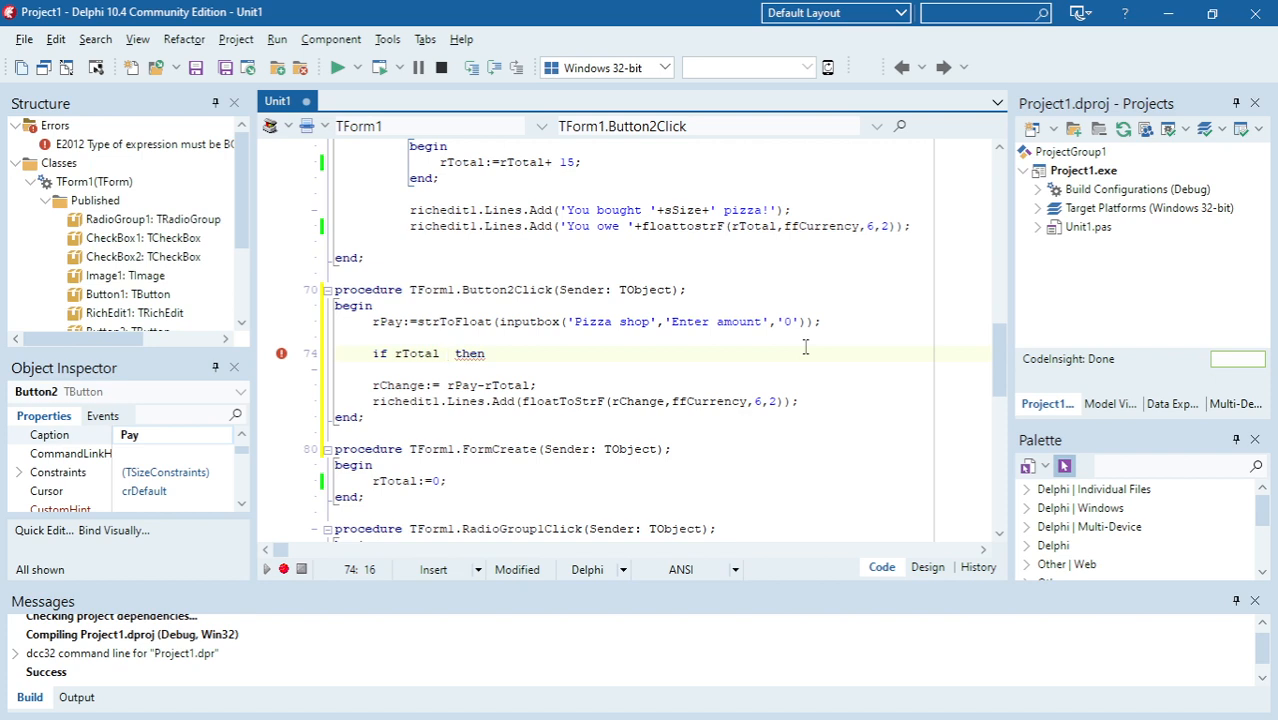
type("> rPay")
type("begin")
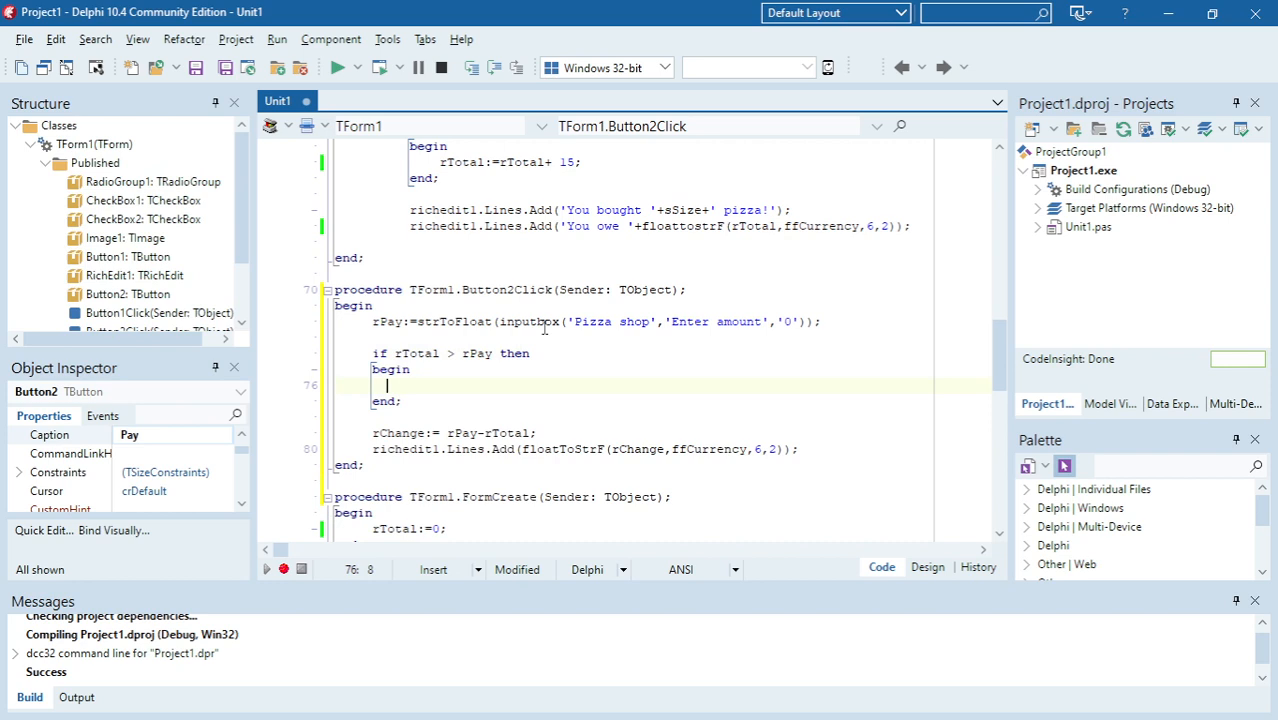
type("show")
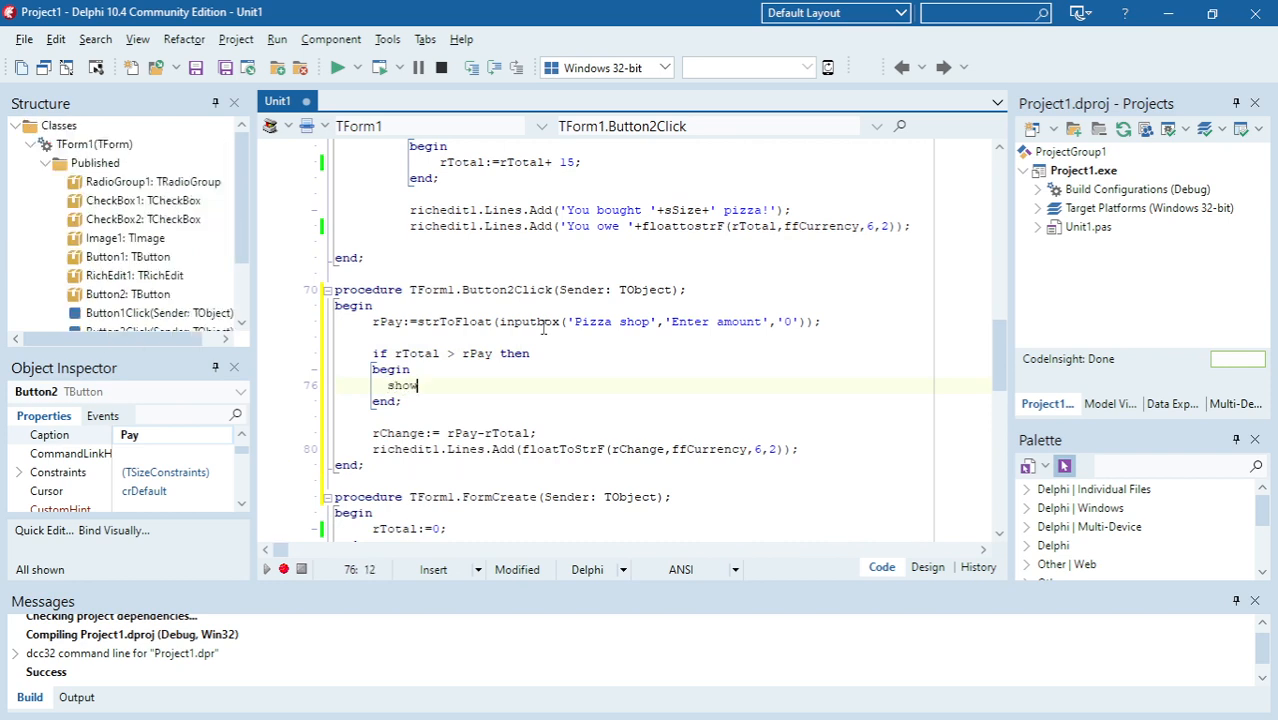
type("mess")
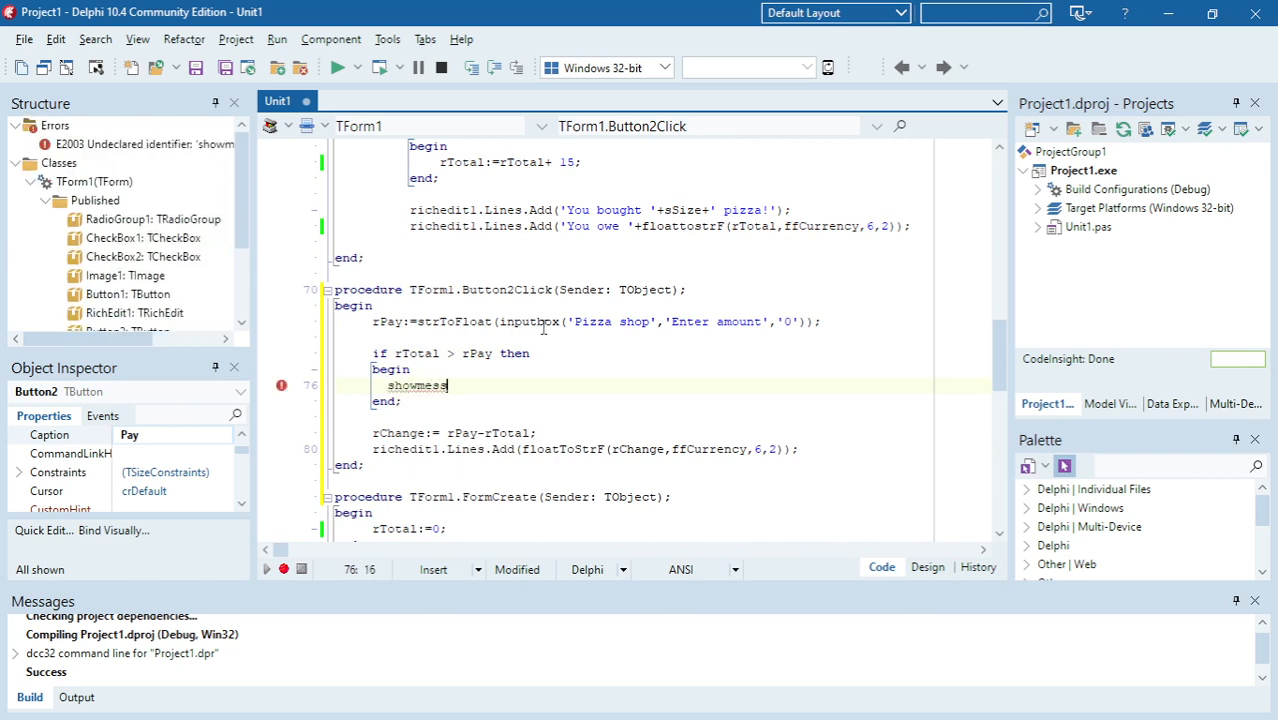
type("age")
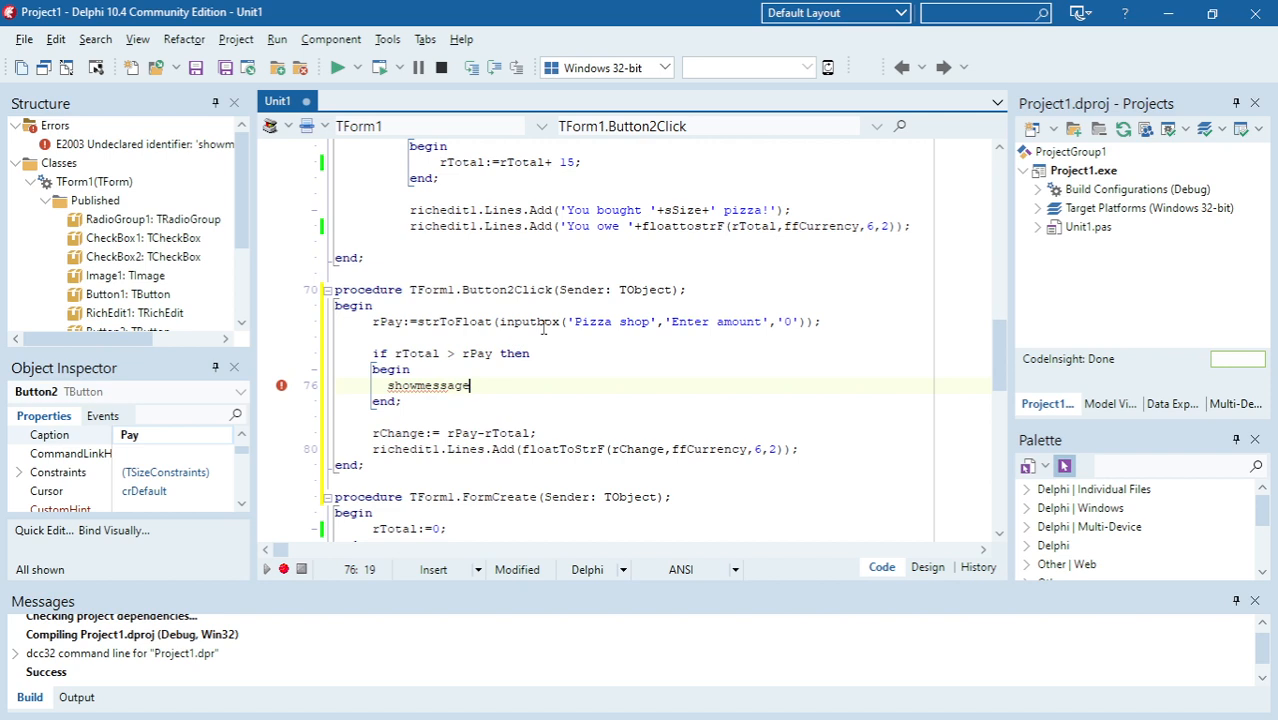
type("()")
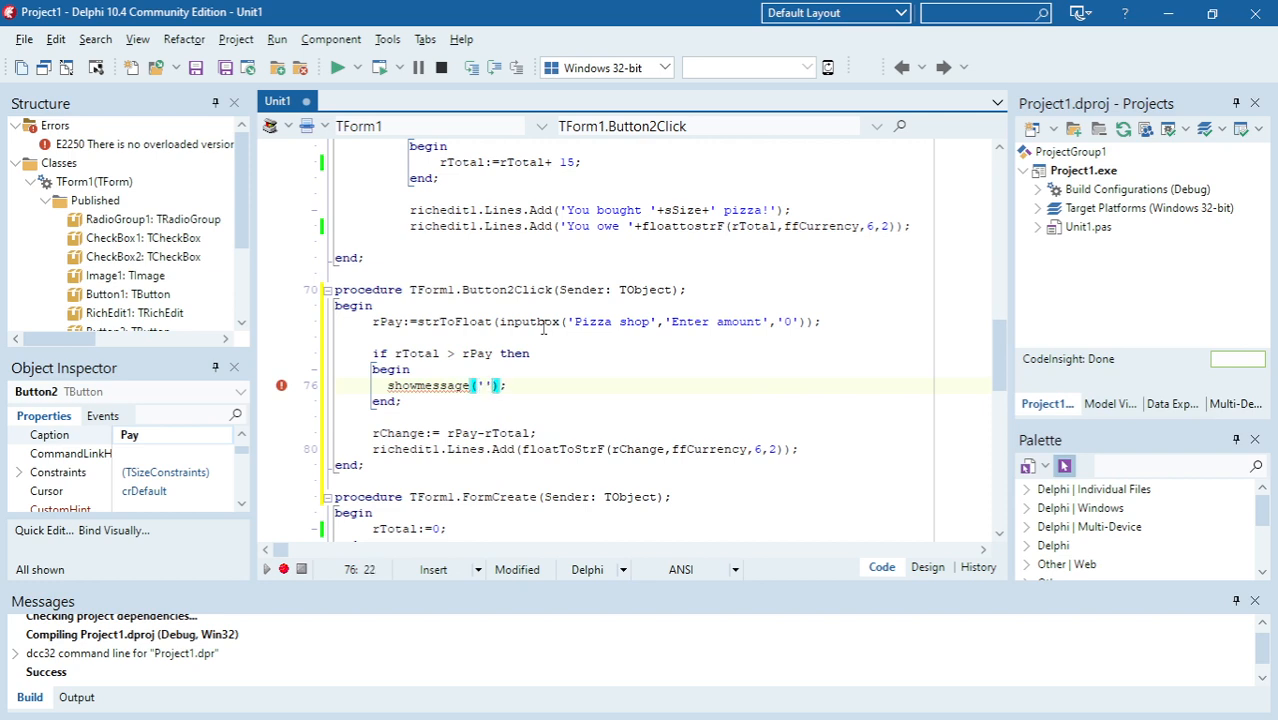
type("You need more")
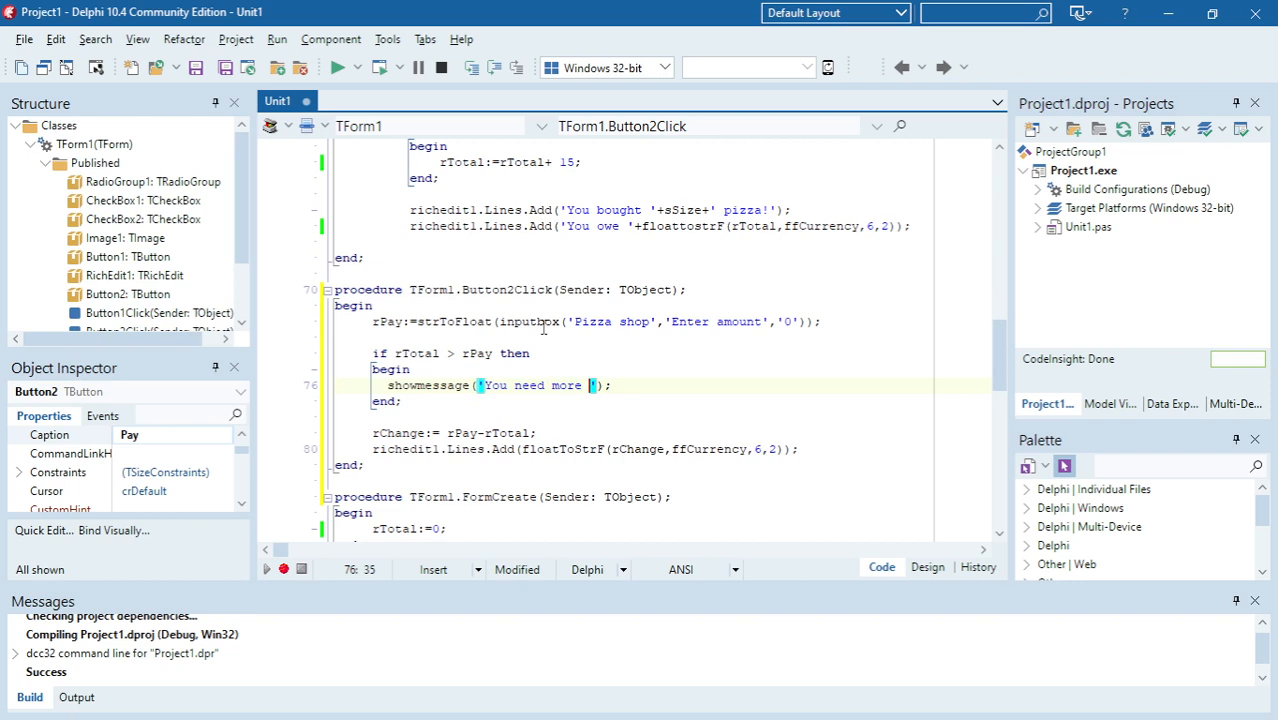
type("money!")
type("else")
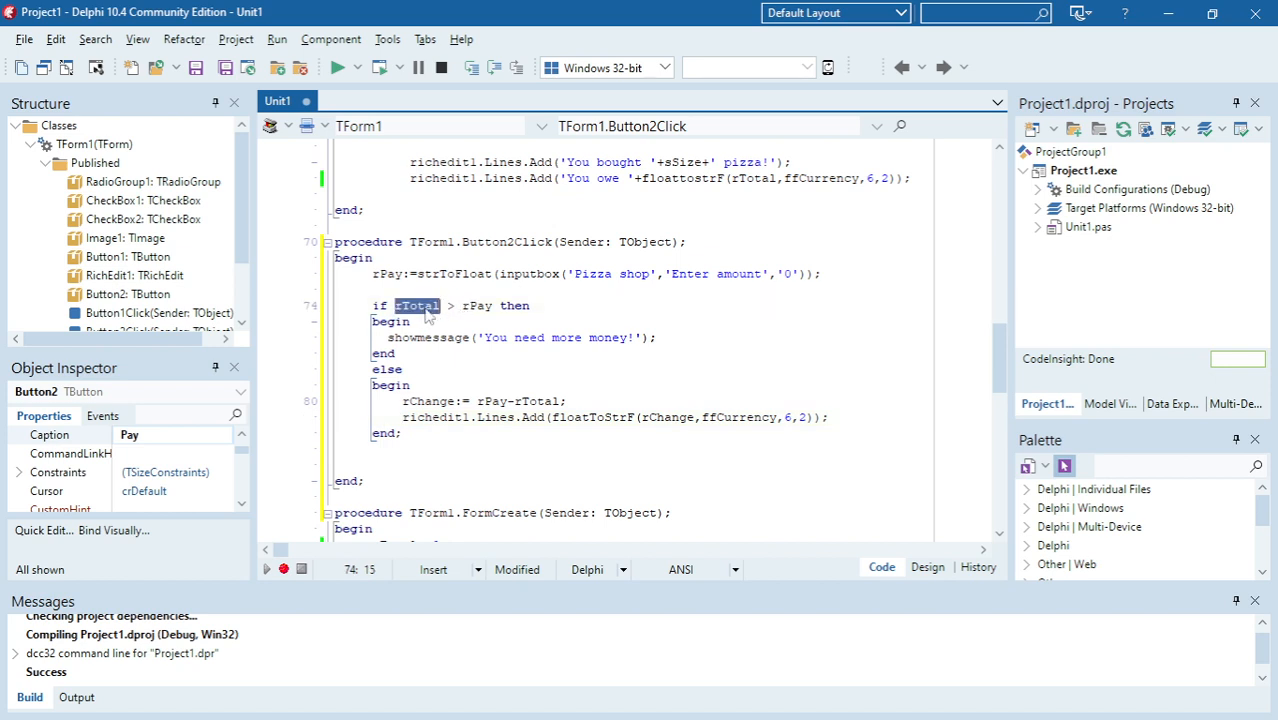
mouse_move(425, 318)
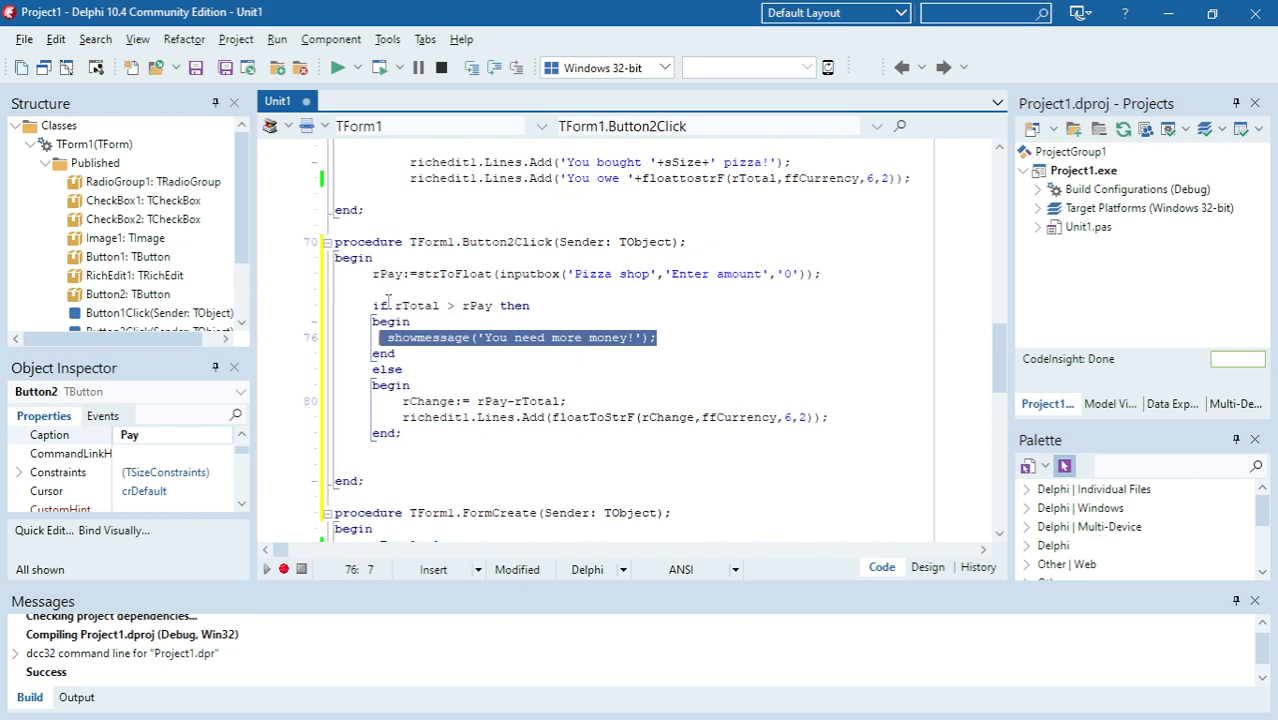
Enclose the rChange calculation and output in an else begin...end block, then run.
double_click(427, 401)
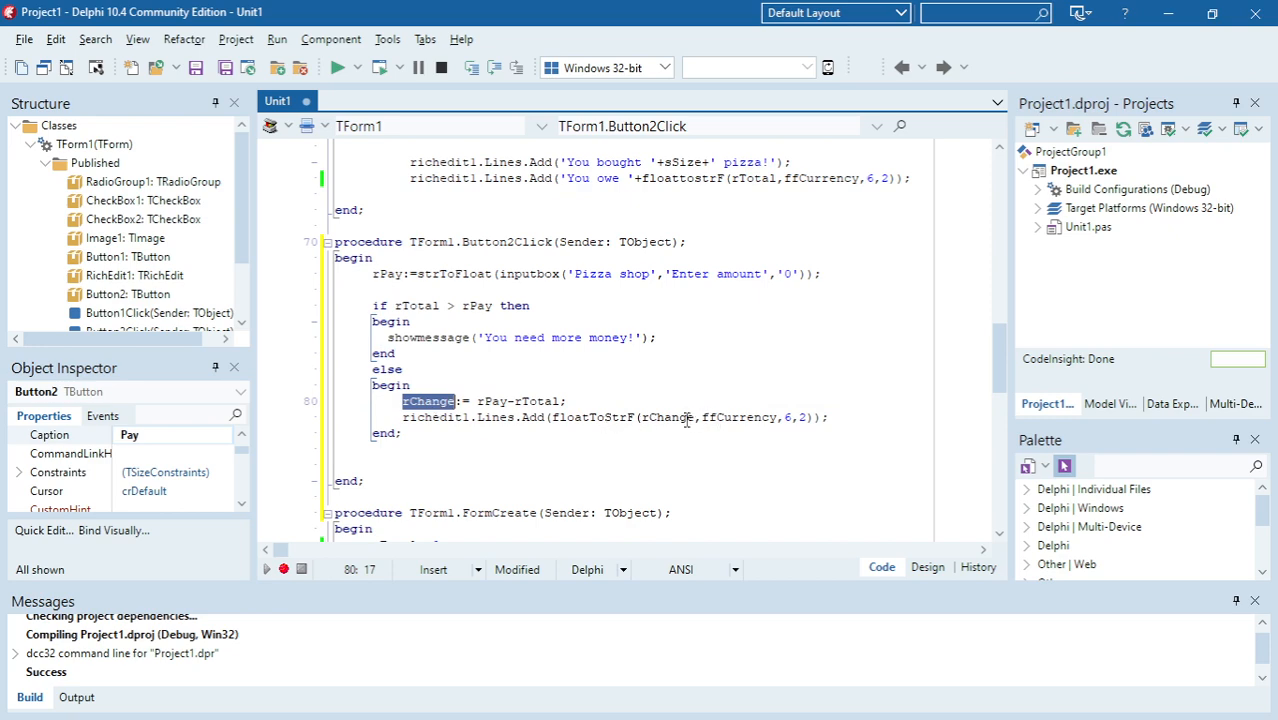
double_click(667, 417)
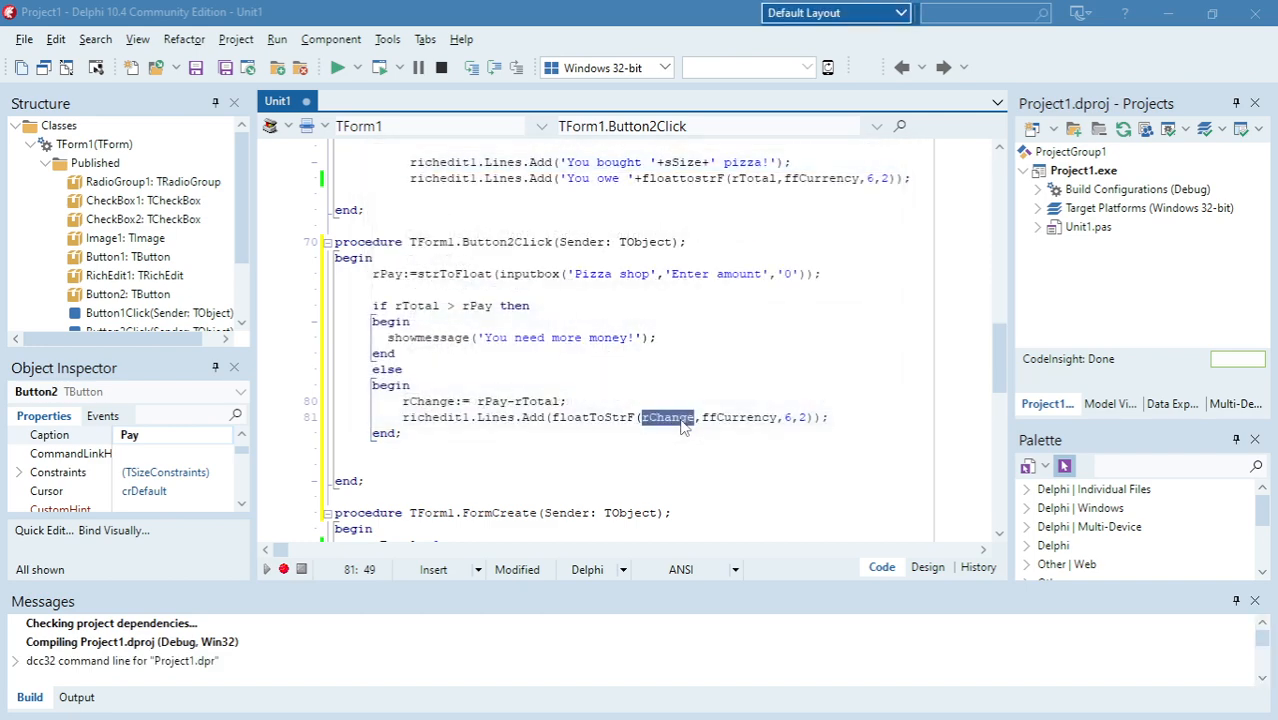
left_click(337, 67)
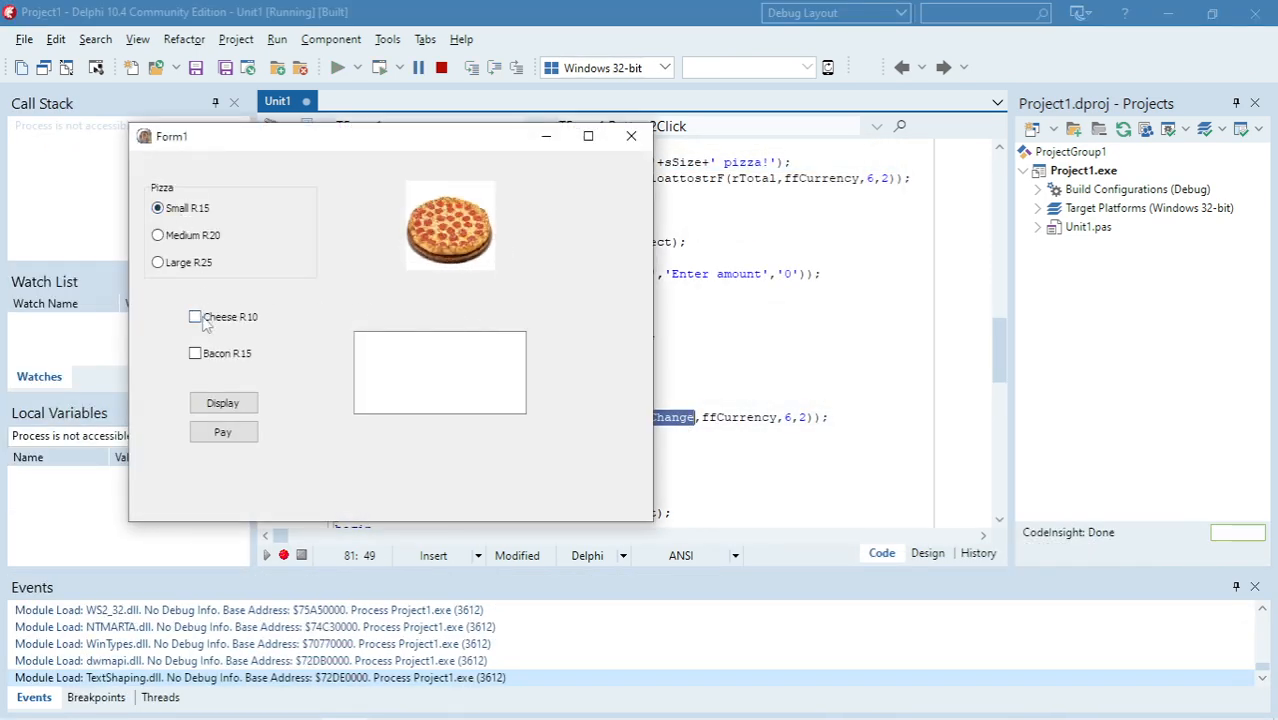
Order with Cheese, pay 10, and dismiss the 'You need more money!' message.
left_click(196, 317)
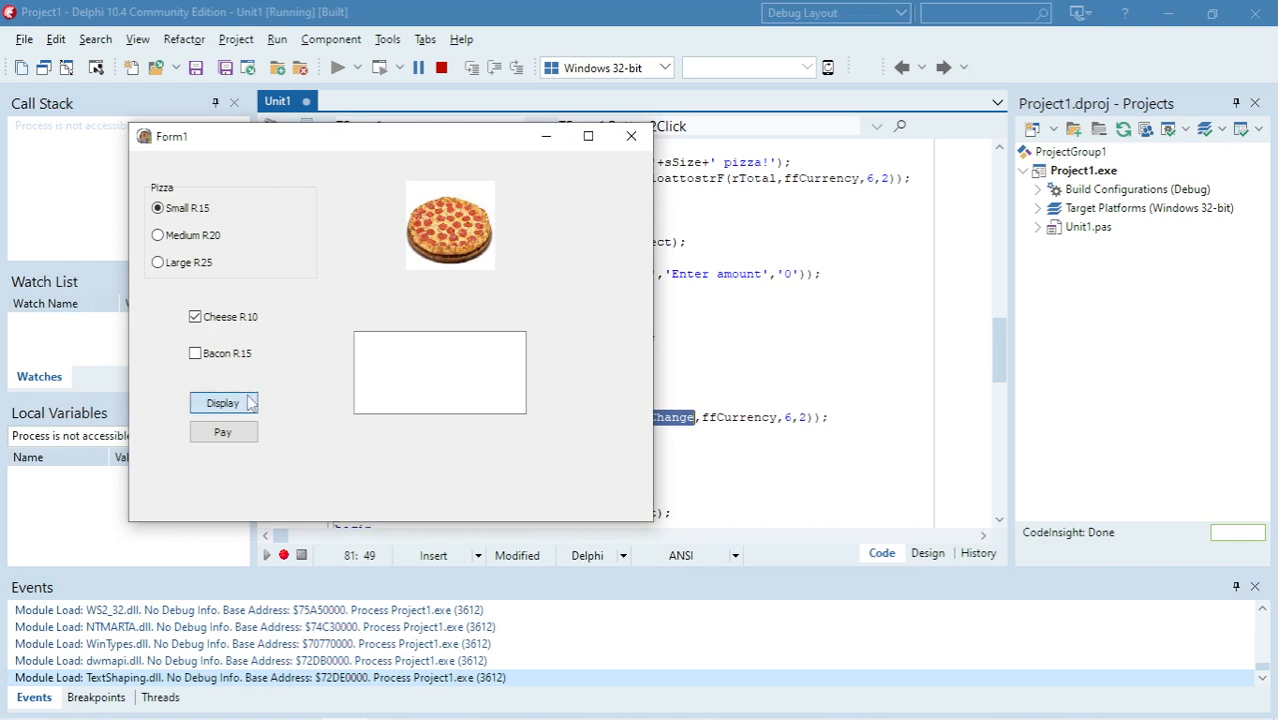
left_click(222, 431)
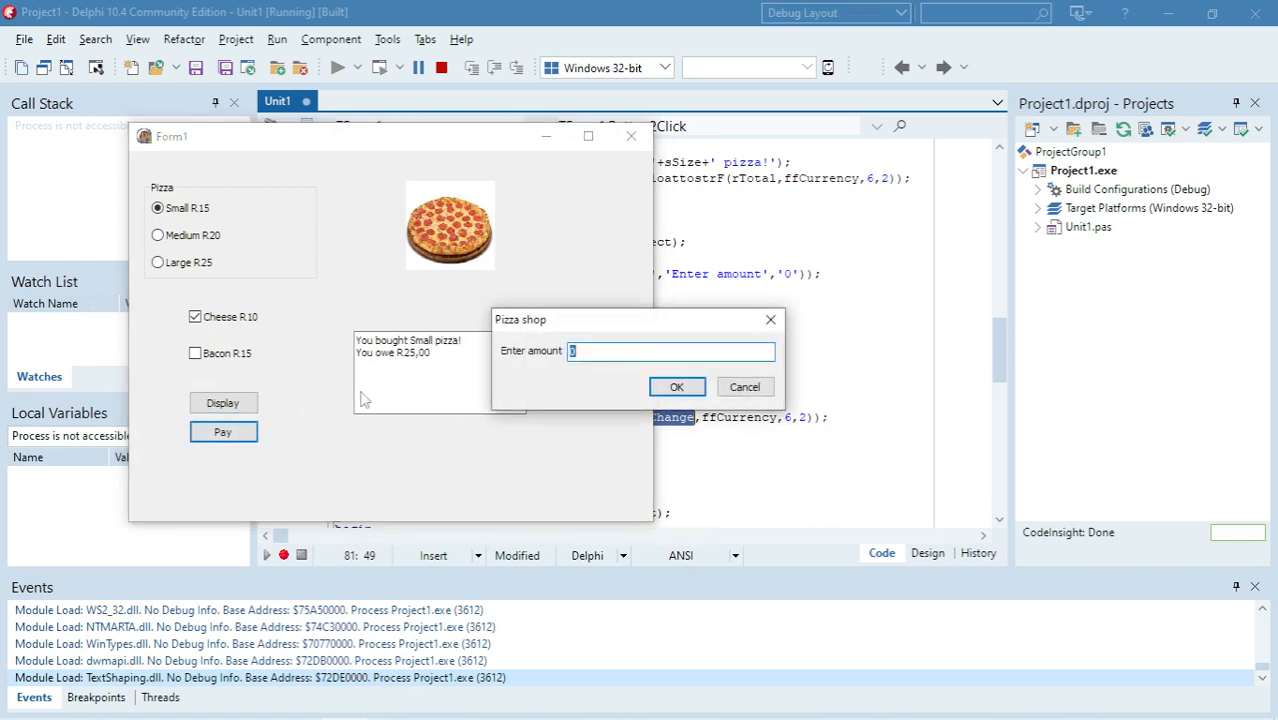
type("10")
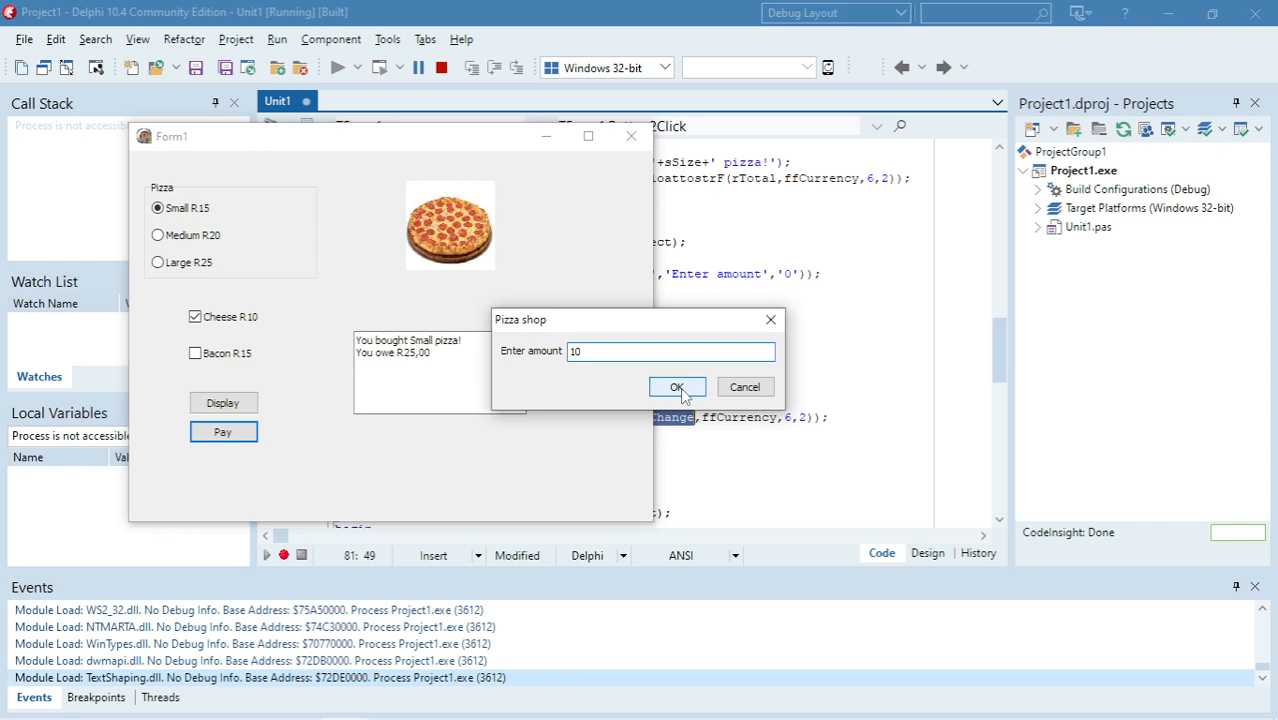
left_click(677, 387)
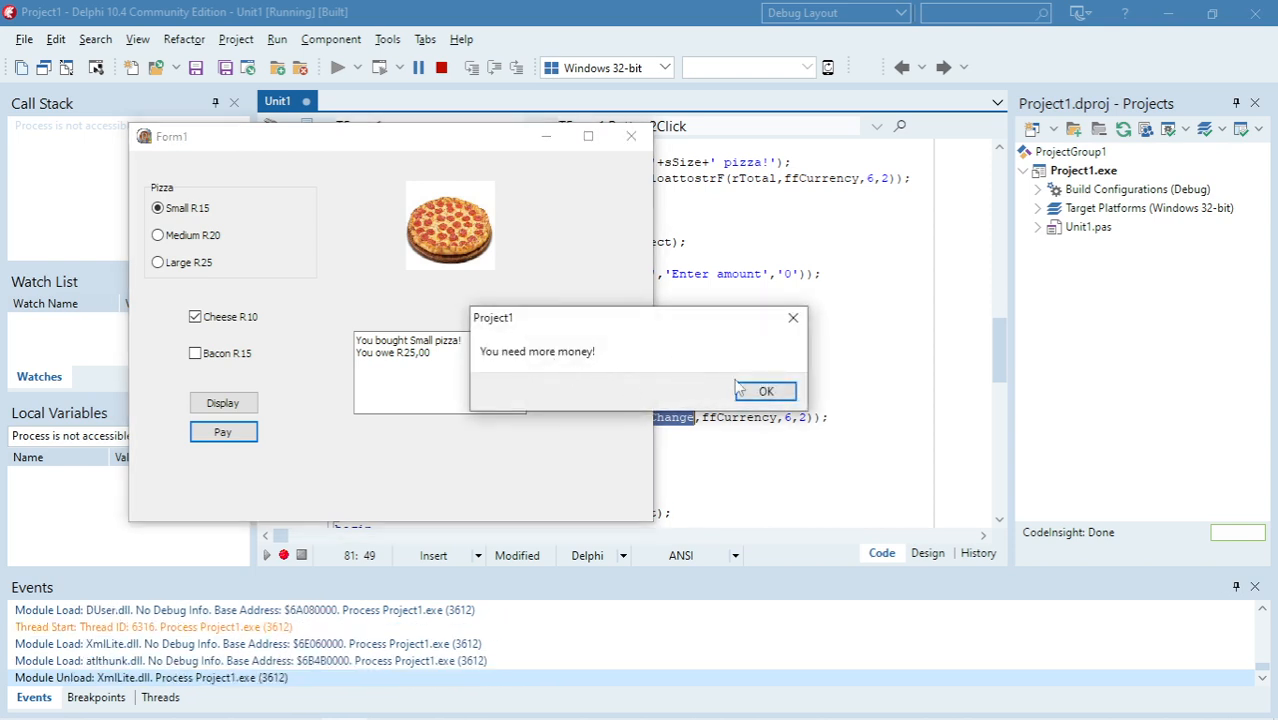
left_click(765, 391)
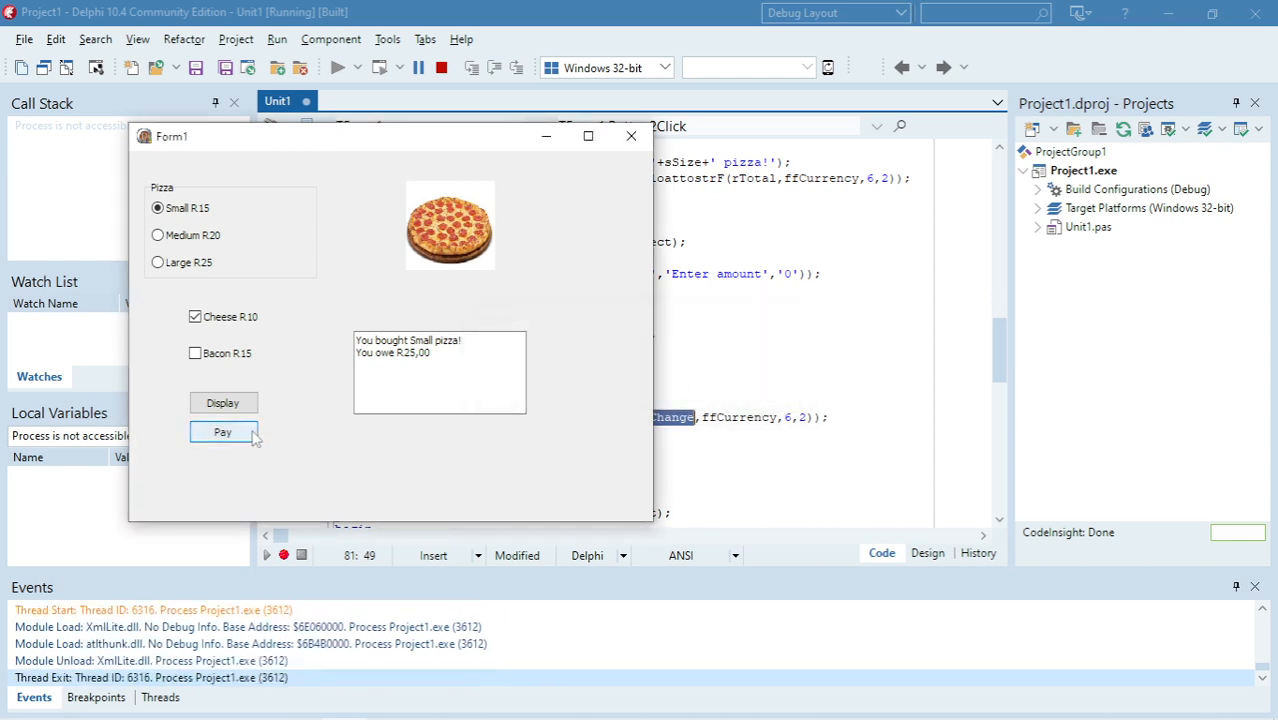
Pay 30 to get R5,00 change, then drag the form down to reveal the code.
left_click(222, 431)
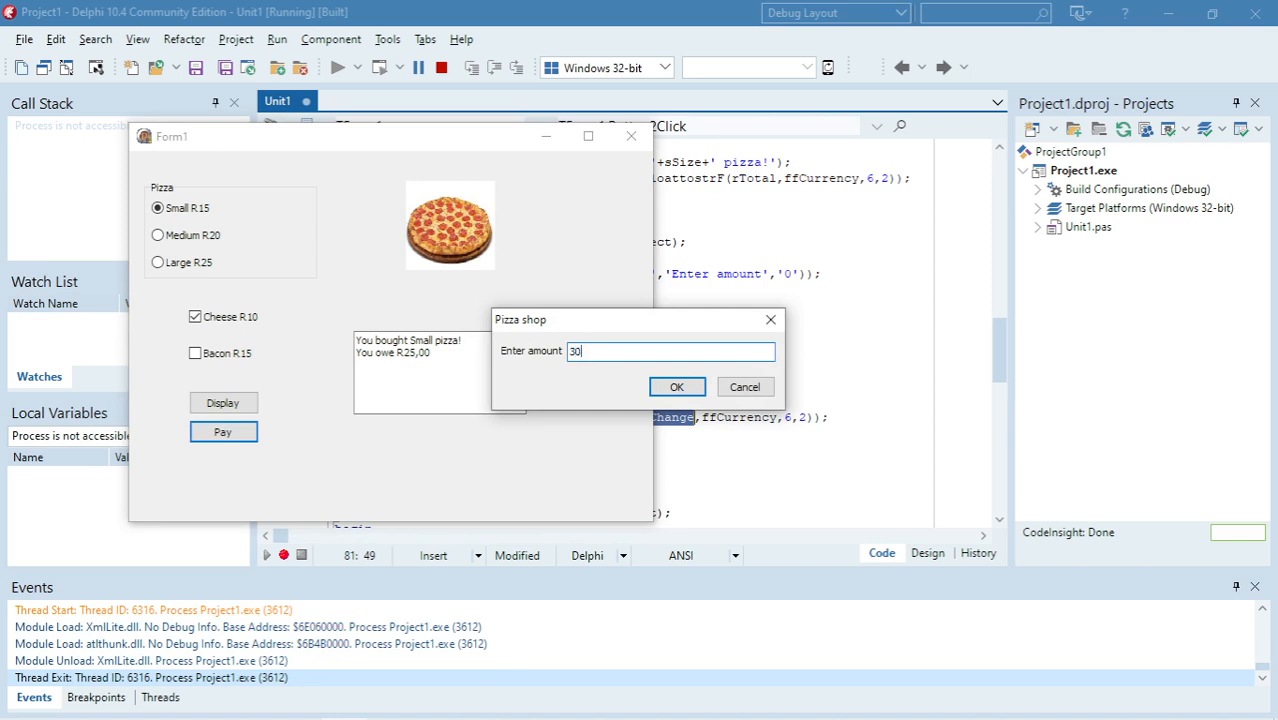
left_click(677, 387)
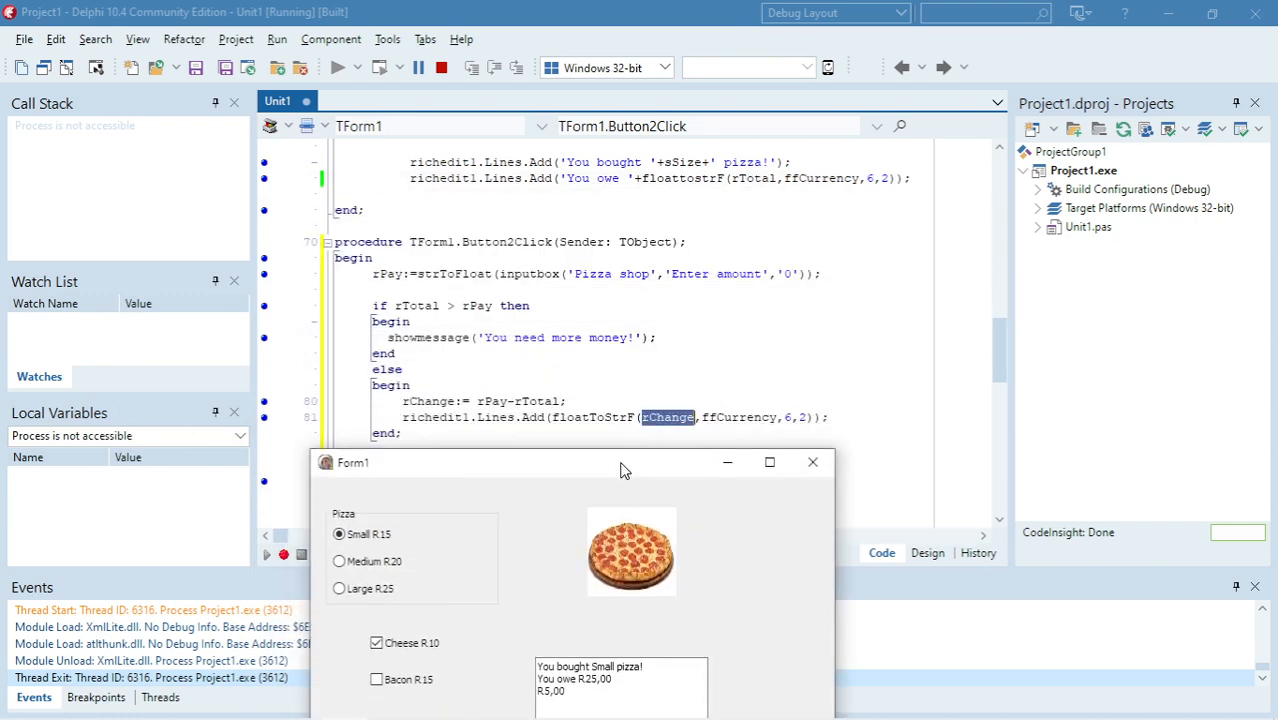
left_click_drag(625, 462, 640, 392)
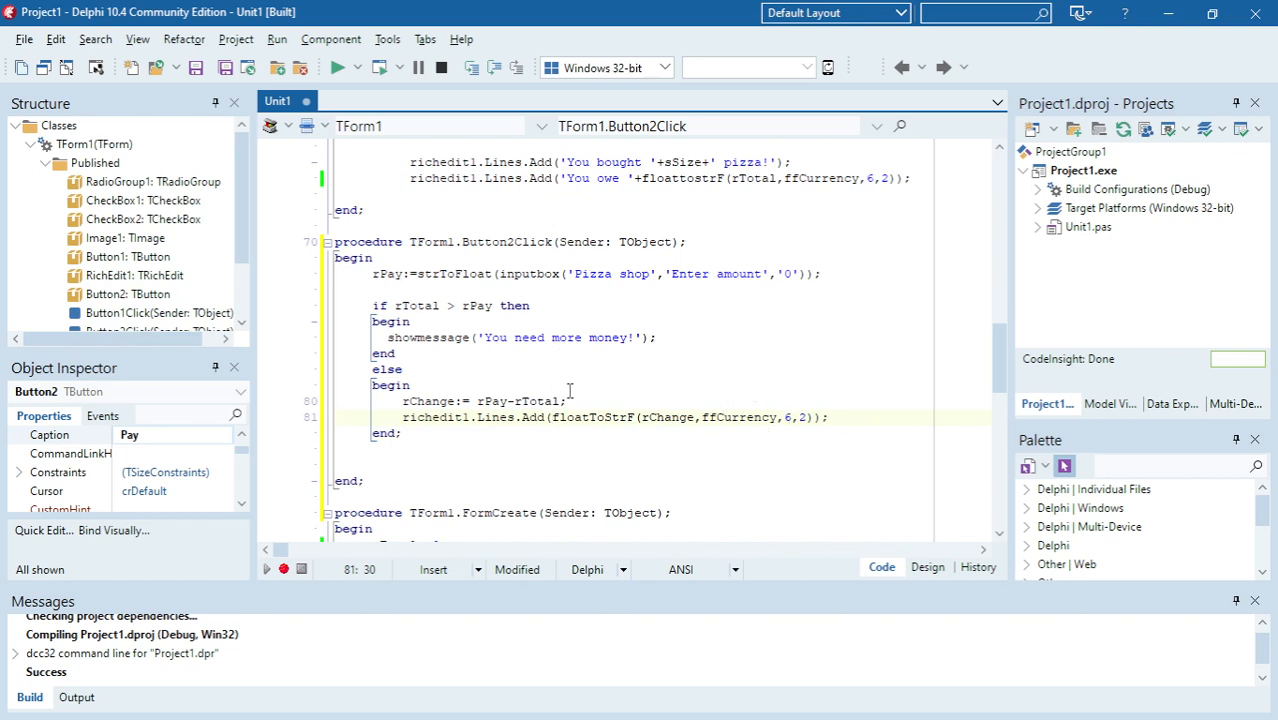
Close the running Form1 pizza window to return to the Pay handler code.
left_click(550, 417)
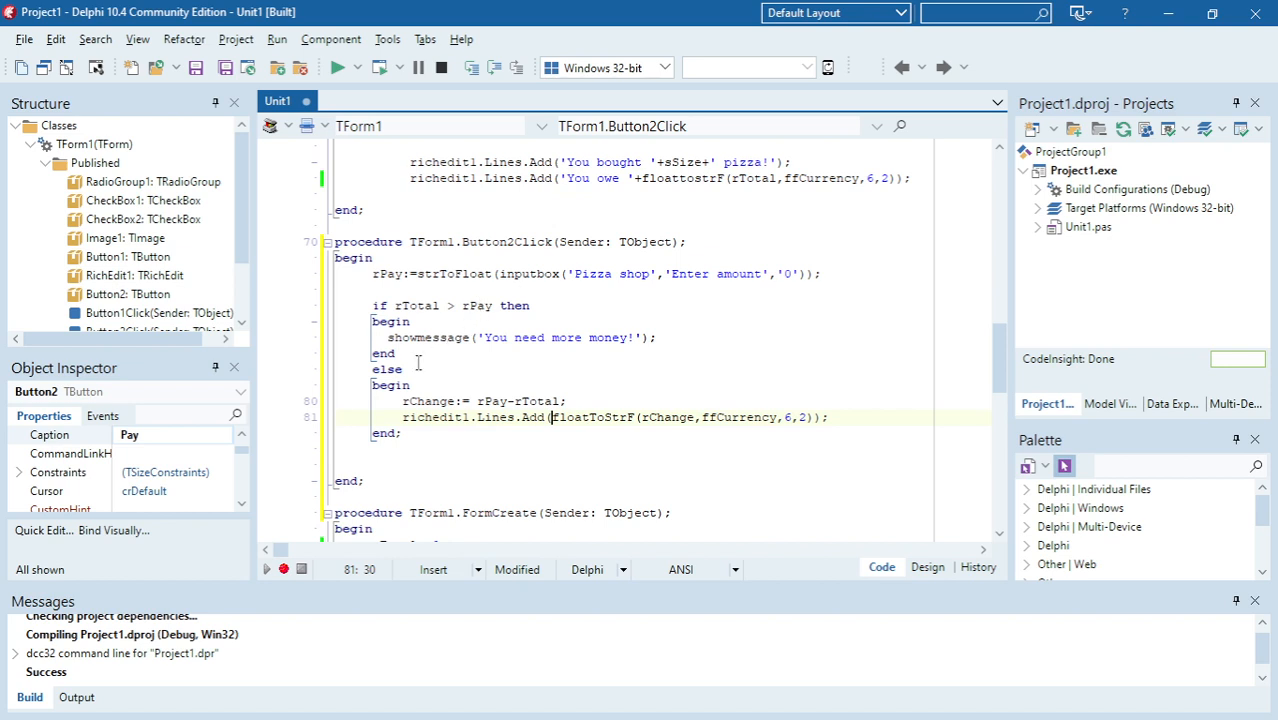